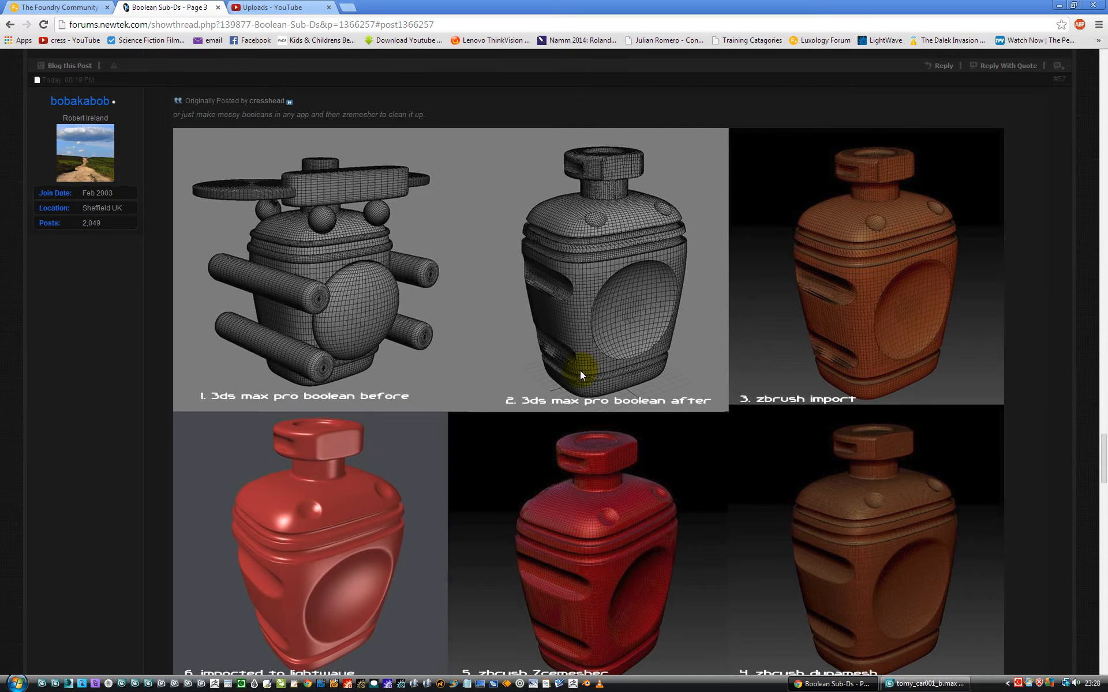
- Scroll the Boolean Sub-Ds thread down to the red and blue shell renders and toy car photo
scroll("down", 3)
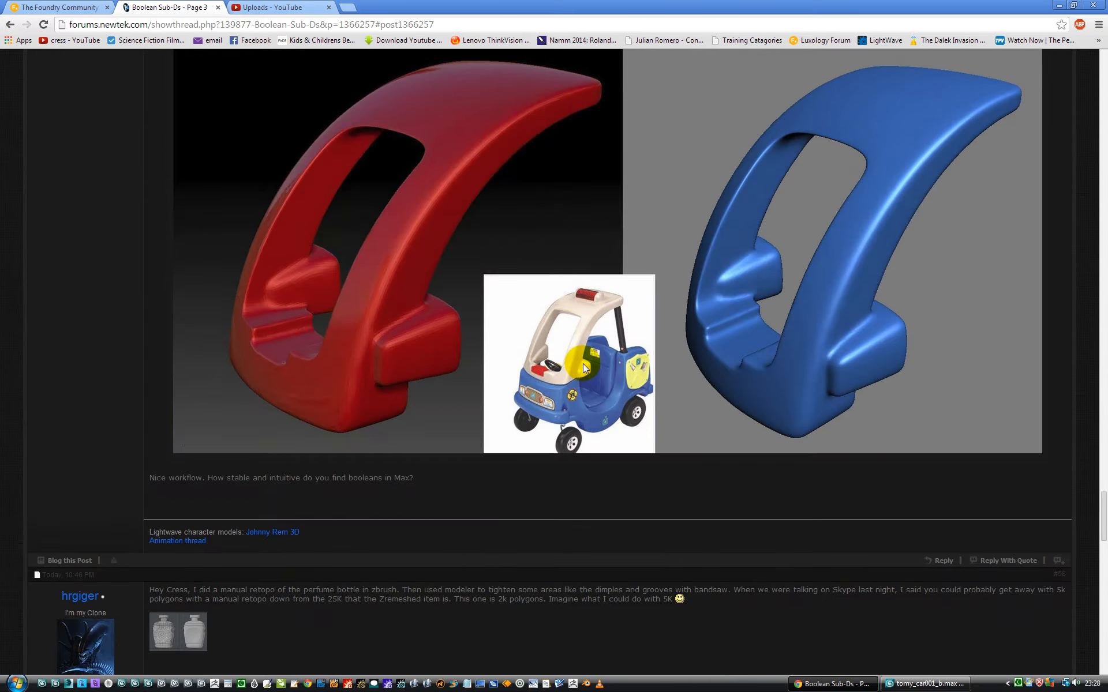
scroll("down", 3)
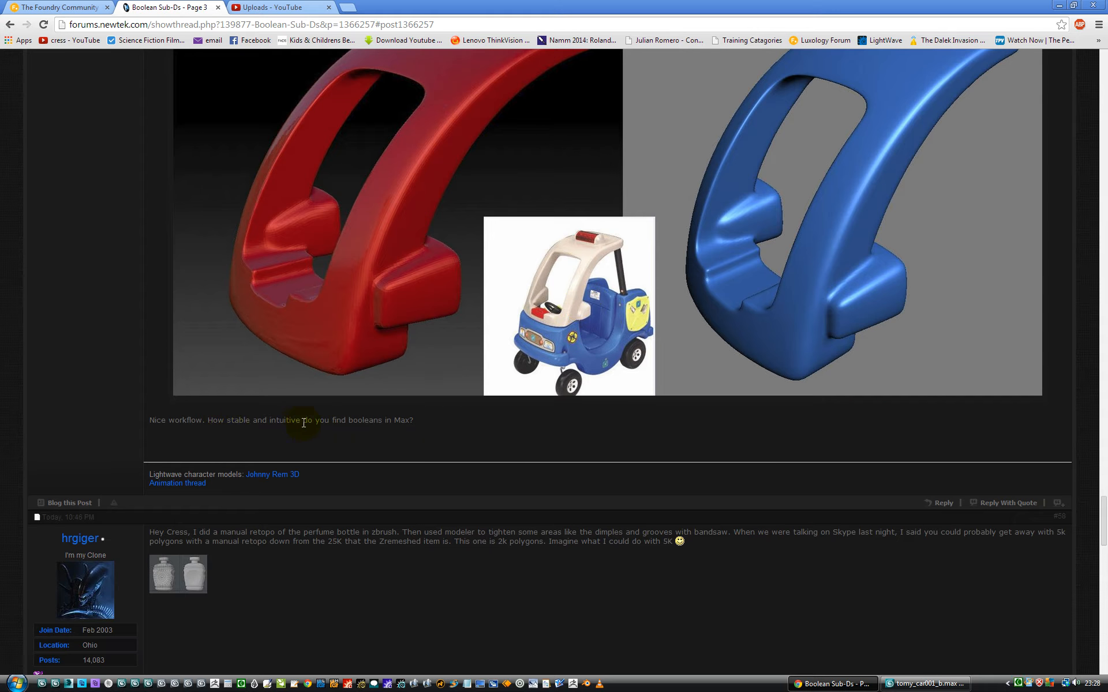
mouse_move(466, 433)
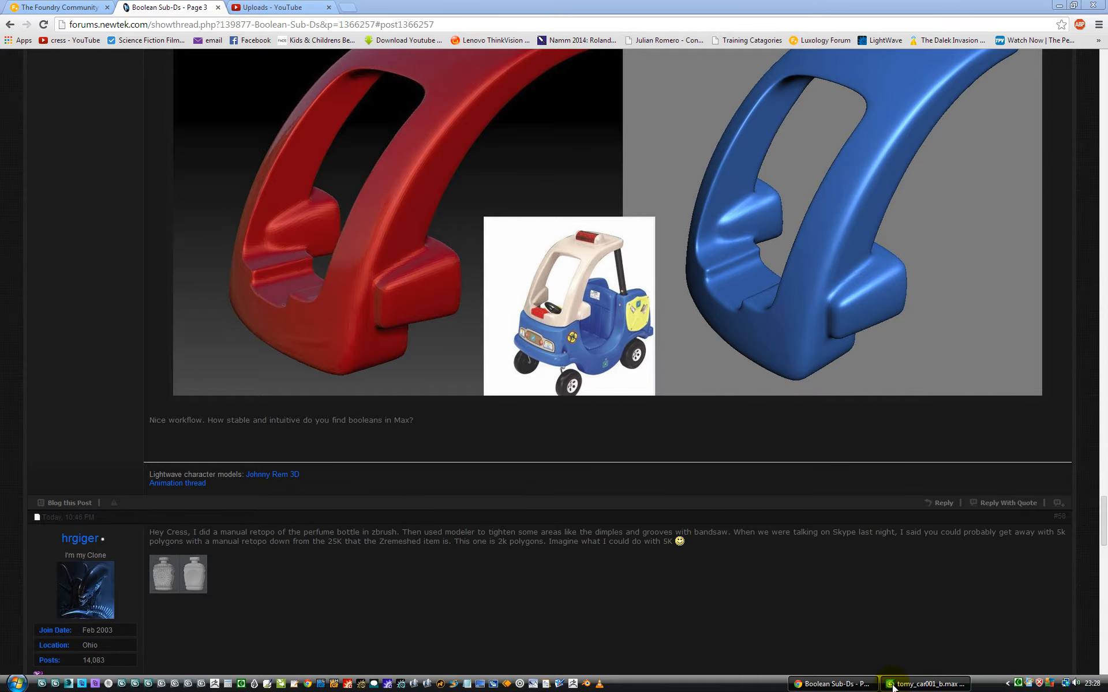
left_click(922, 684)
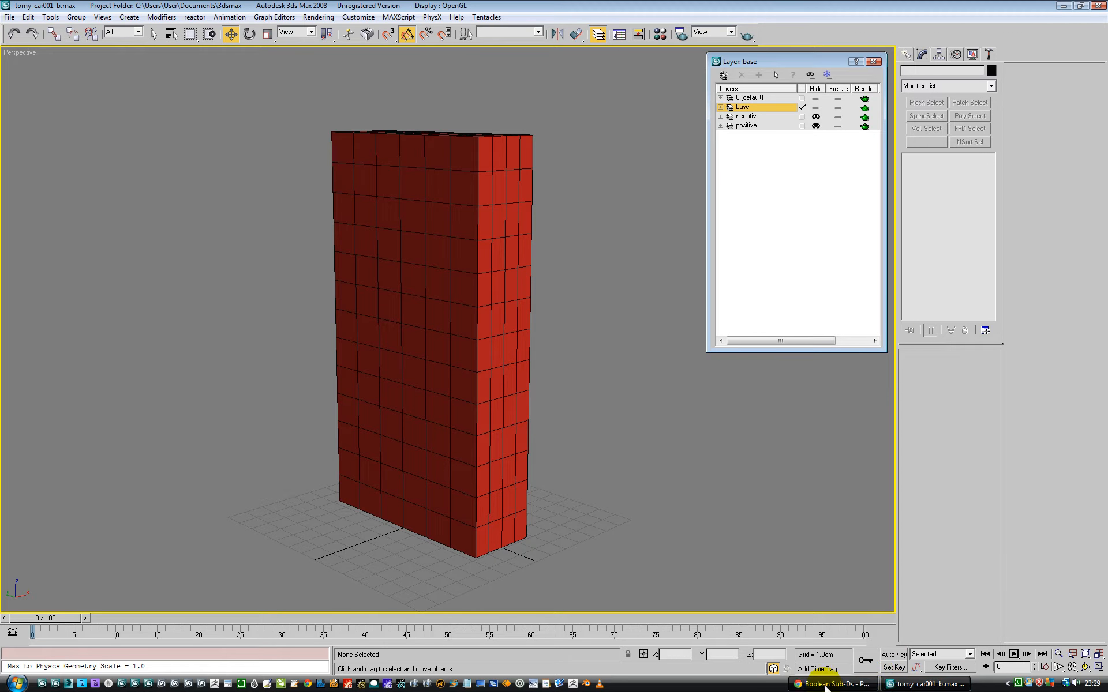
left_click(821, 682)
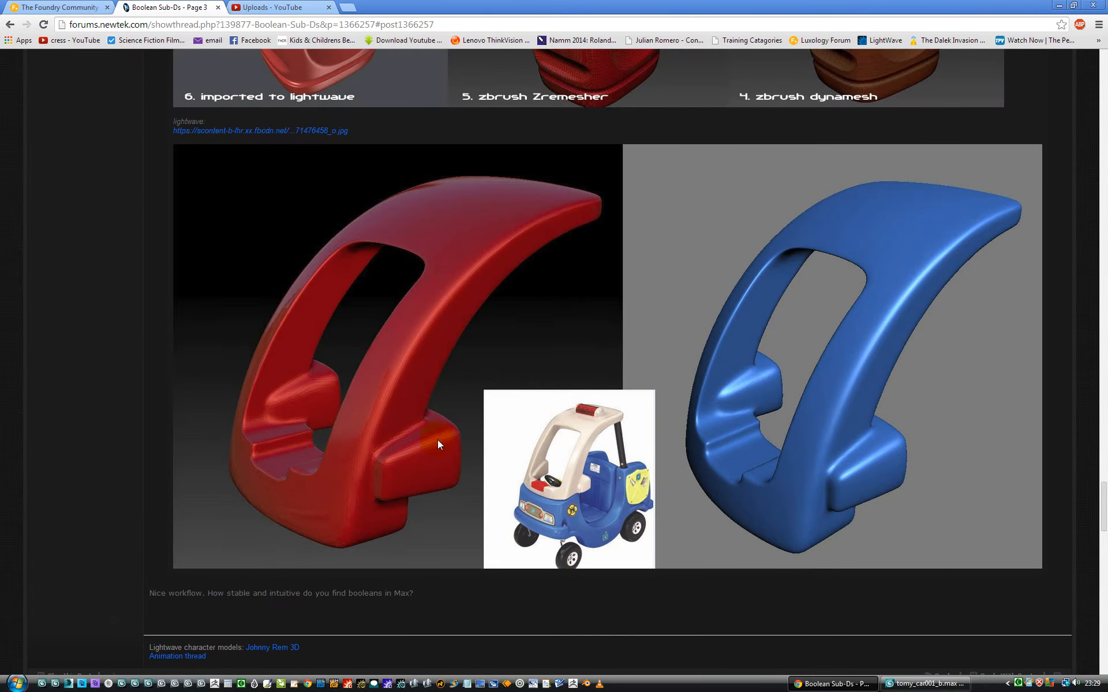
mouse_move(322, 310)
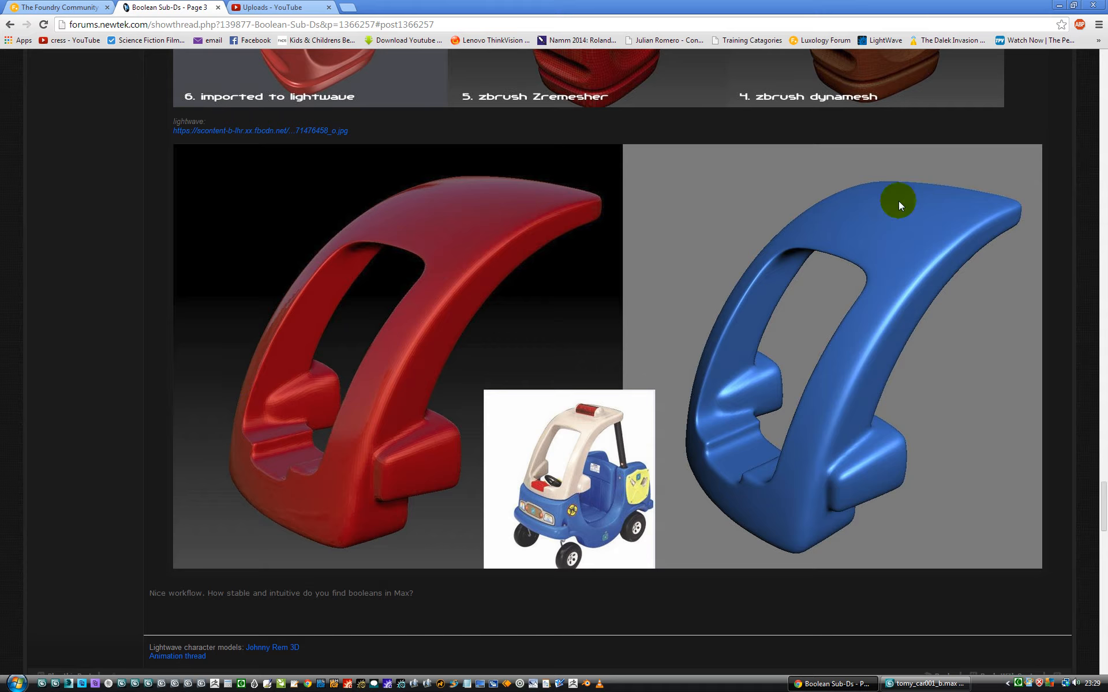
mouse_move(786, 235)
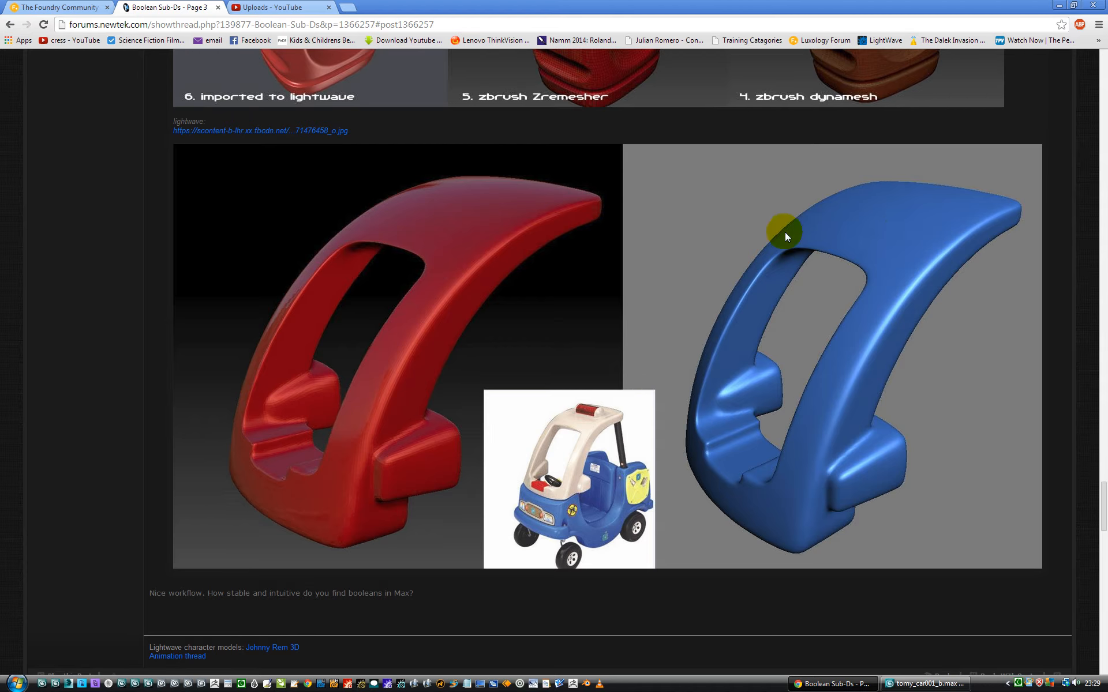
scroll("down", 3)
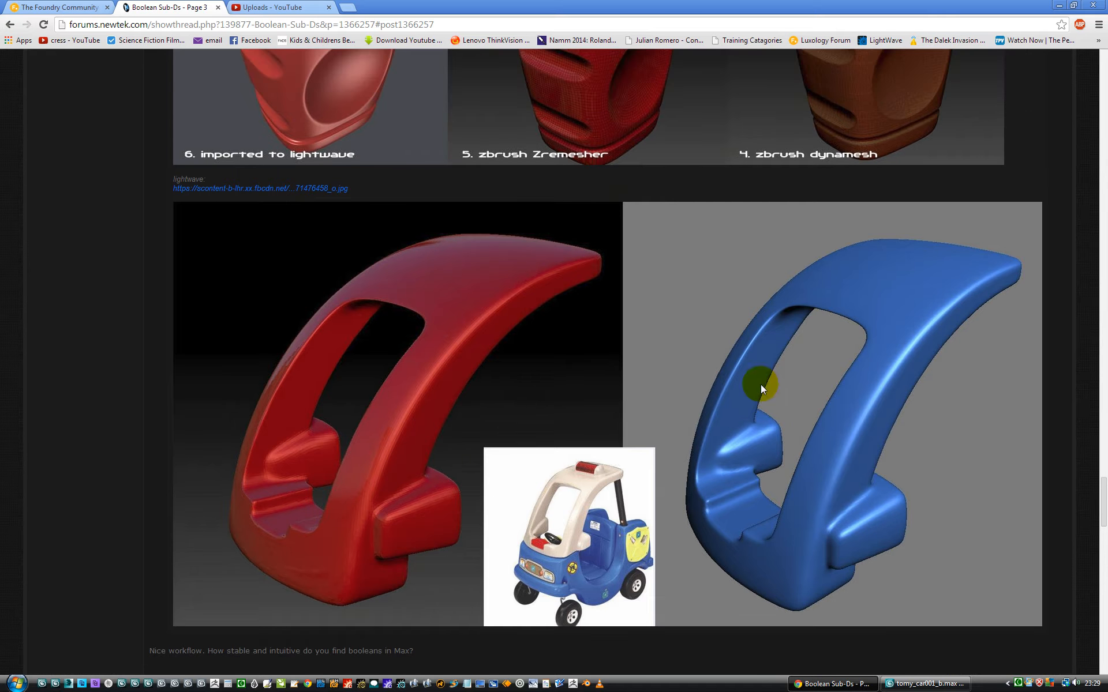
scroll("down", 3)
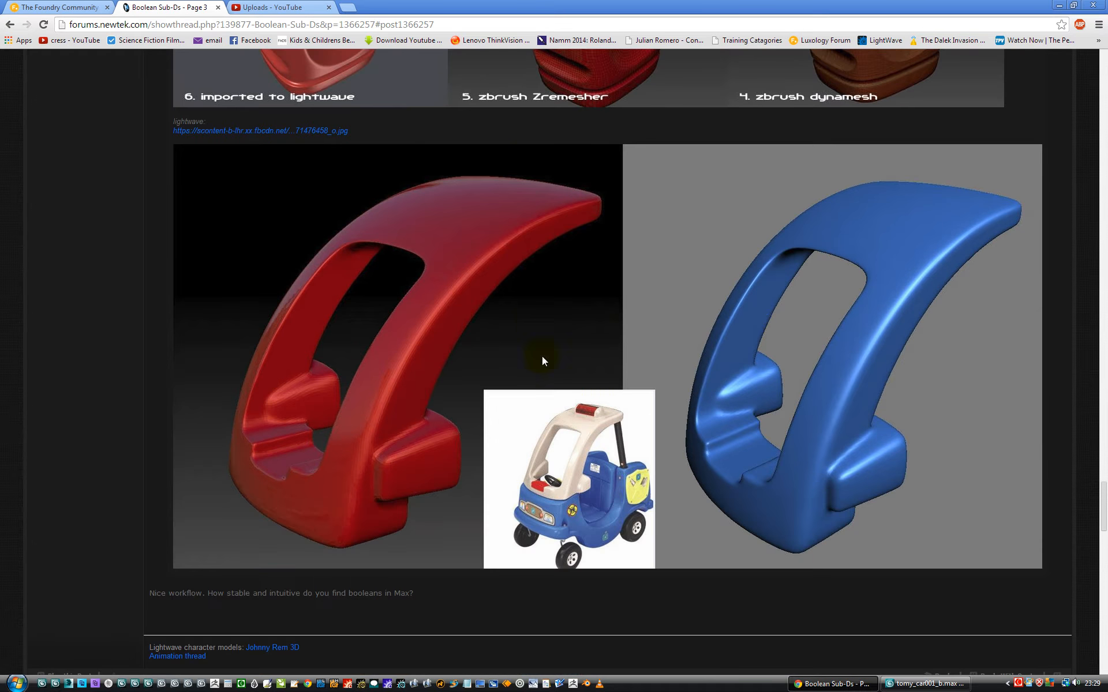
scroll("down", 3)
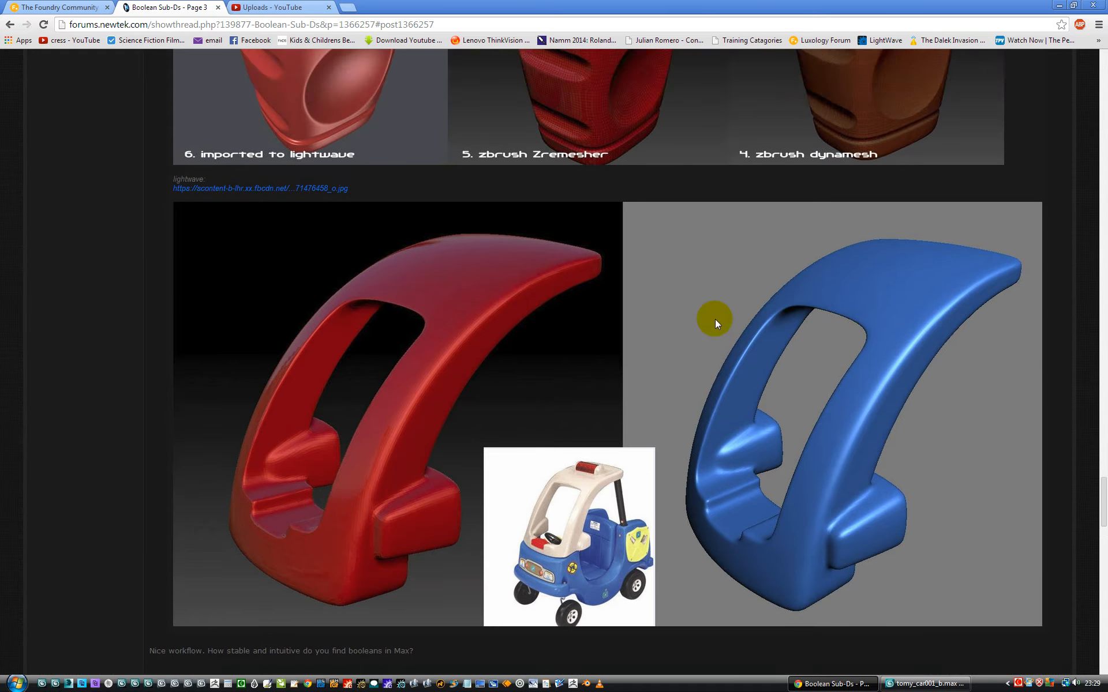
scroll("down", 3)
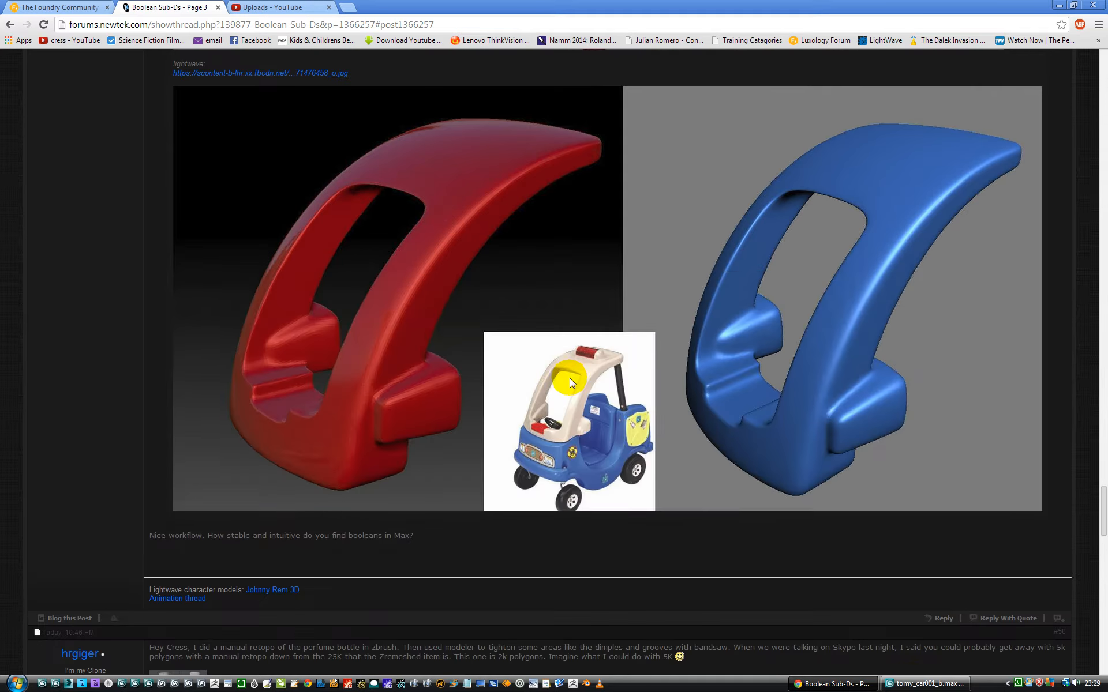
- Return to the toy car scene and select the red base box Box02 to show its modifier stack
left_click(927, 683)
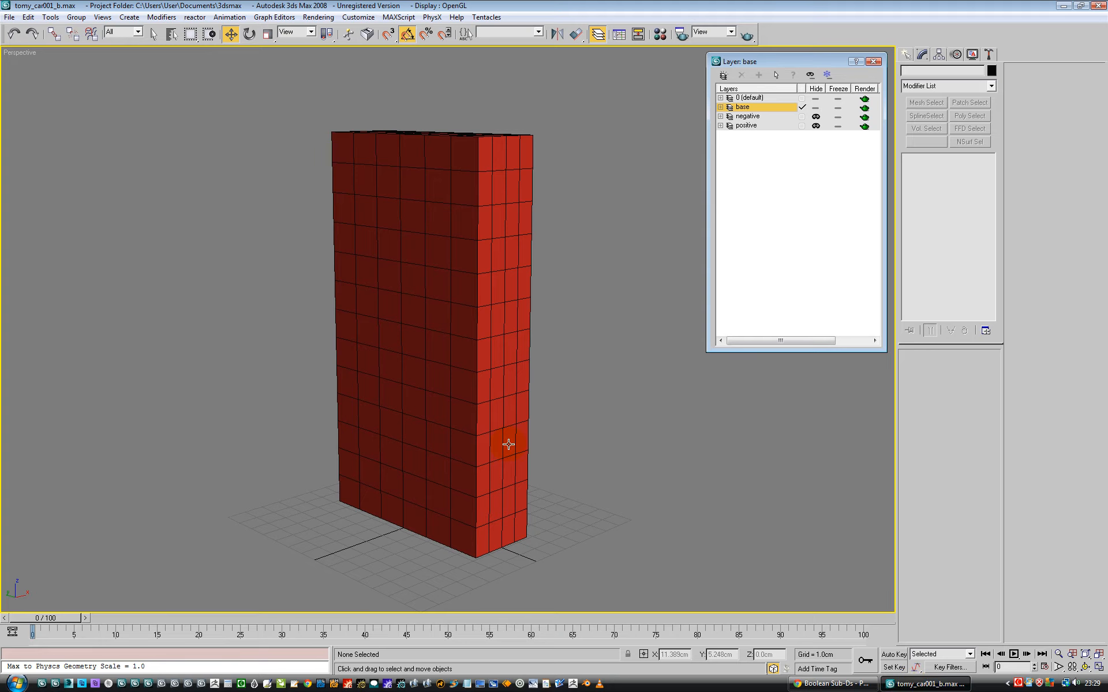
mouse_move(542, 275)
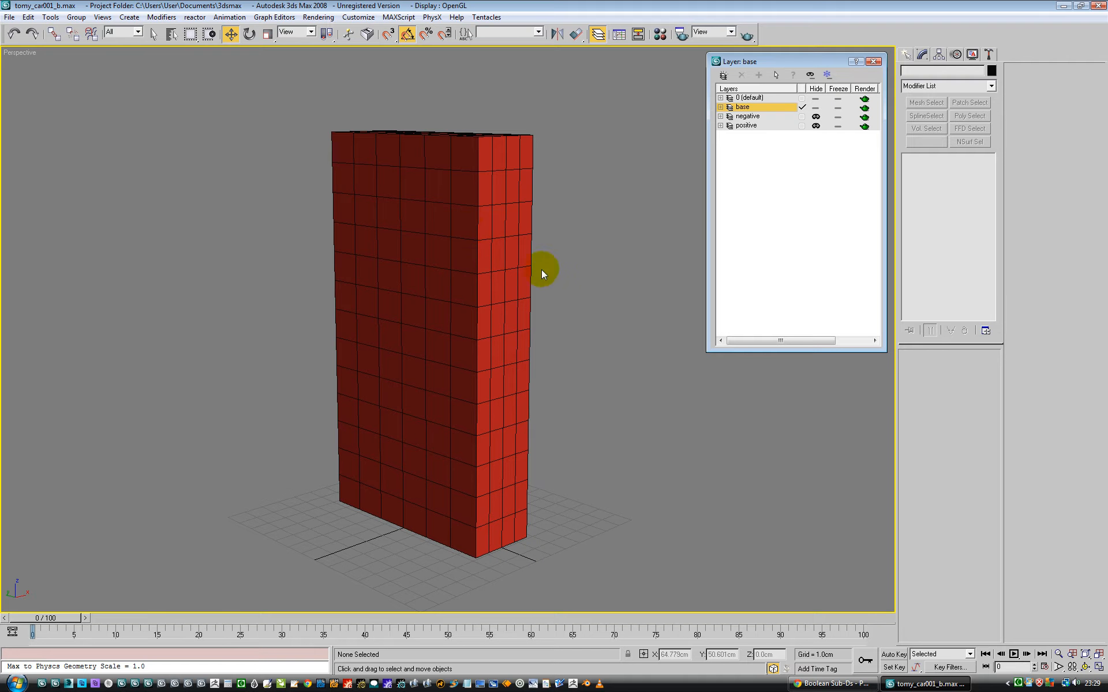
left_click(436, 286)
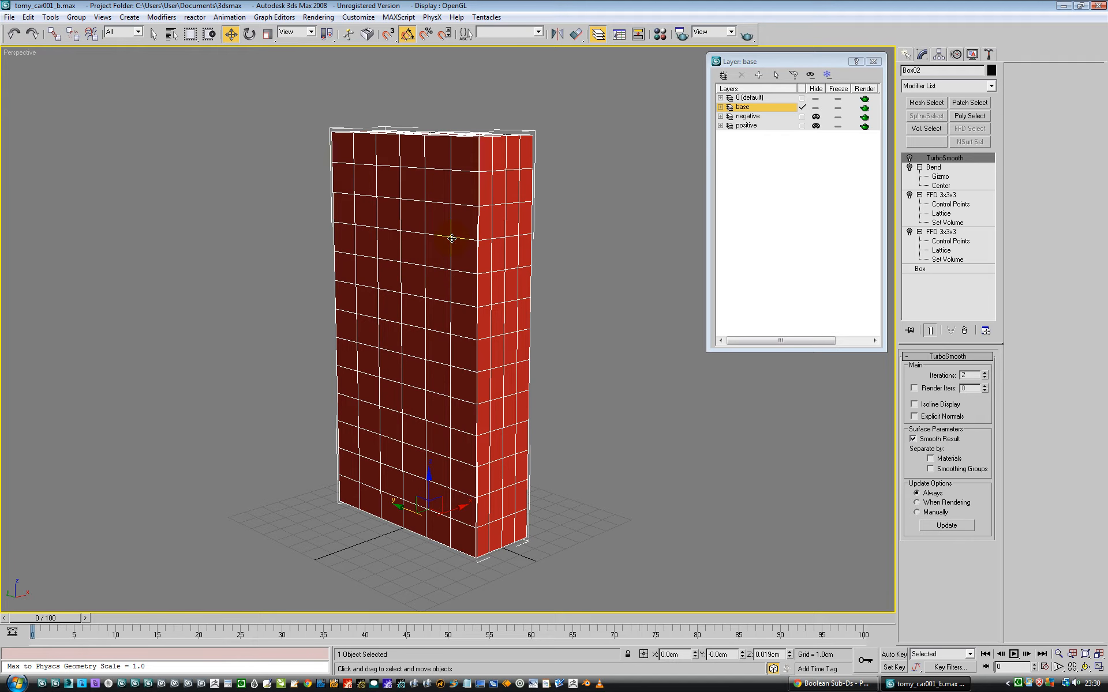
mouse_move(447, 228)
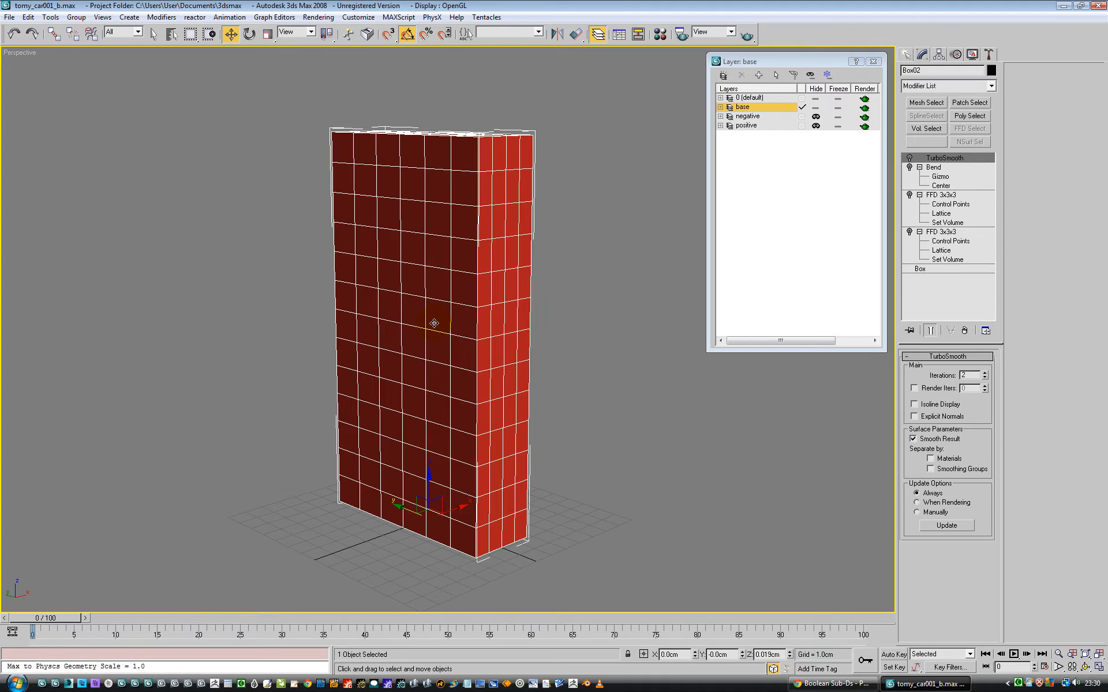
- Step through Box, FFD 3x3, Bend and TurboSmooth levels with Show End Result to reveal the bent red shell
left_click(907, 157)
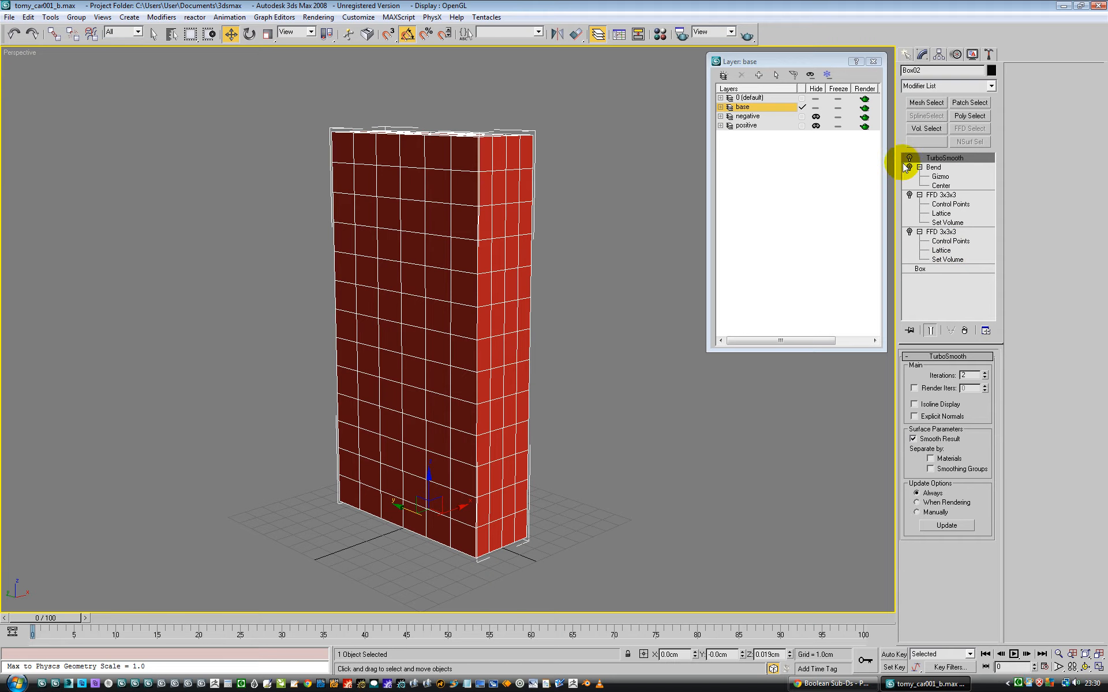
mouse_move(955, 174)
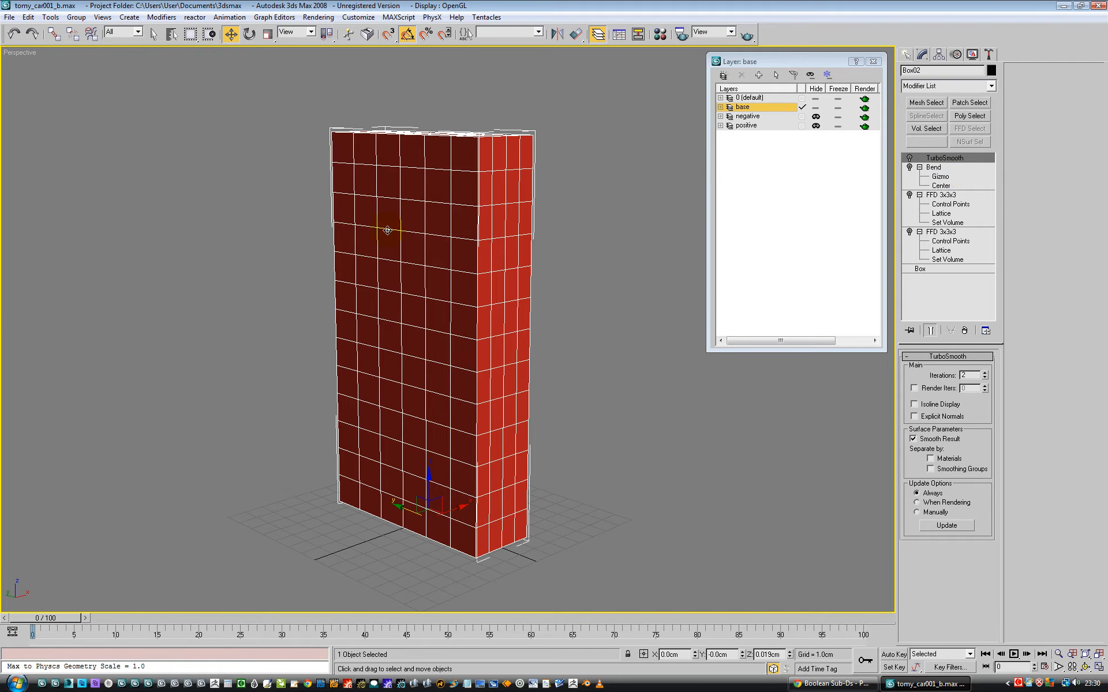
left_click(922, 269)
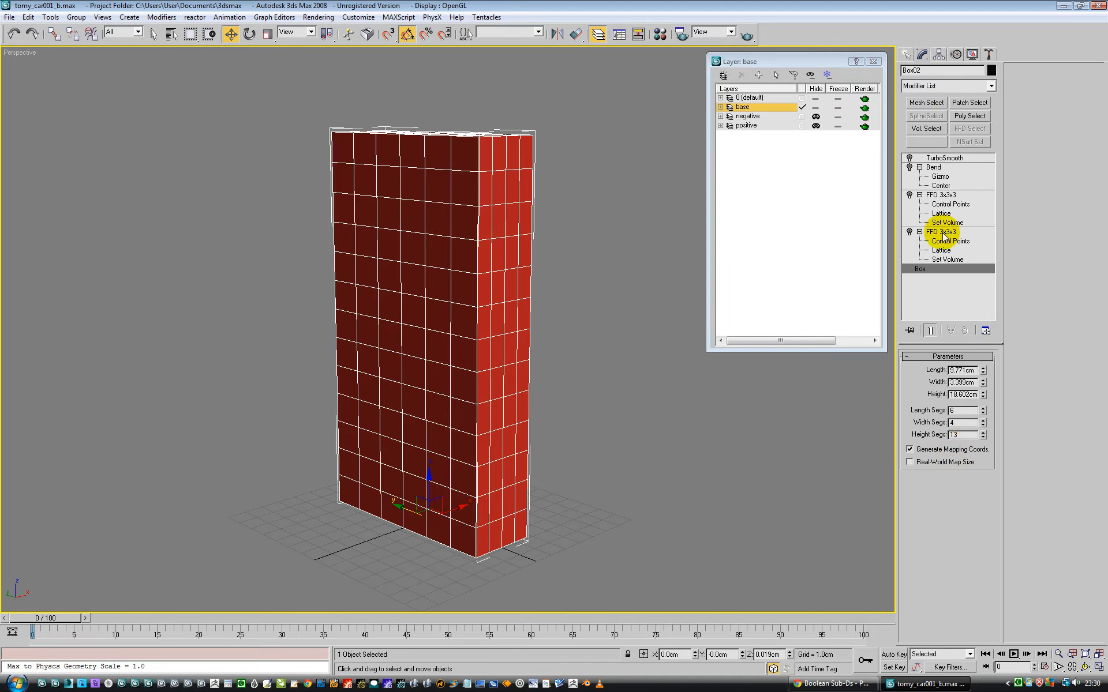
left_click(942, 231)
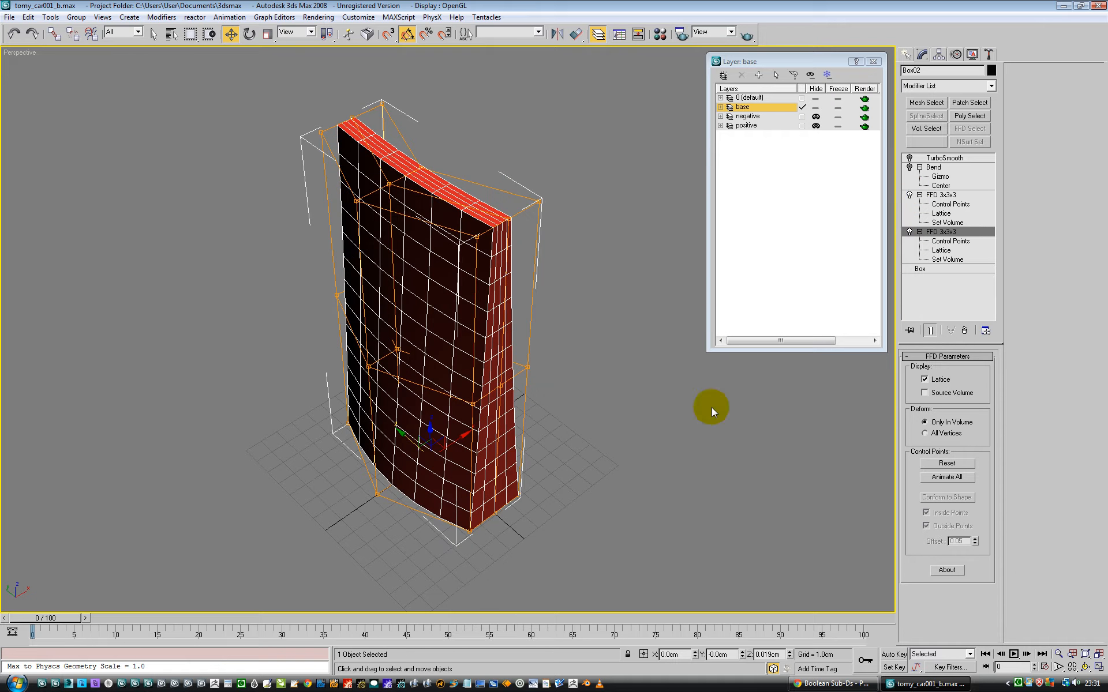
mouse_move(576, 369)
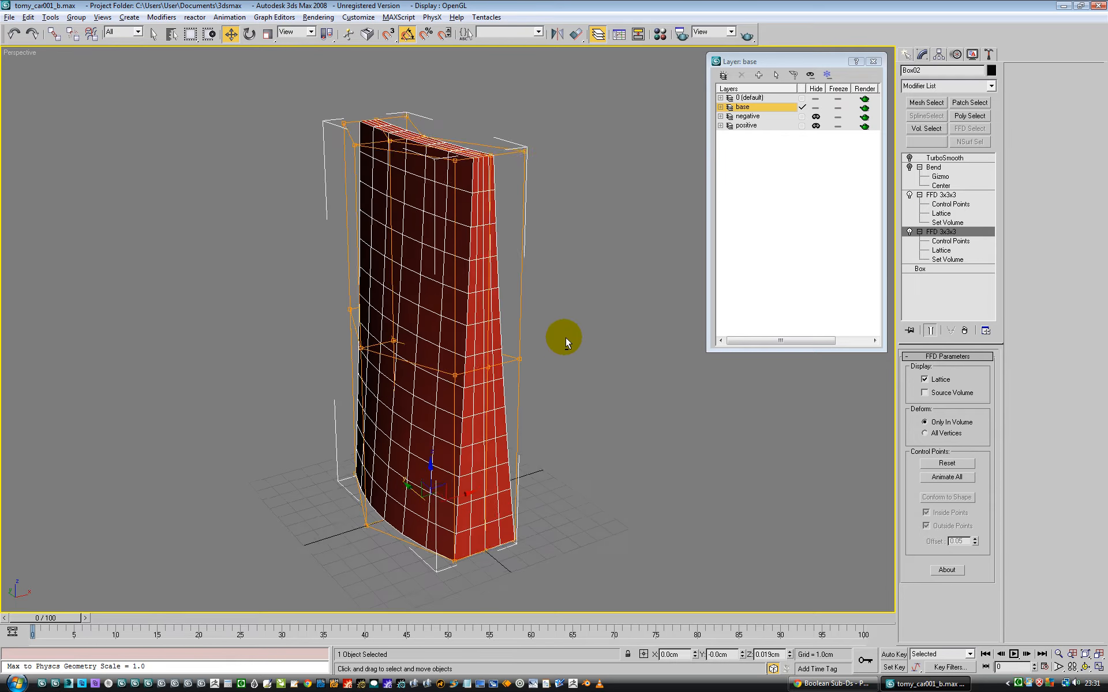
left_click(934, 167)
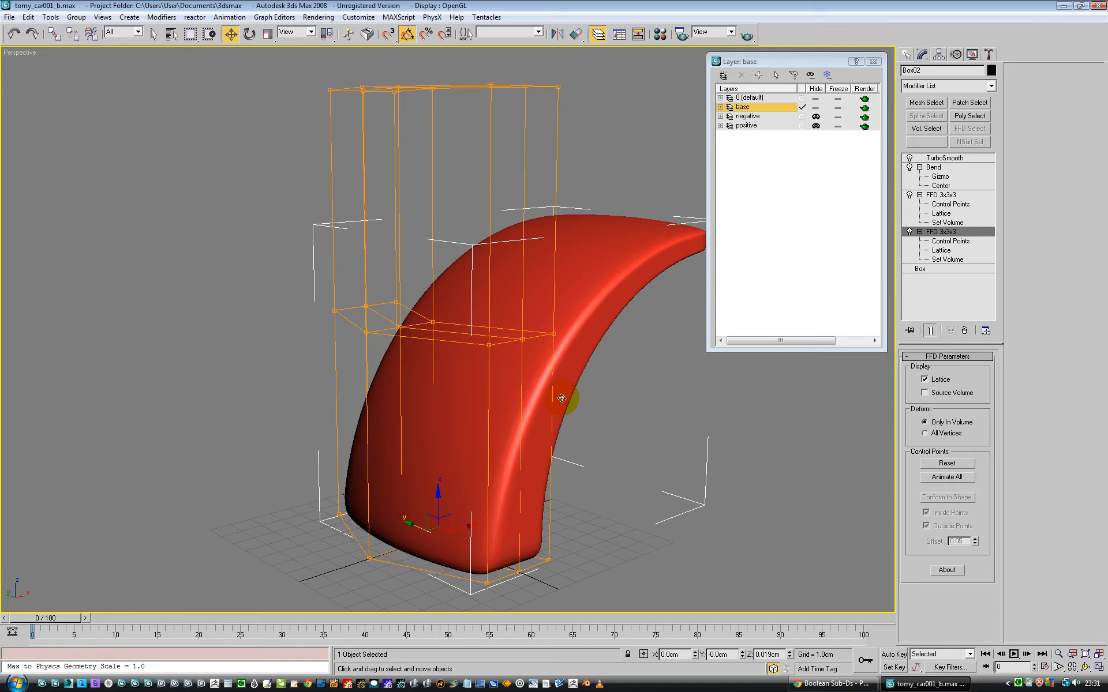
left_click(944, 157)
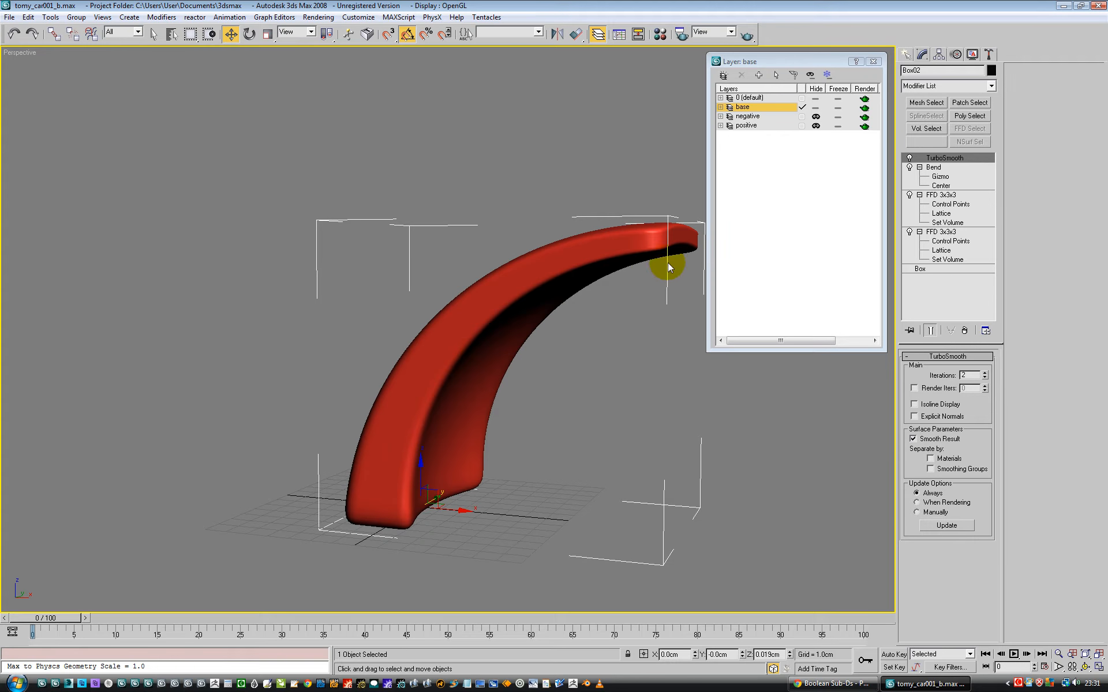
mouse_move(793, 252)
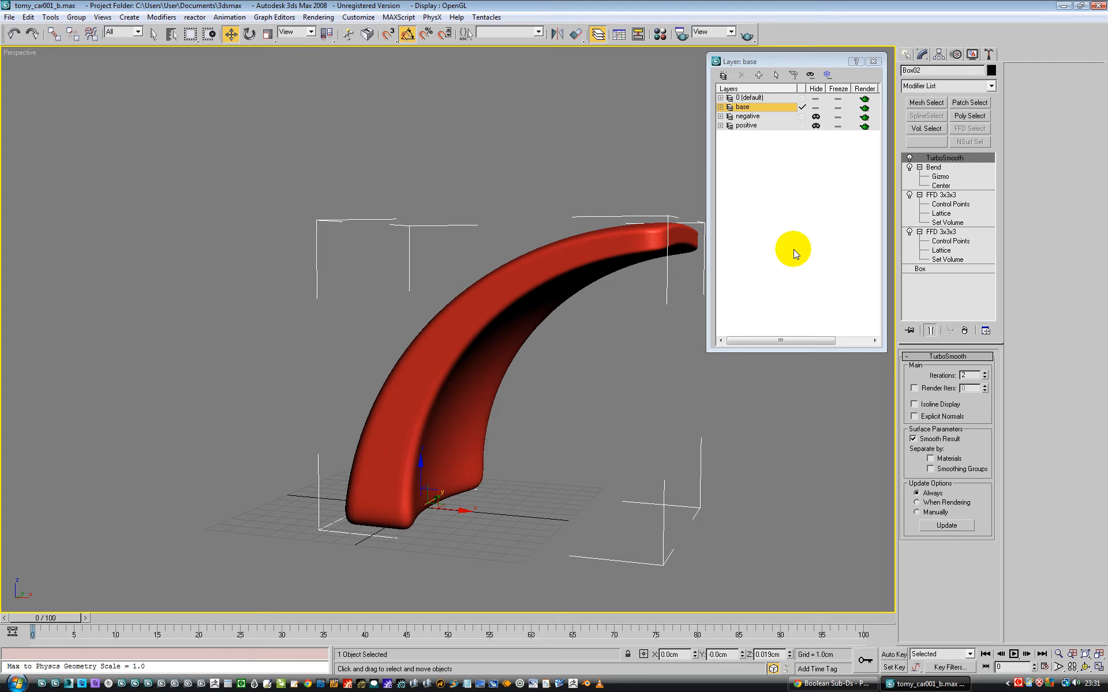
- Scale the upper FFD 3x3 lattice's top control points inward so the shell's tip tapers thinner
left_click(950, 204)
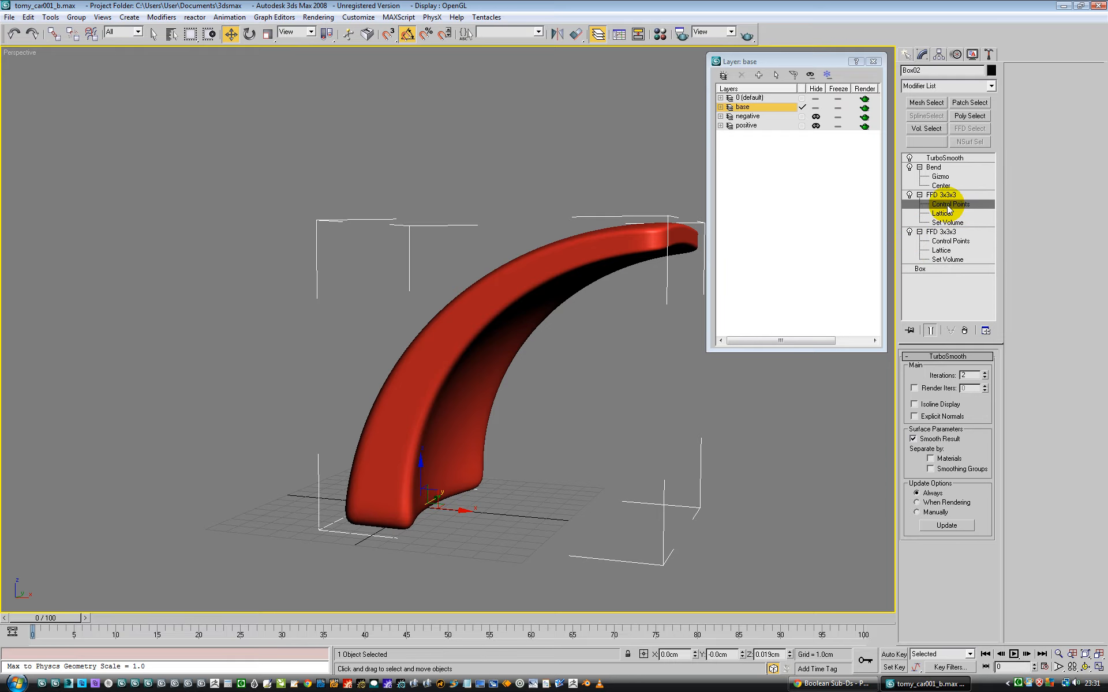
left_click(945, 203)
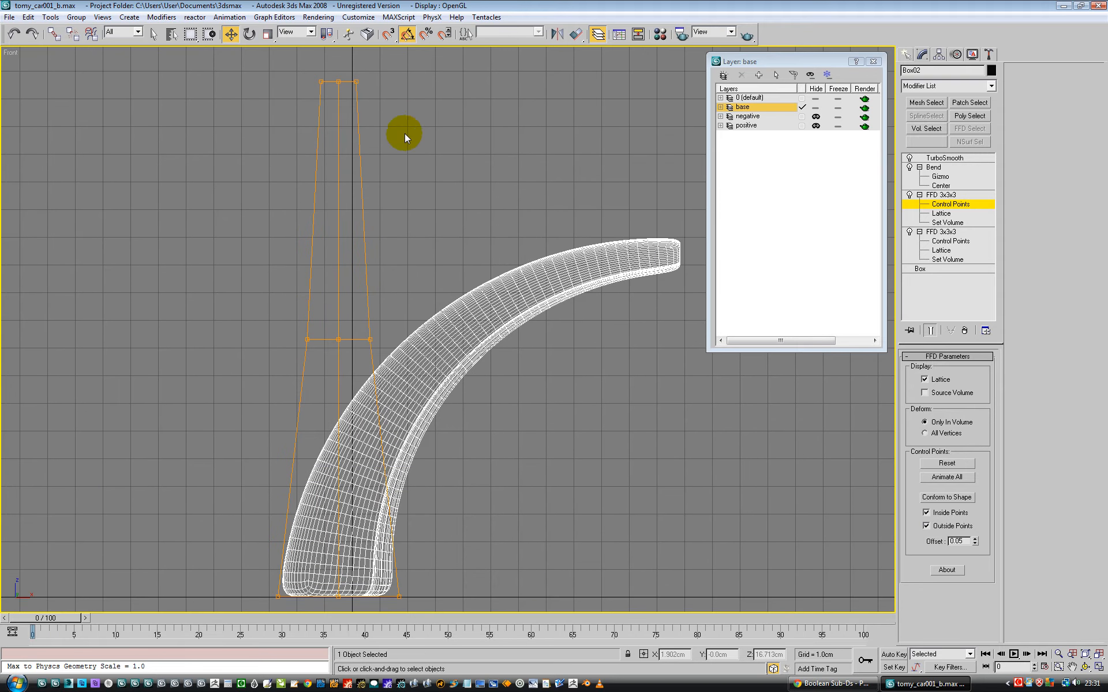
left_click(941, 213)
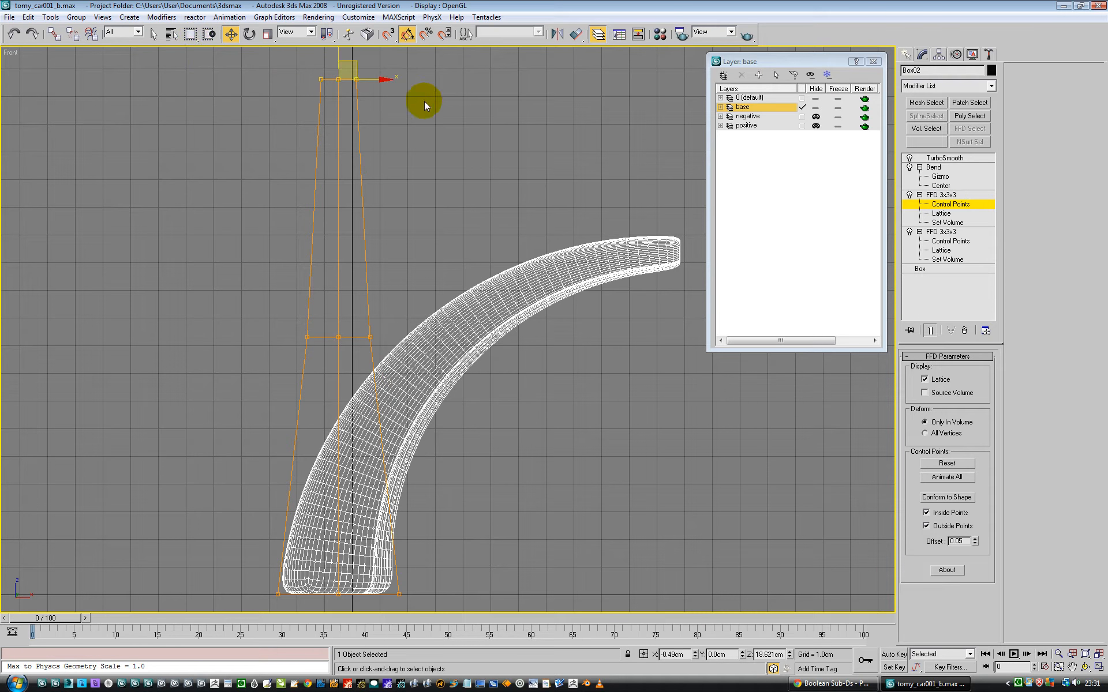
left_click(266, 32)
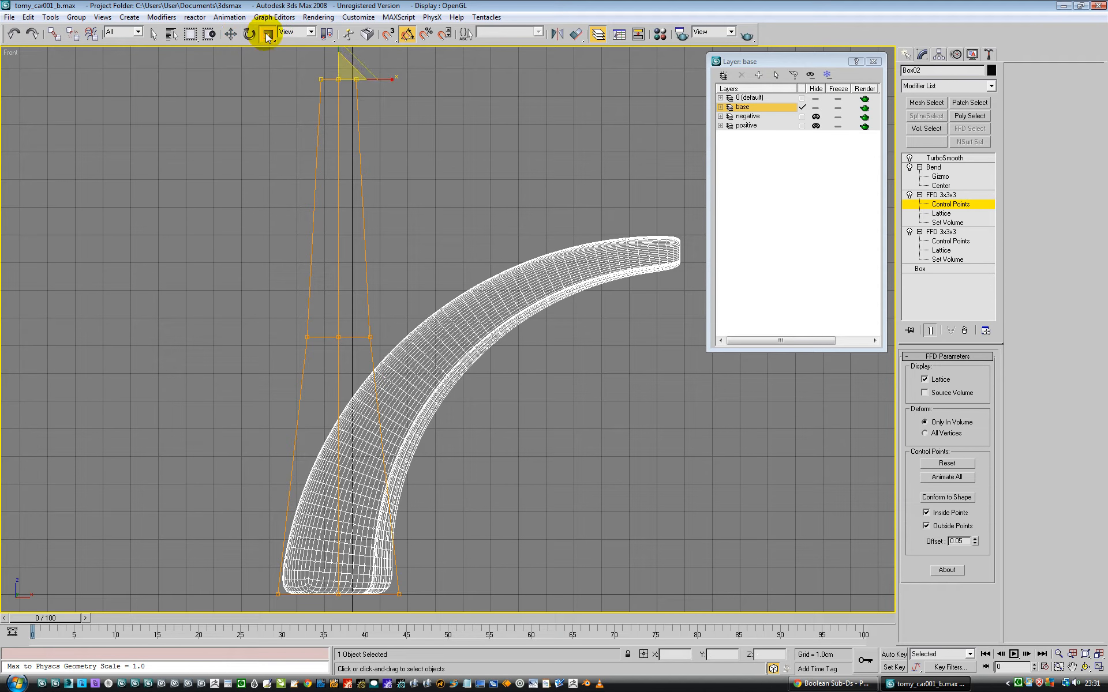
left_click(325, 33)
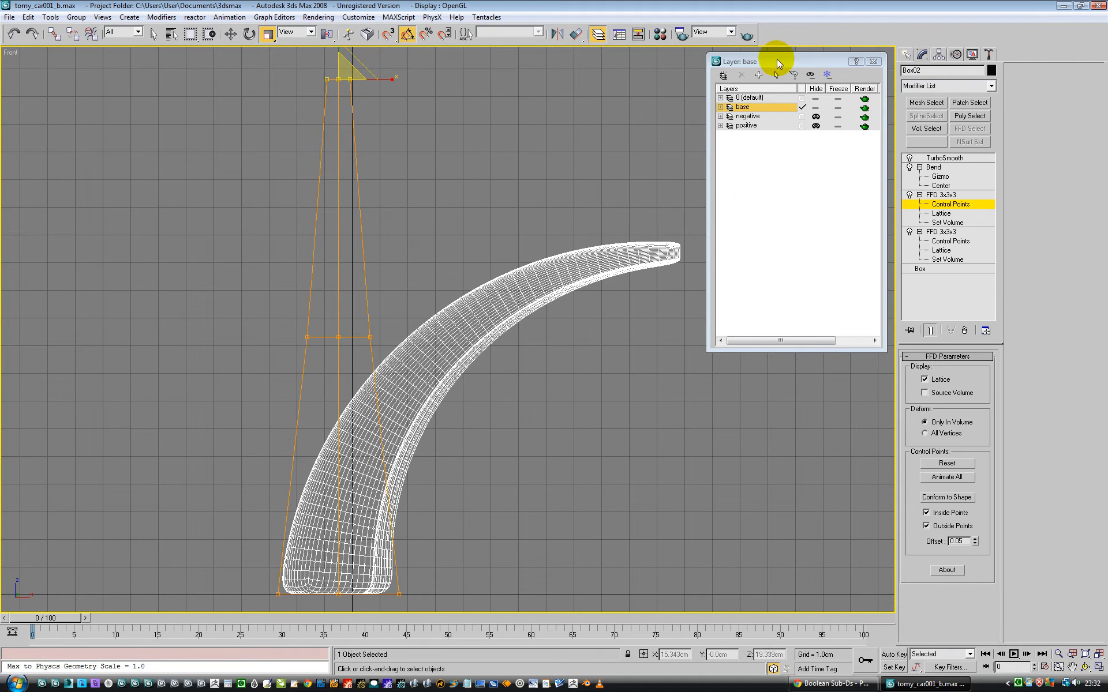
- Check the Bend modifier's 90° angle, then show the base box's dimensions and segment counts
left_click(934, 167)
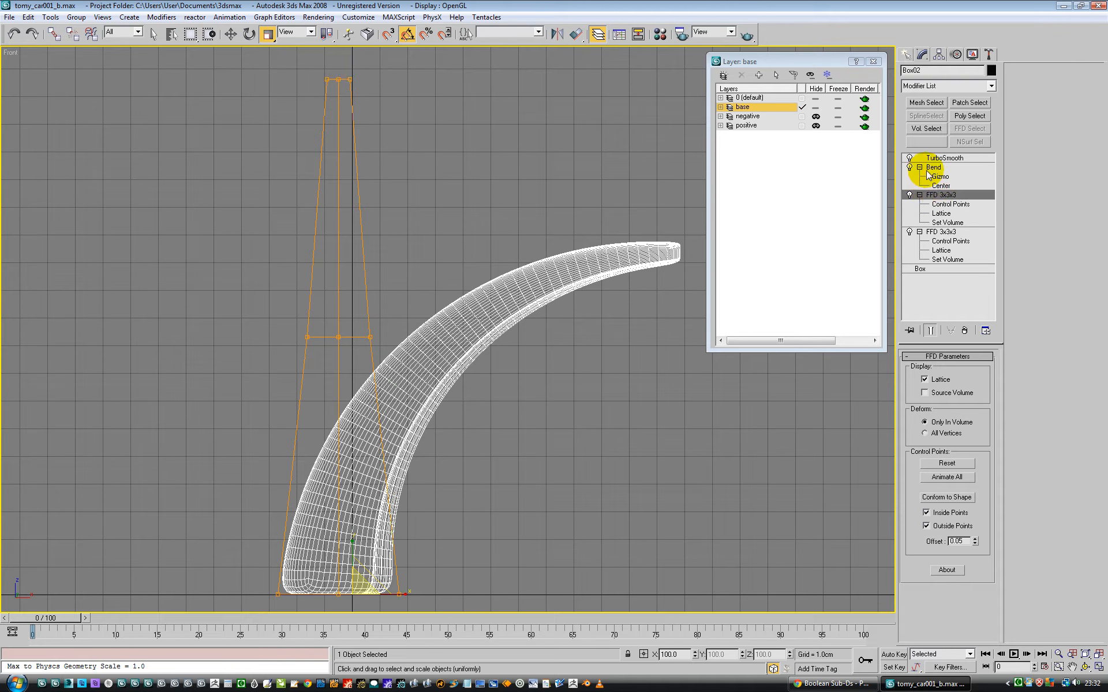
left_click(934, 167)
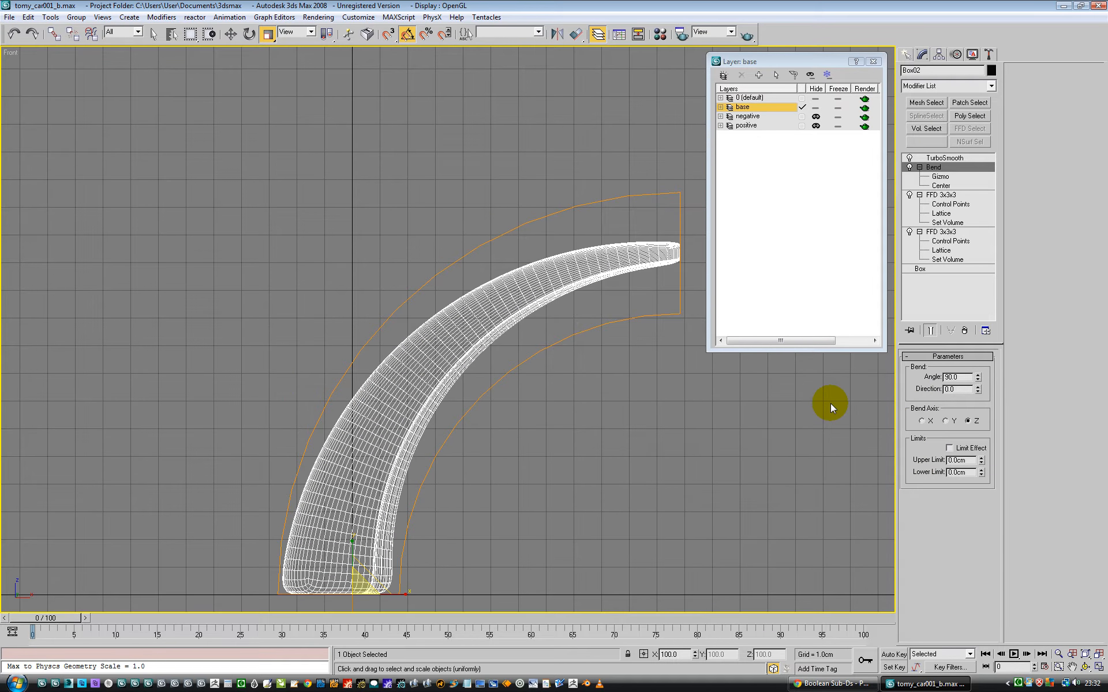
left_click(921, 269)
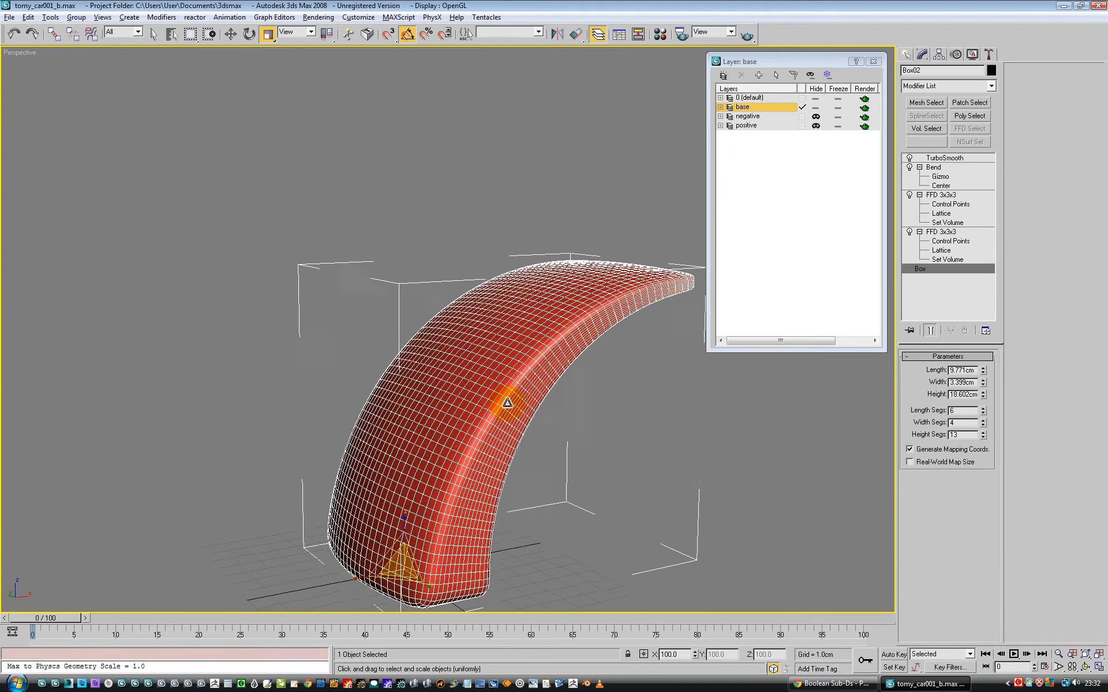
- Enable TurboSmooth Isoline Display and raise the box's Width Segs from 4 to 5
left_click(945, 157)
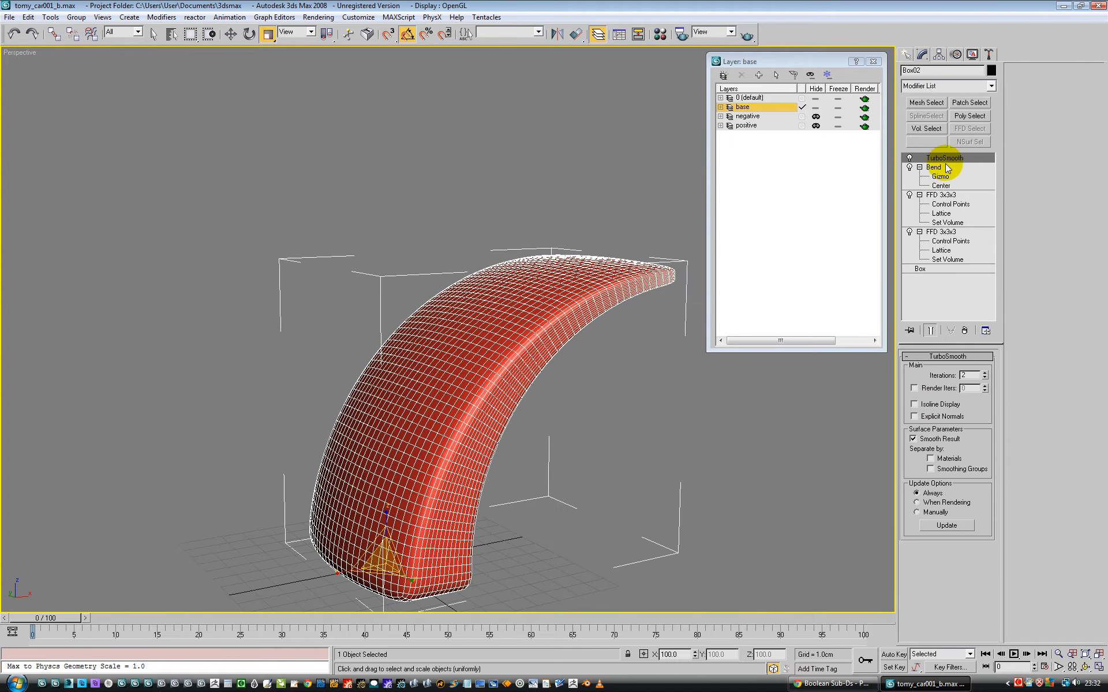
left_click(915, 404)
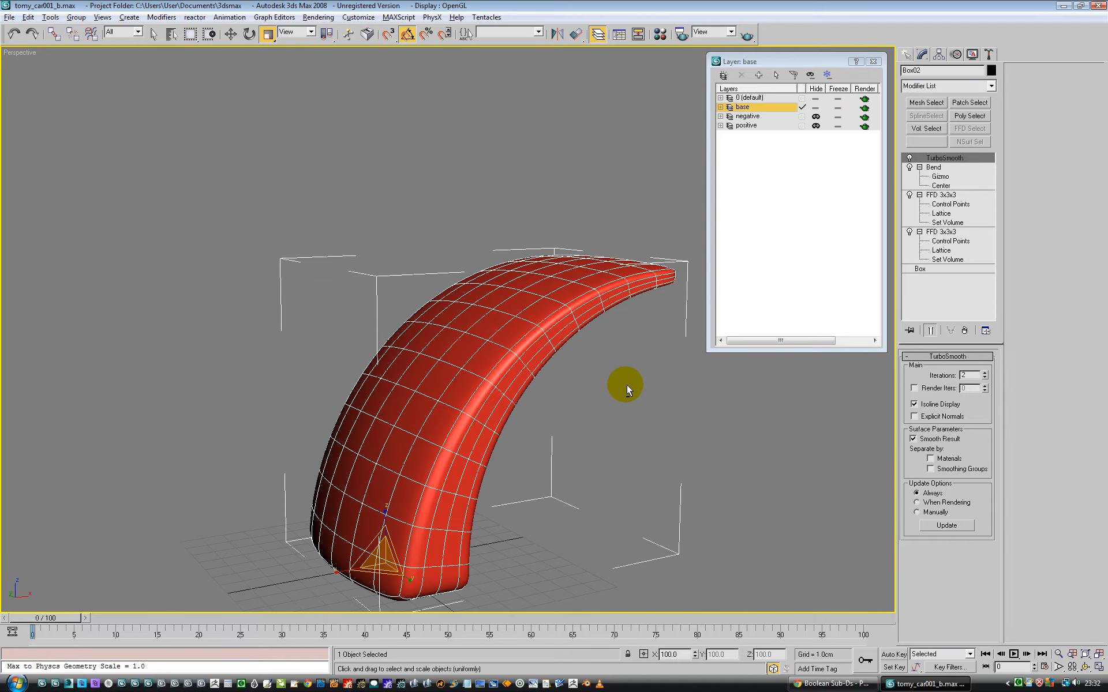
left_click(921, 269)
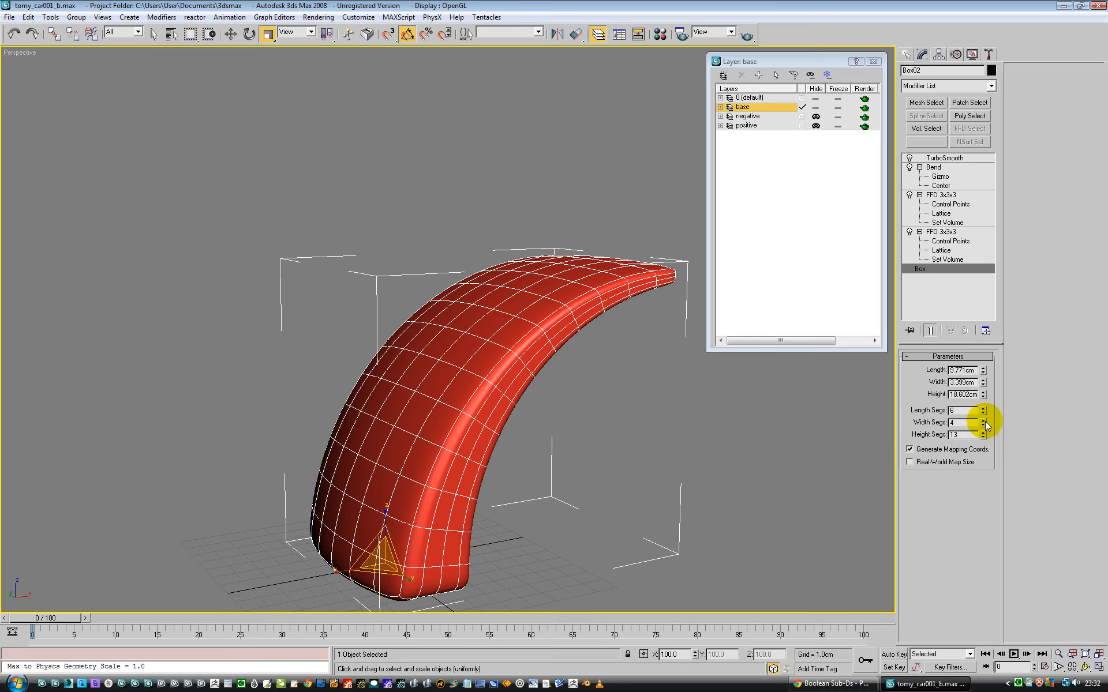
left_click(981, 420)
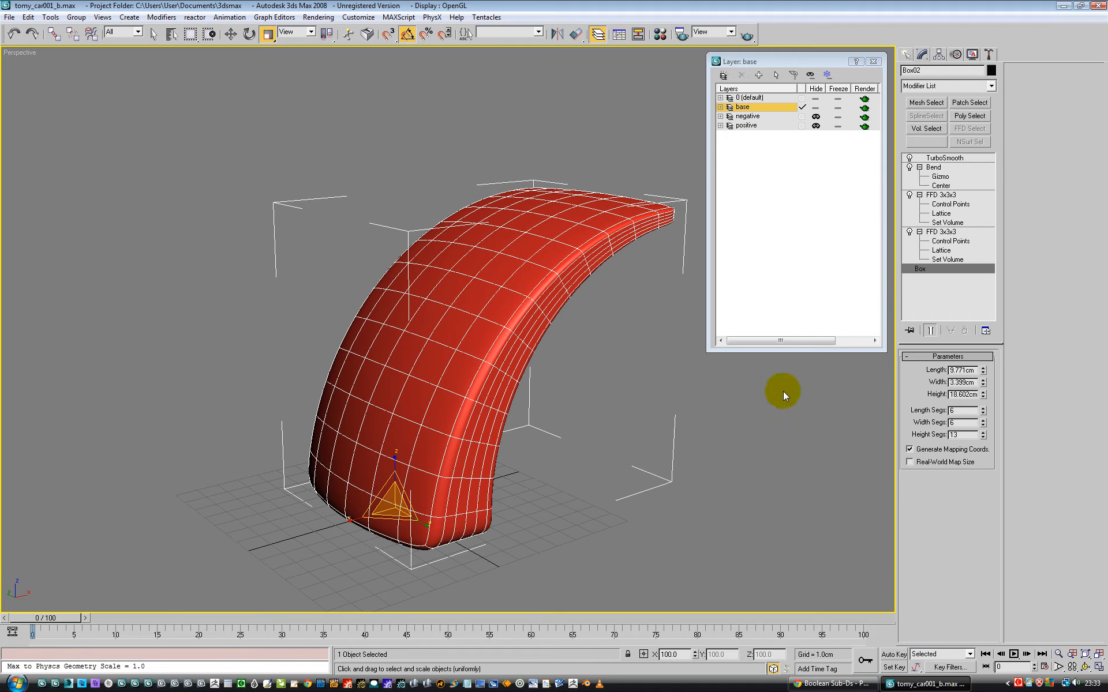
mouse_move(832, 456)
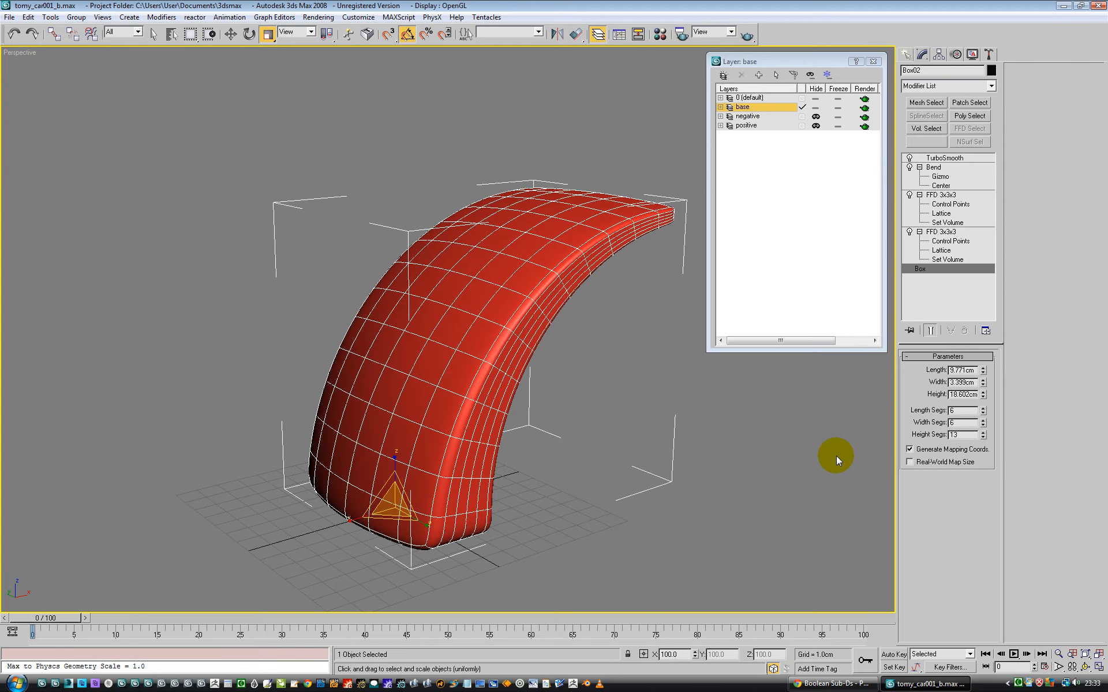
mouse_move(473, 206)
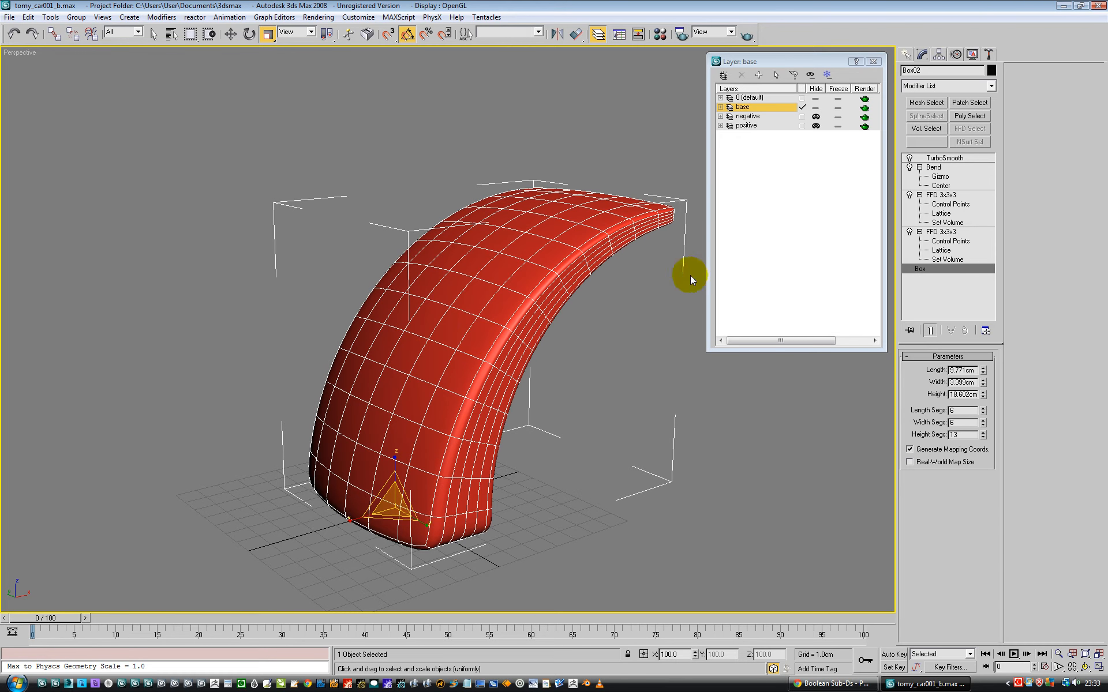
mouse_move(732, 276)
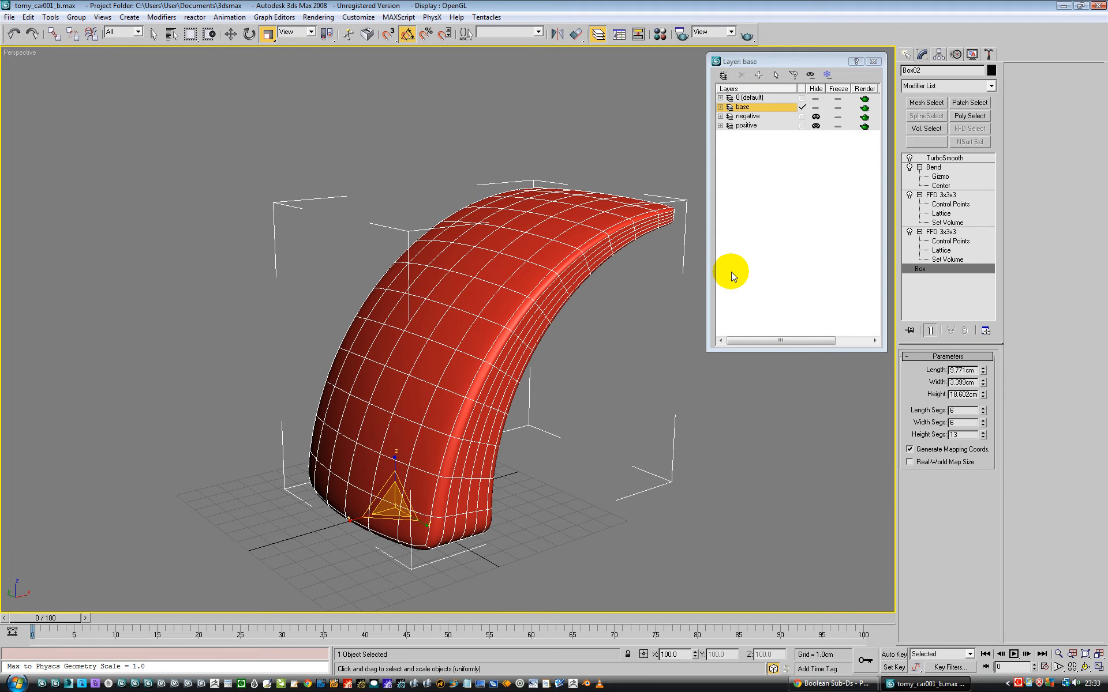
mouse_move(591, 286)
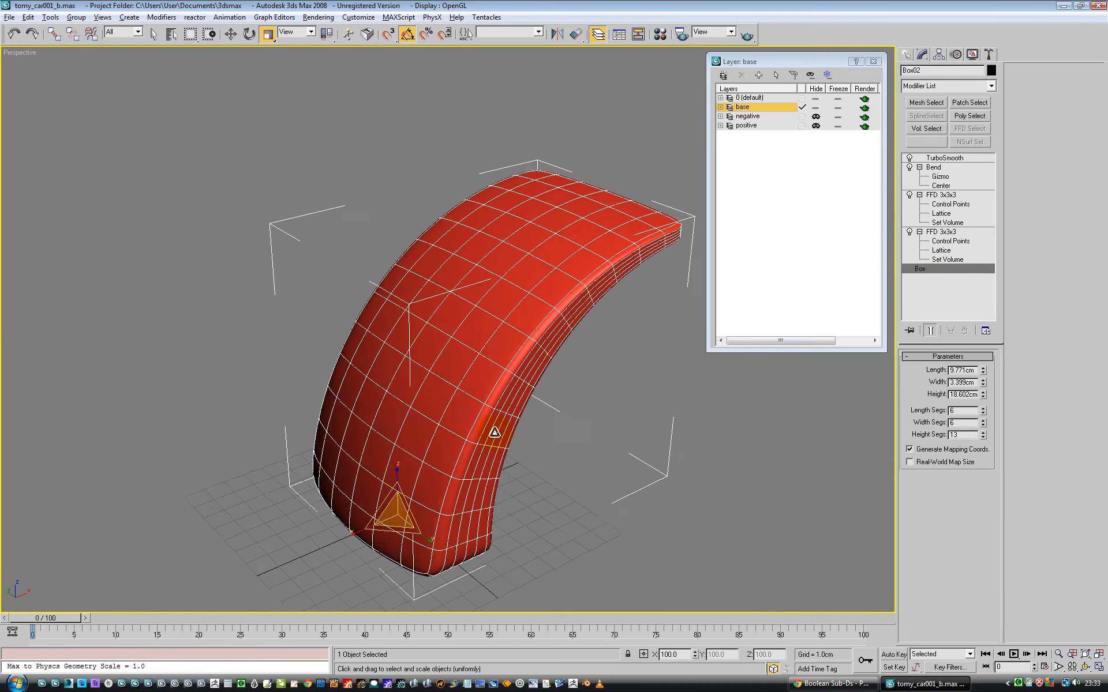
left_click(933, 167)
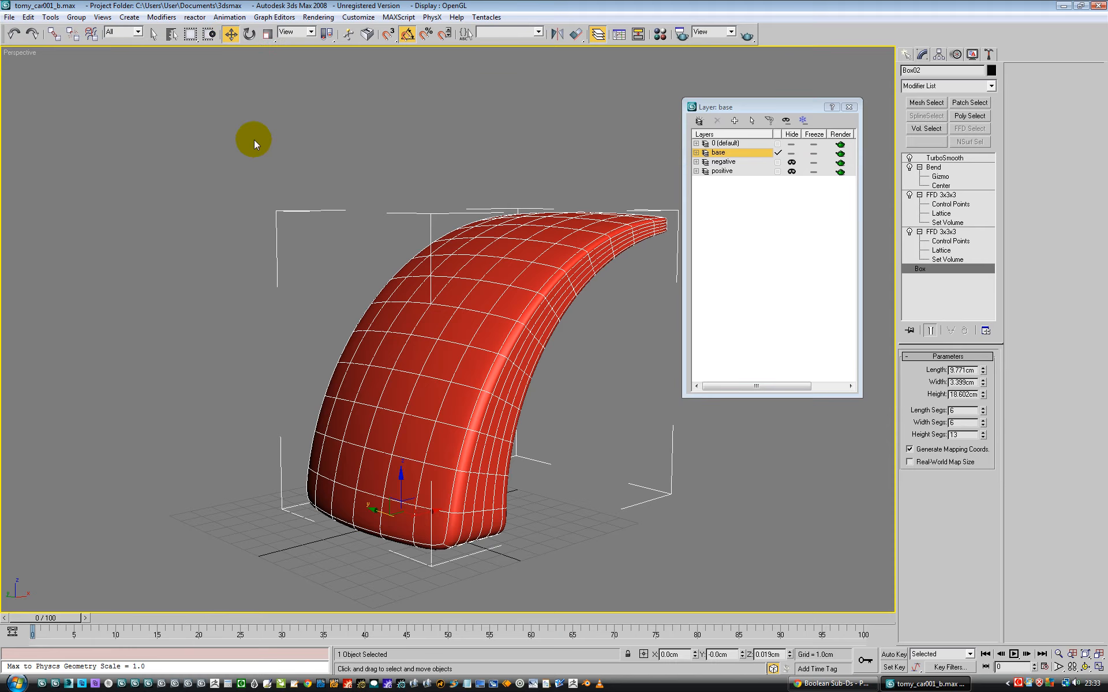
- Turn off Isoline Display to expose the dense smoothed mesh, testing the Iterations spinner
left_click(935, 158)
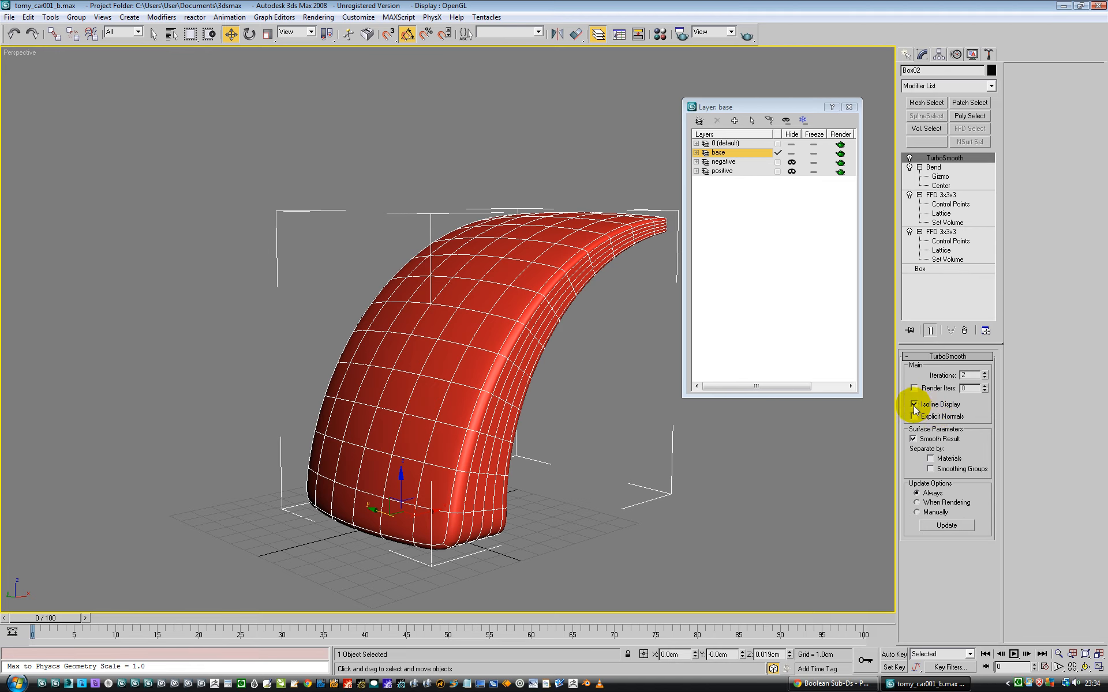
left_click(914, 404)
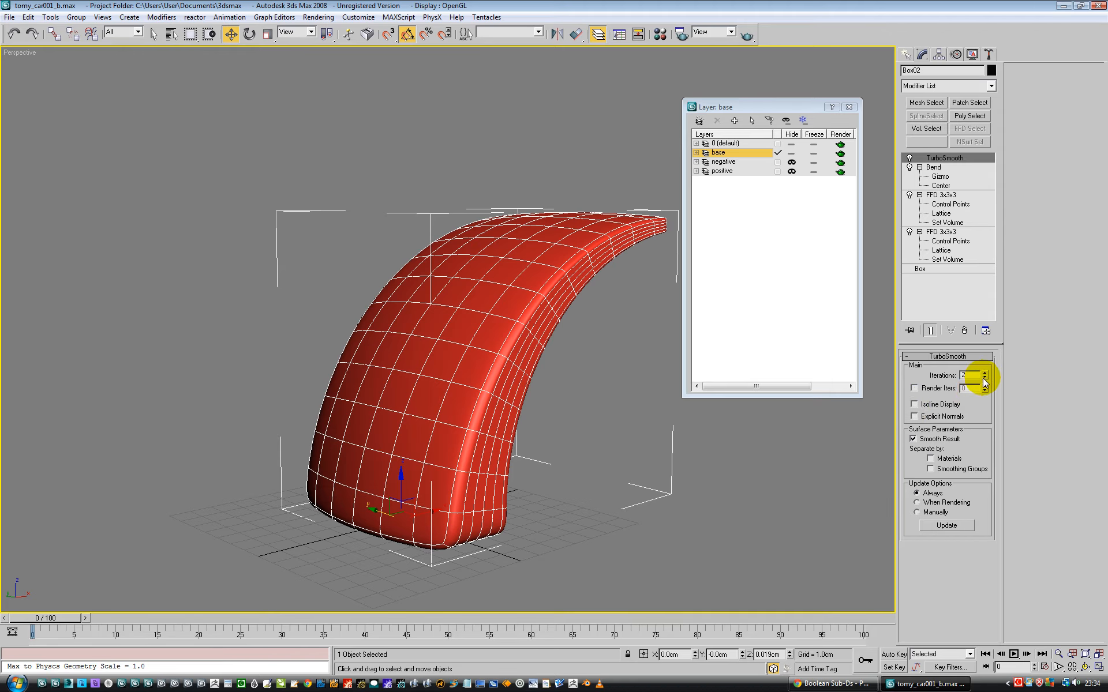
left_click(993, 378)
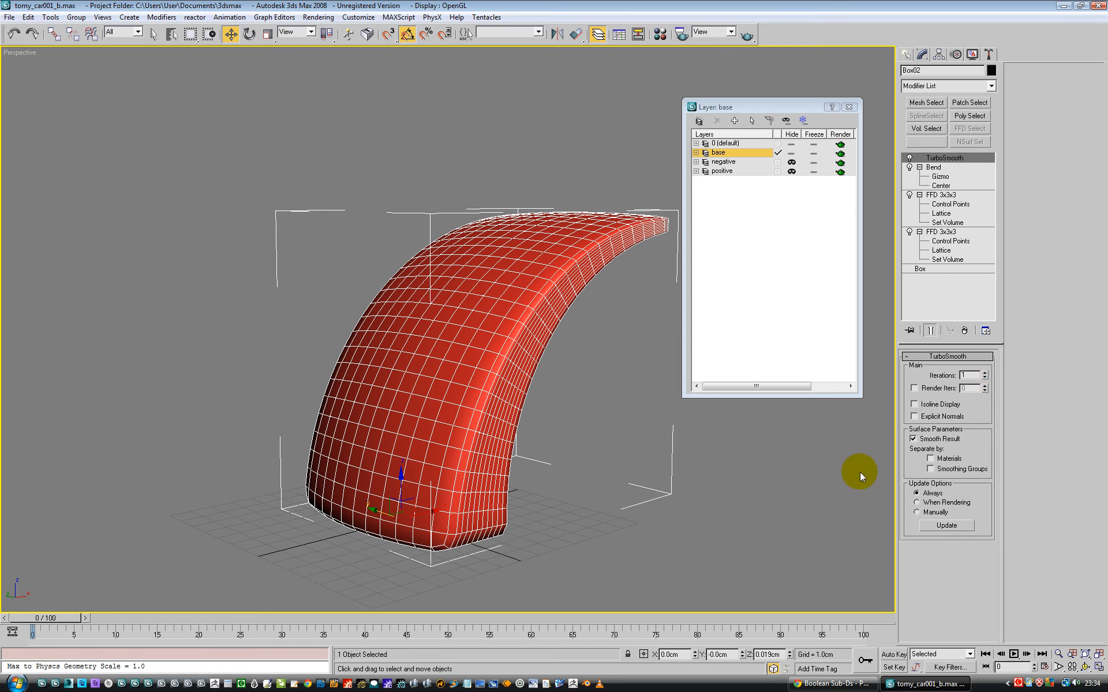
left_click(991, 373)
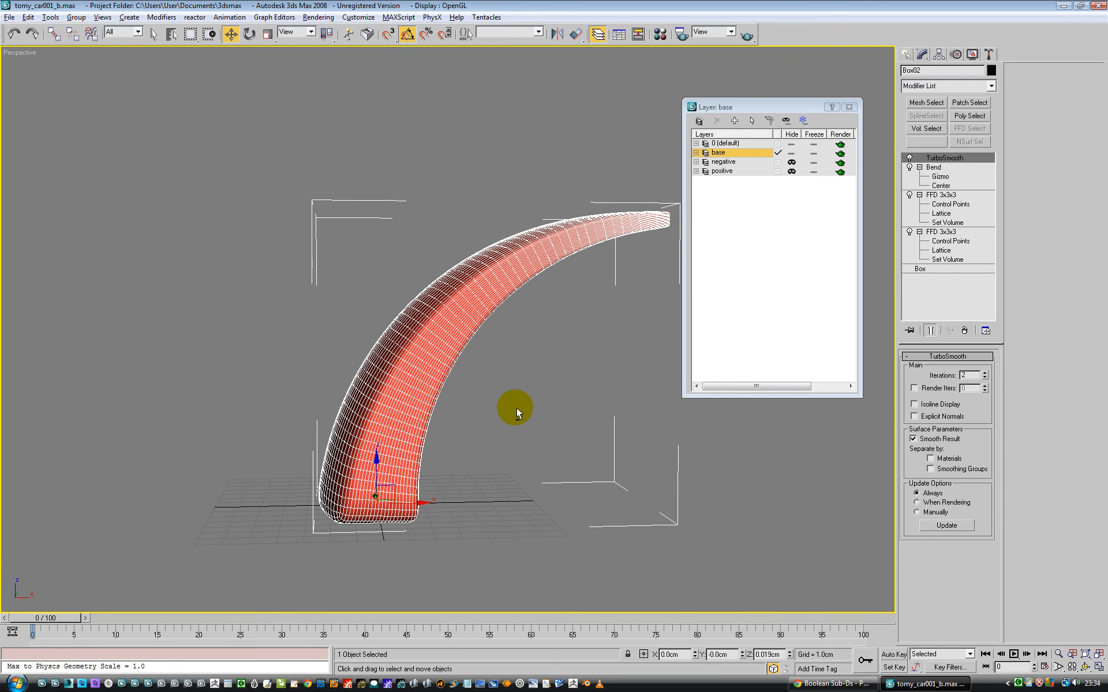
- Lower the shell box's Width Segs to 3 and bring up the modifier stack options
left_click(921, 269)
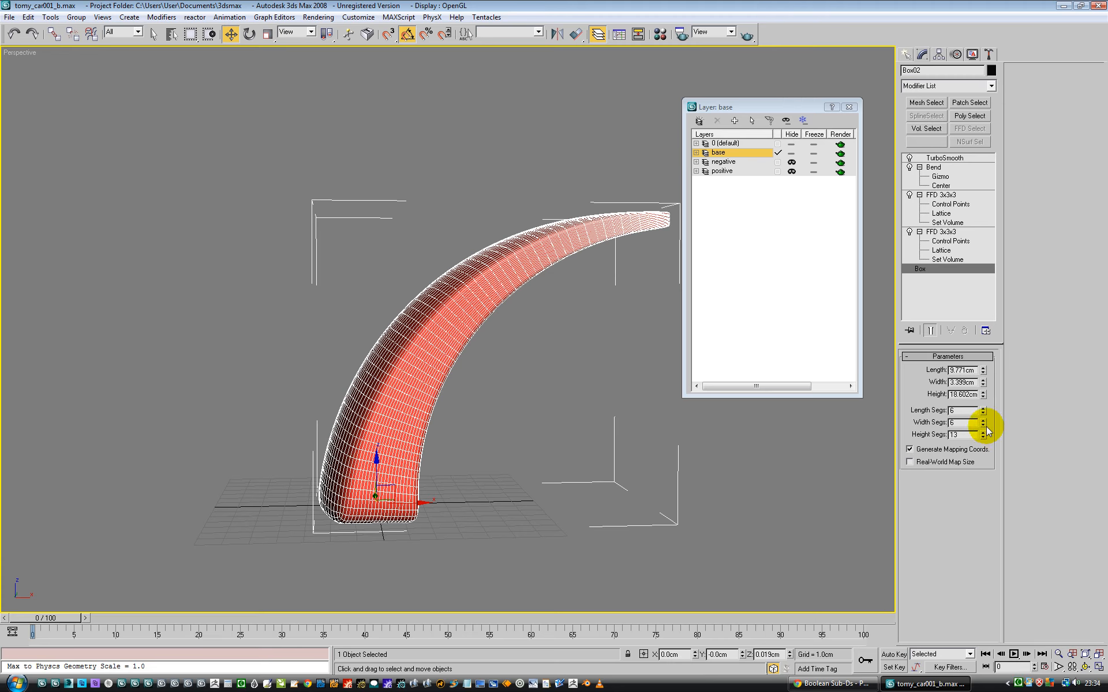
left_click(981, 425)
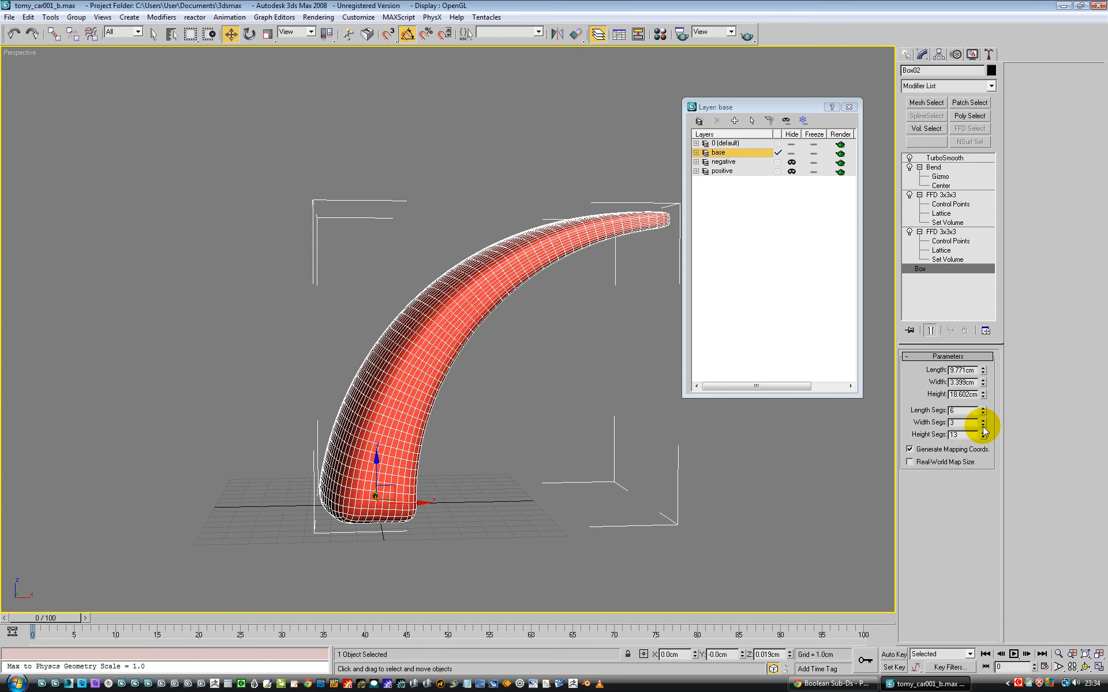
left_click(982, 425)
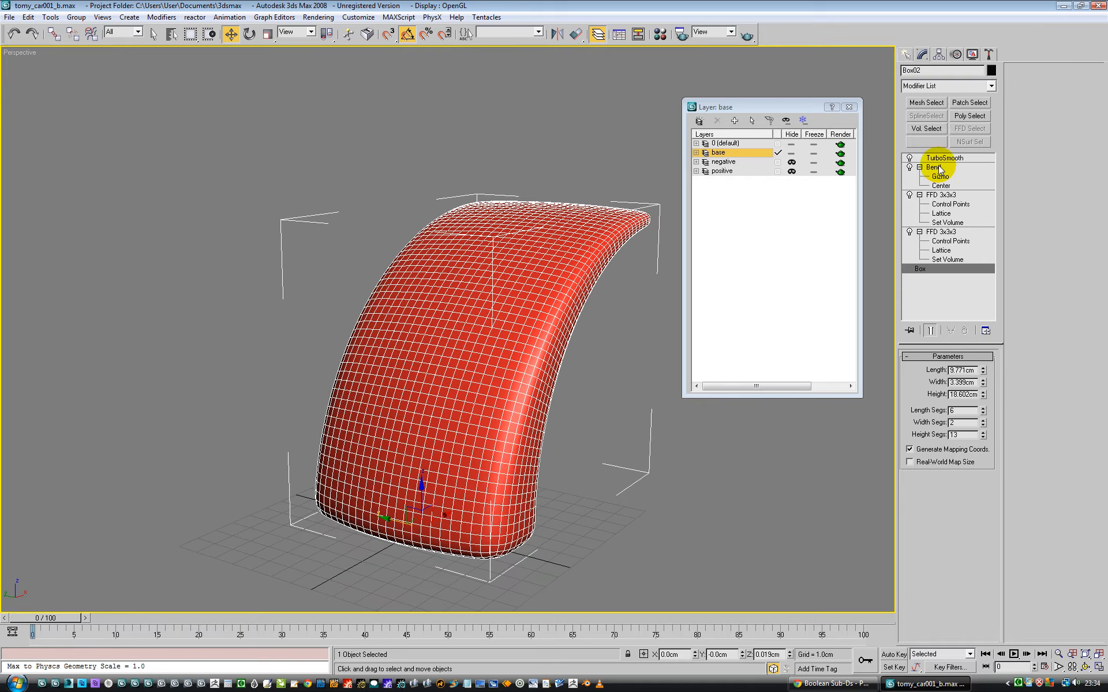
right_click(487, 311)
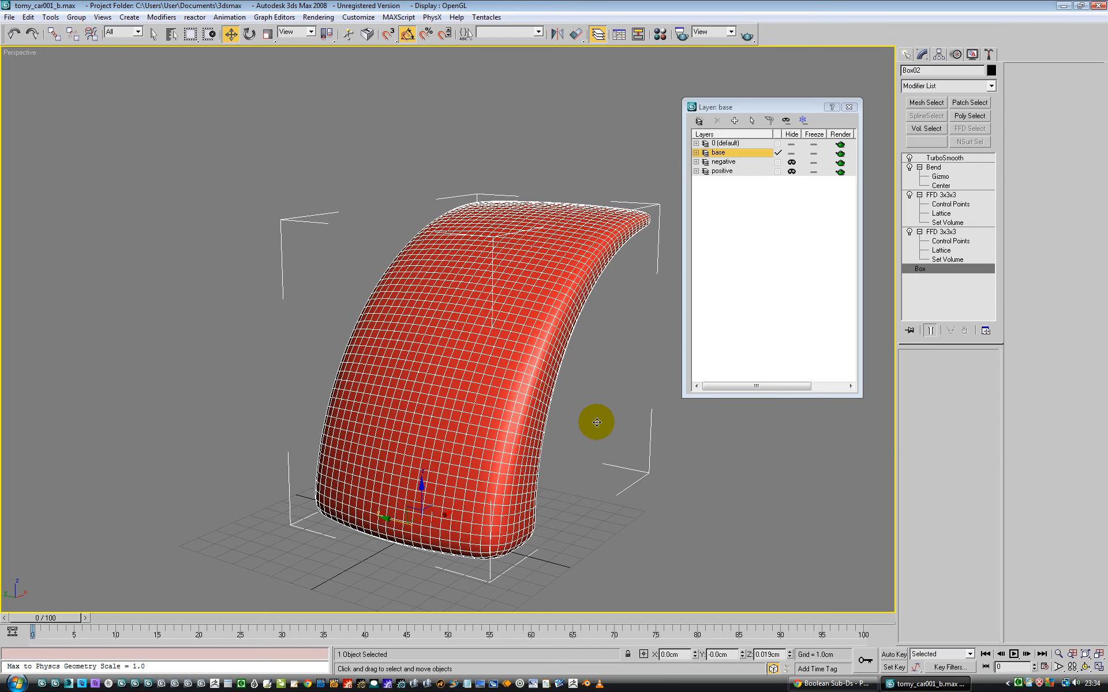
- Collapse the red shell's modifiers into an Editable Poly and unhide the negative layer of blue boxes
left_click(920, 269)
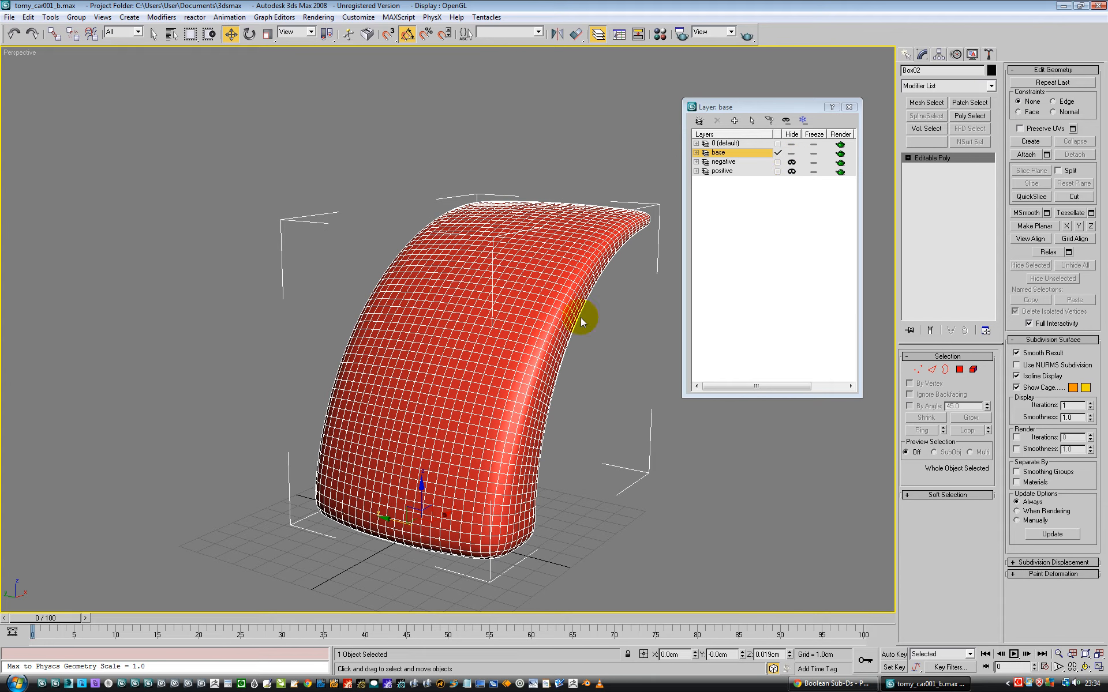
mouse_move(436, 393)
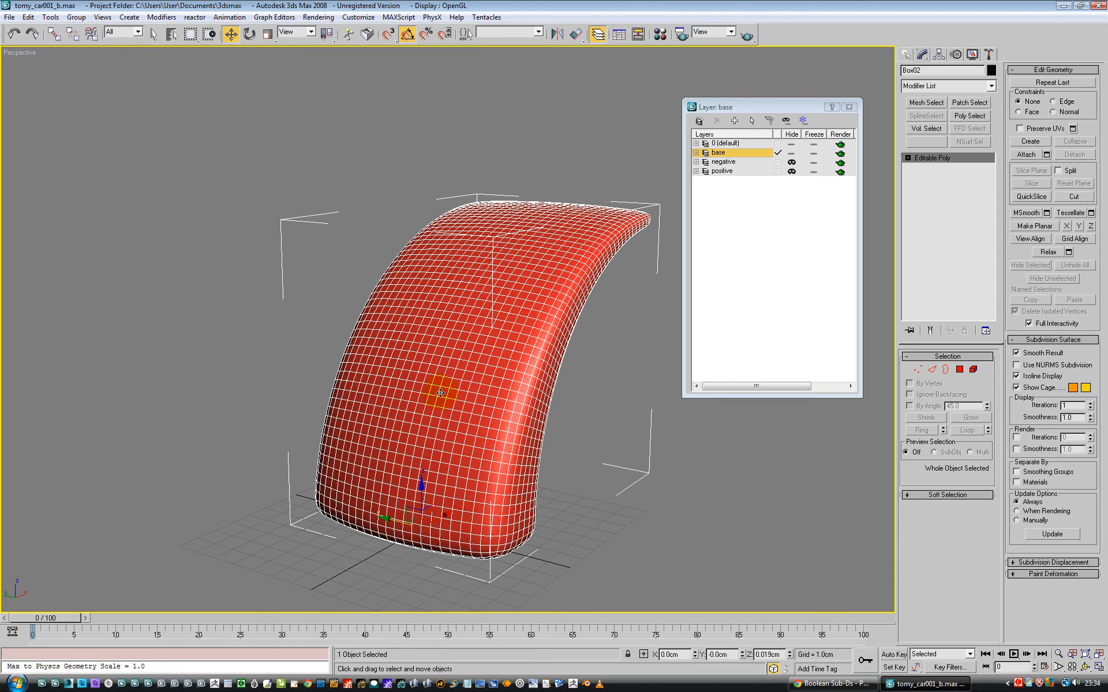
left_click(792, 163)
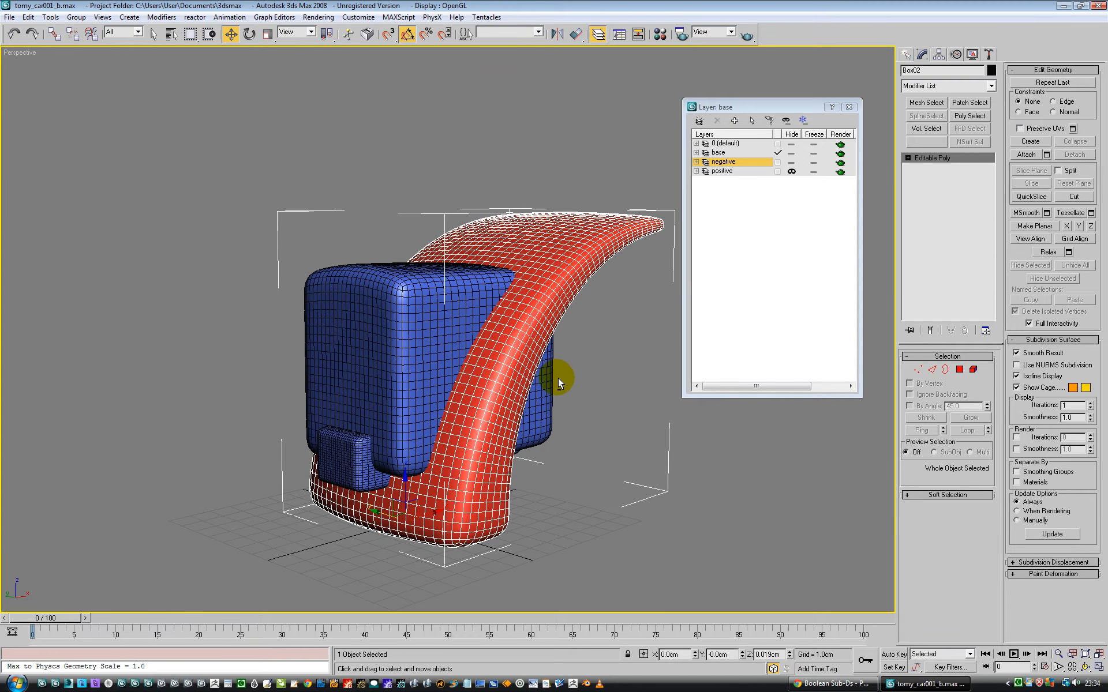
- Select the large blue cutting box and lower its Box-level Width Segs from 5 to 3
left_click(413, 296)
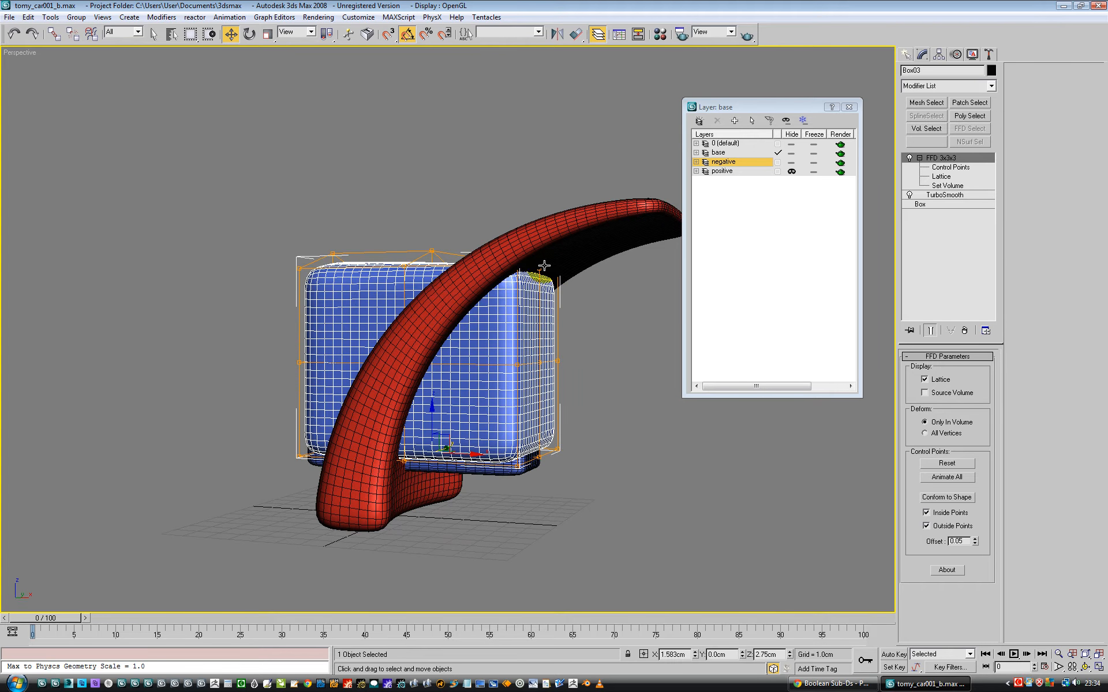
left_click(250, 33)
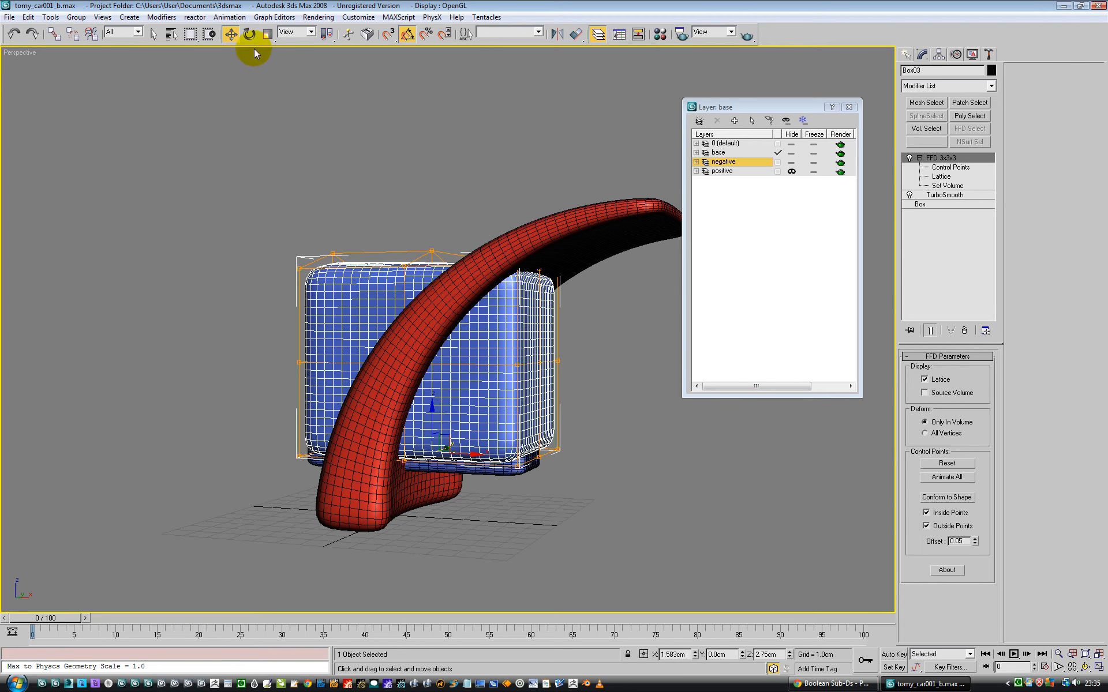
left_click(920, 205)
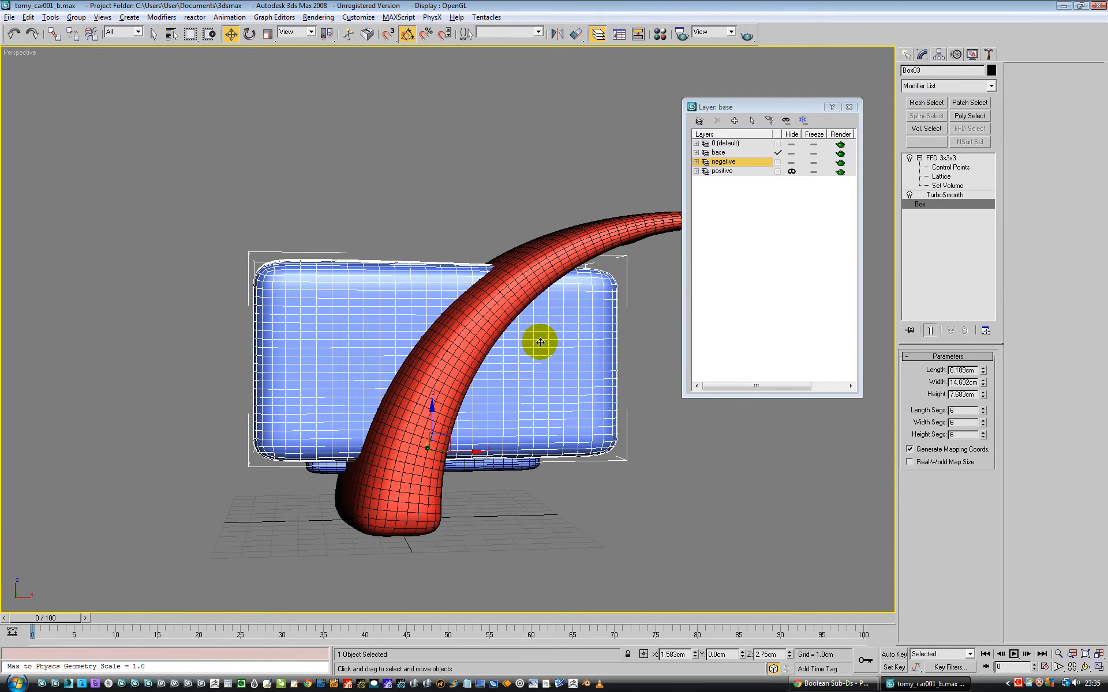
mouse_move(984, 435)
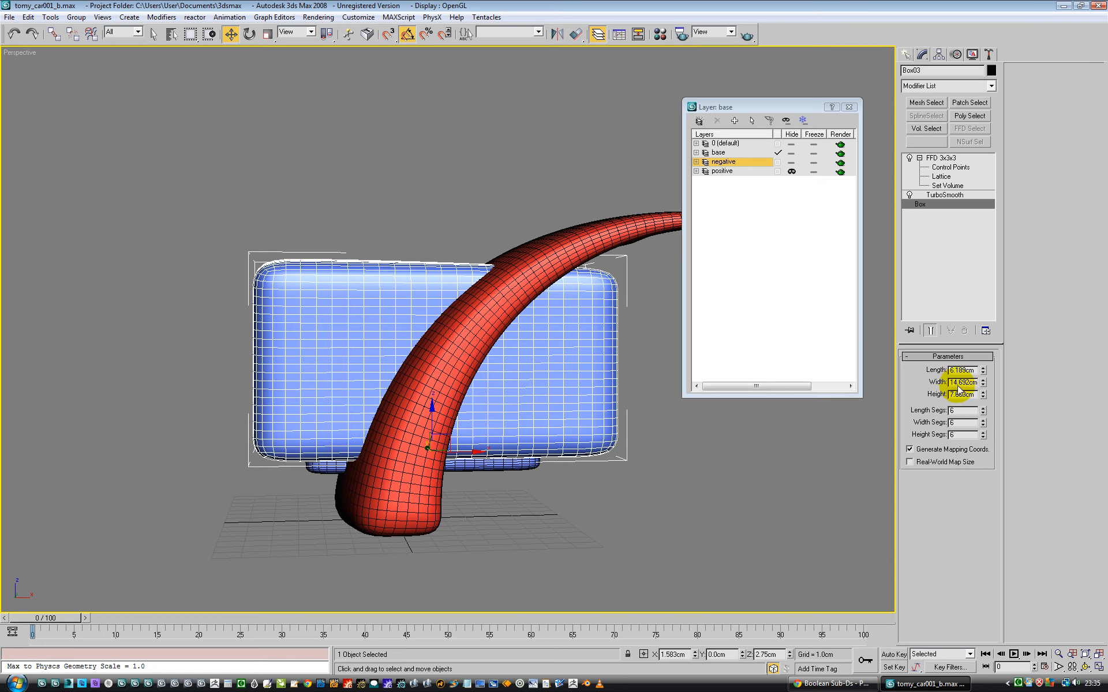
left_click(984, 420)
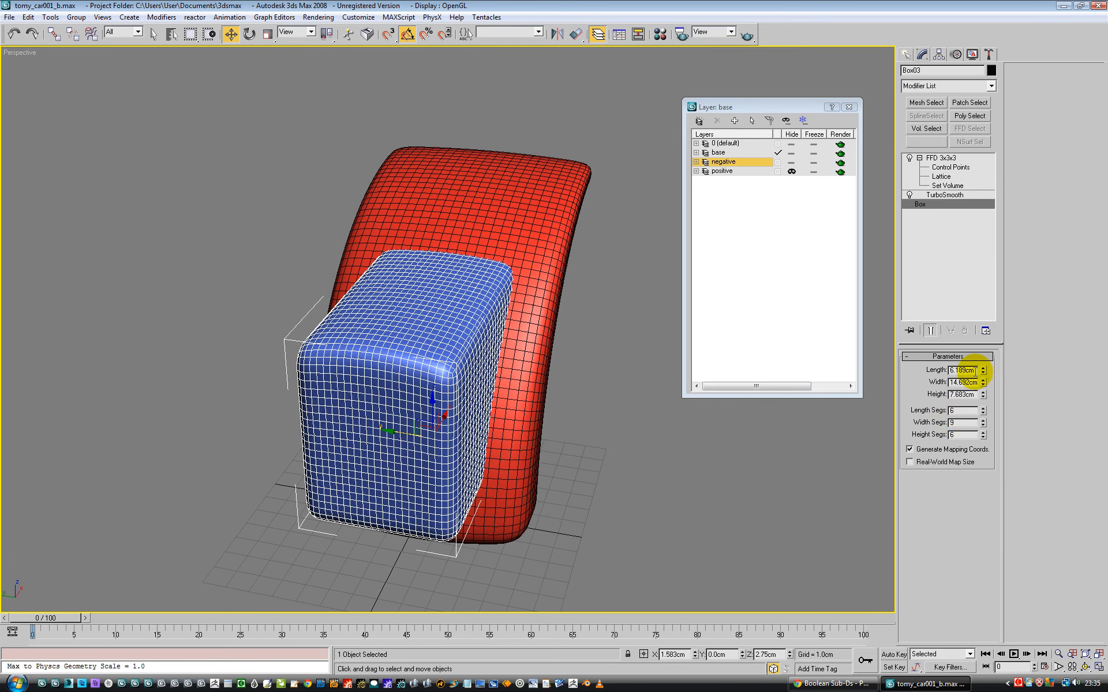
mouse_move(987, 416)
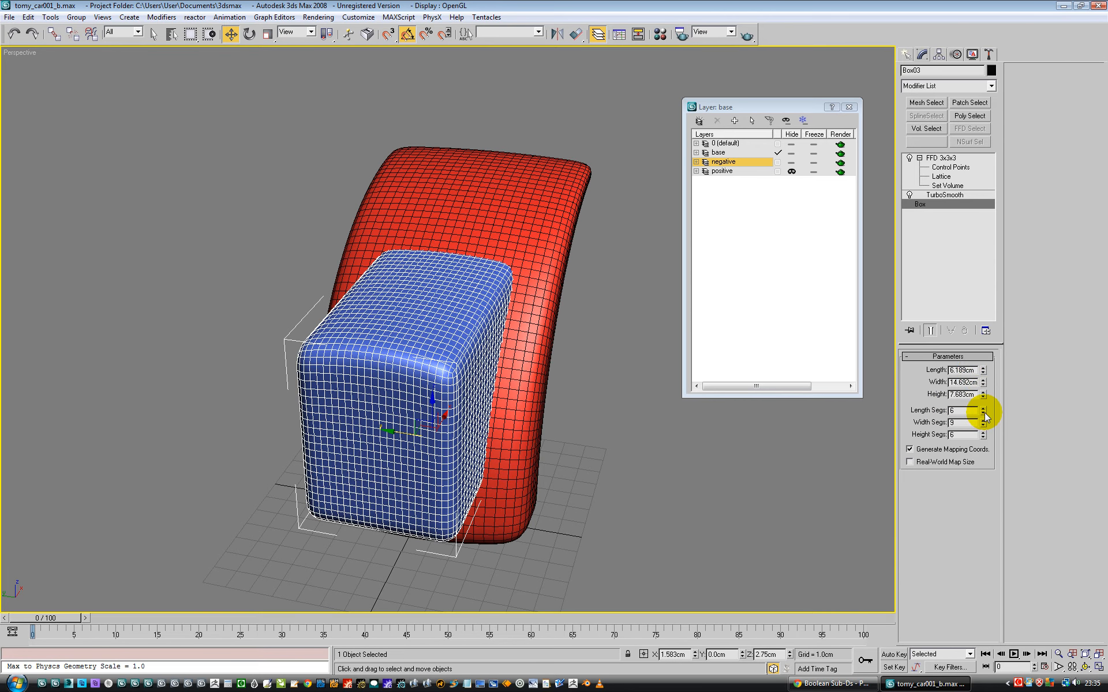
left_click(983, 413)
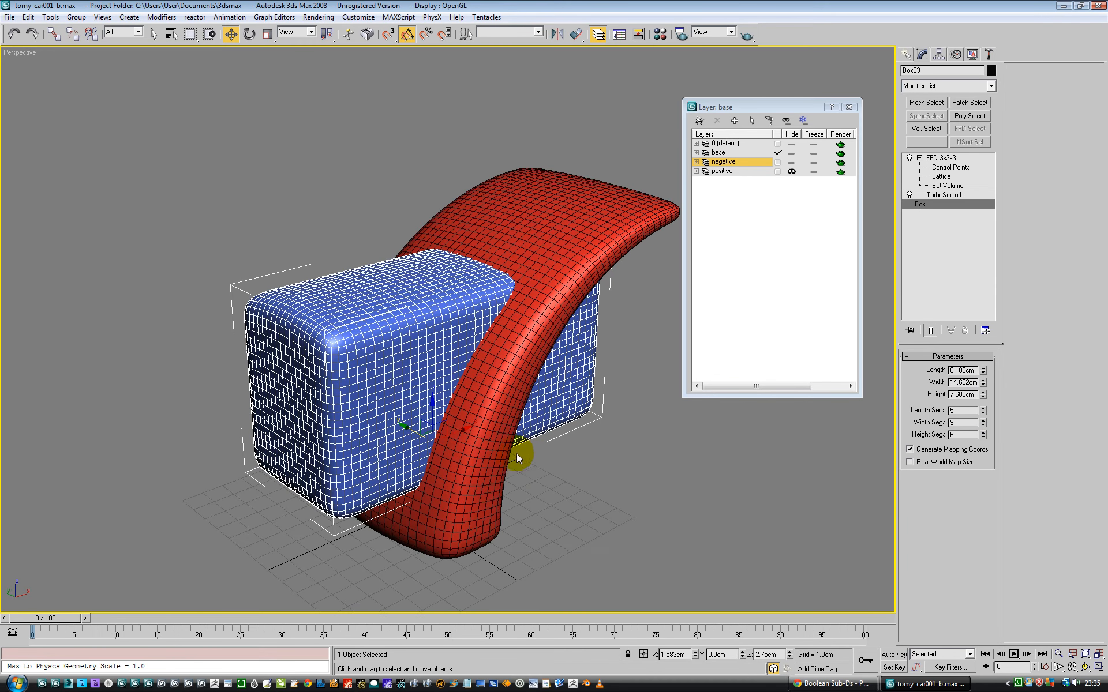
right_click(519, 458)
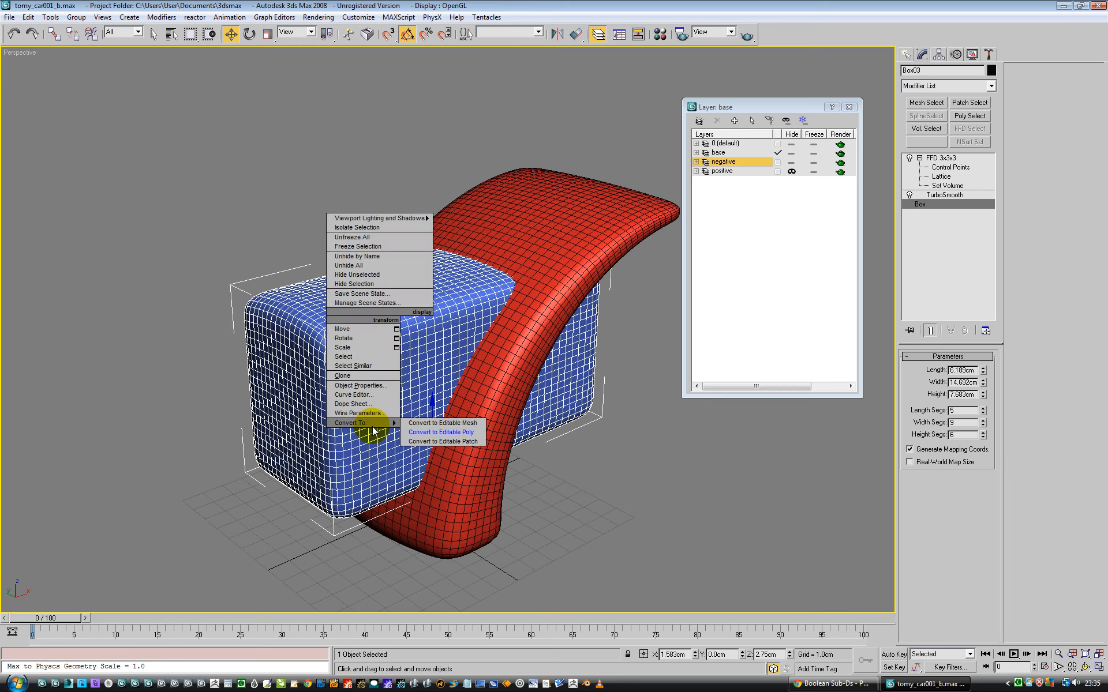
- Convert the large blue box to Editable Poly, then set the small box Box04's Length Segs to 4
left_click(440, 432)
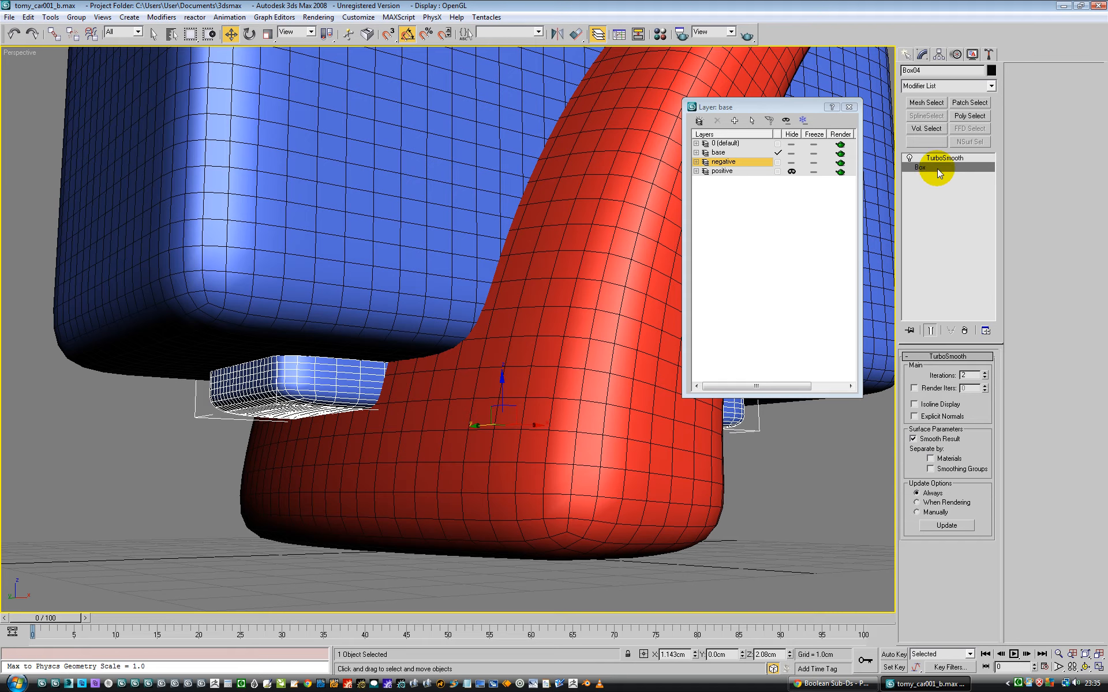
left_click(921, 166)
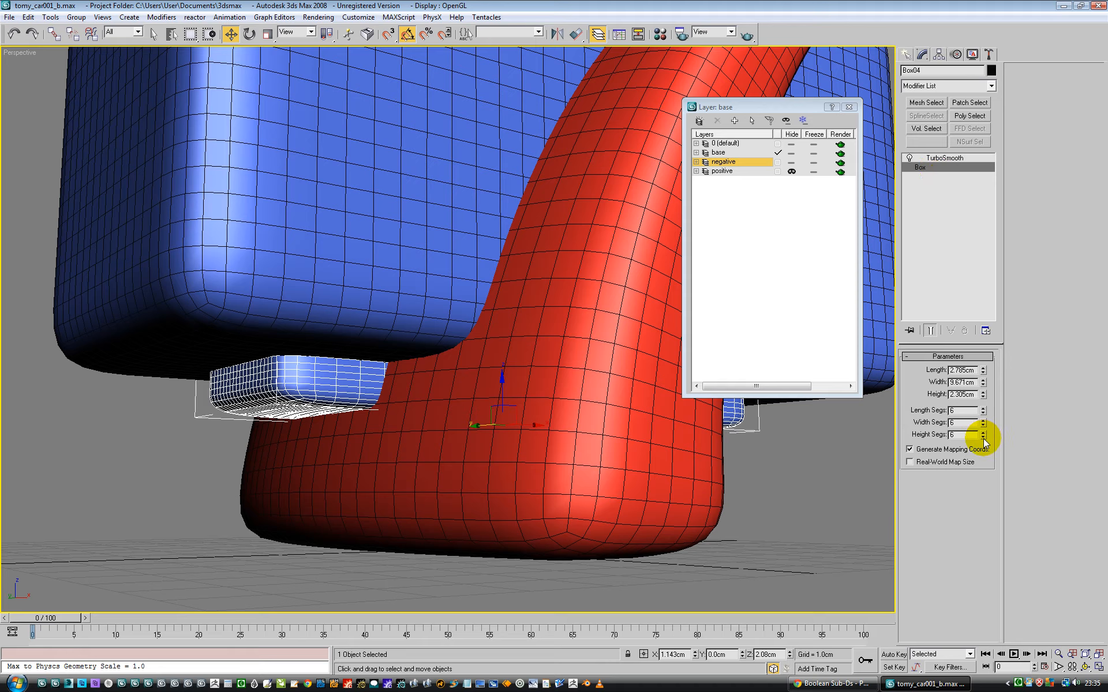
left_click(982, 420)
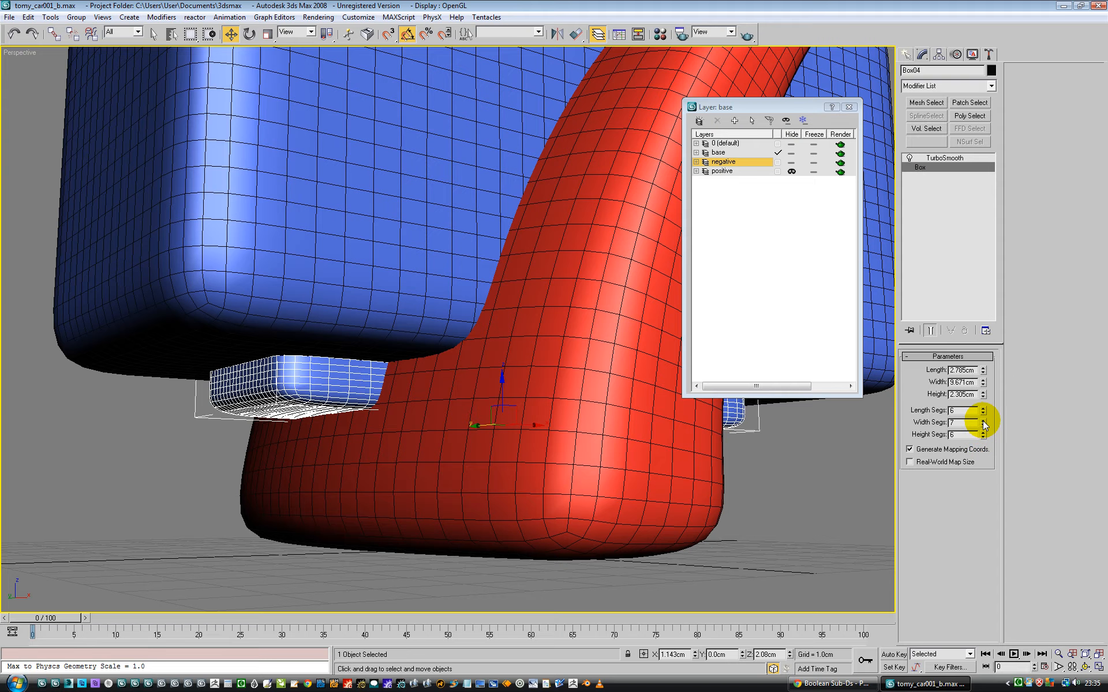
left_click(983, 420)
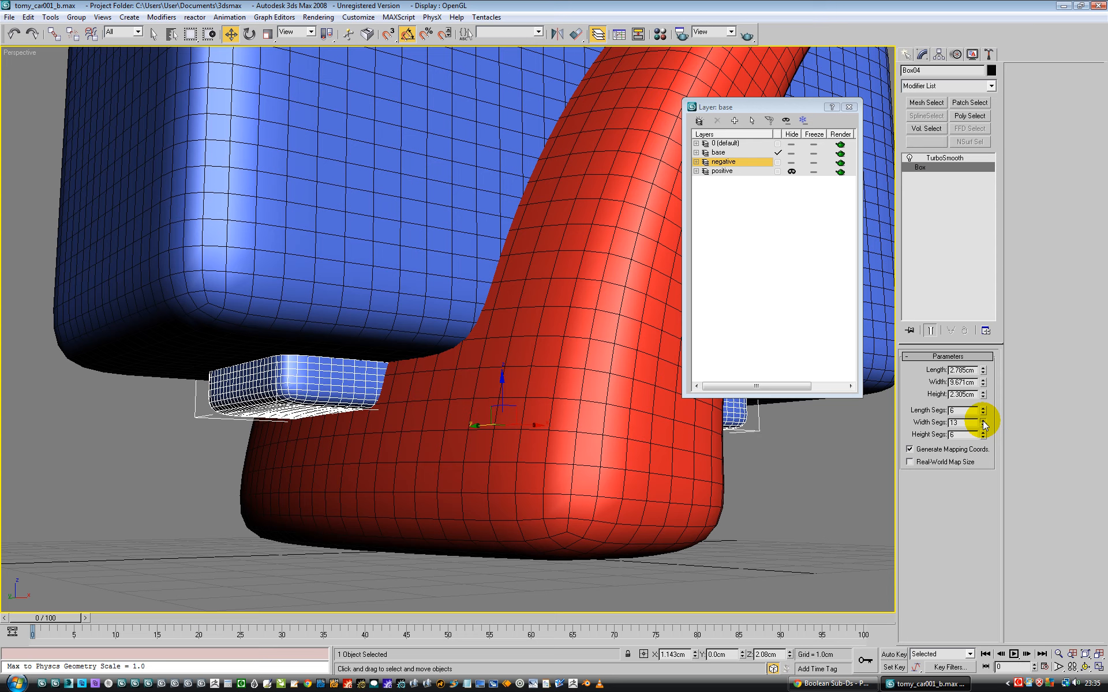
left_click(981, 413)
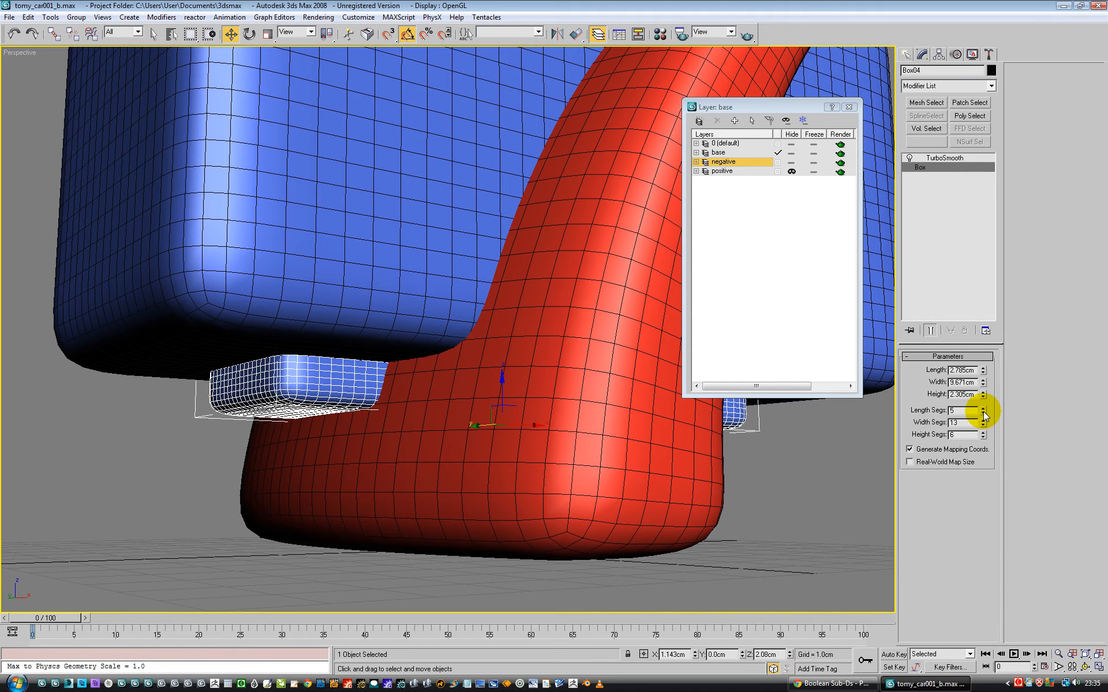
left_click(981, 412)
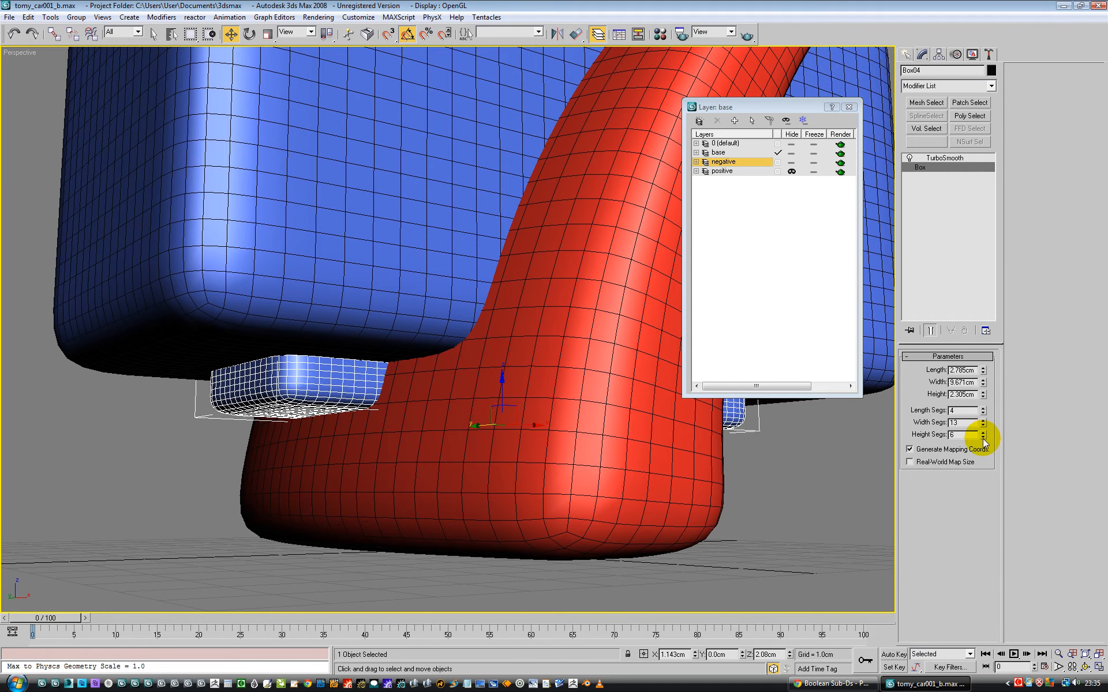
left_click(983, 436)
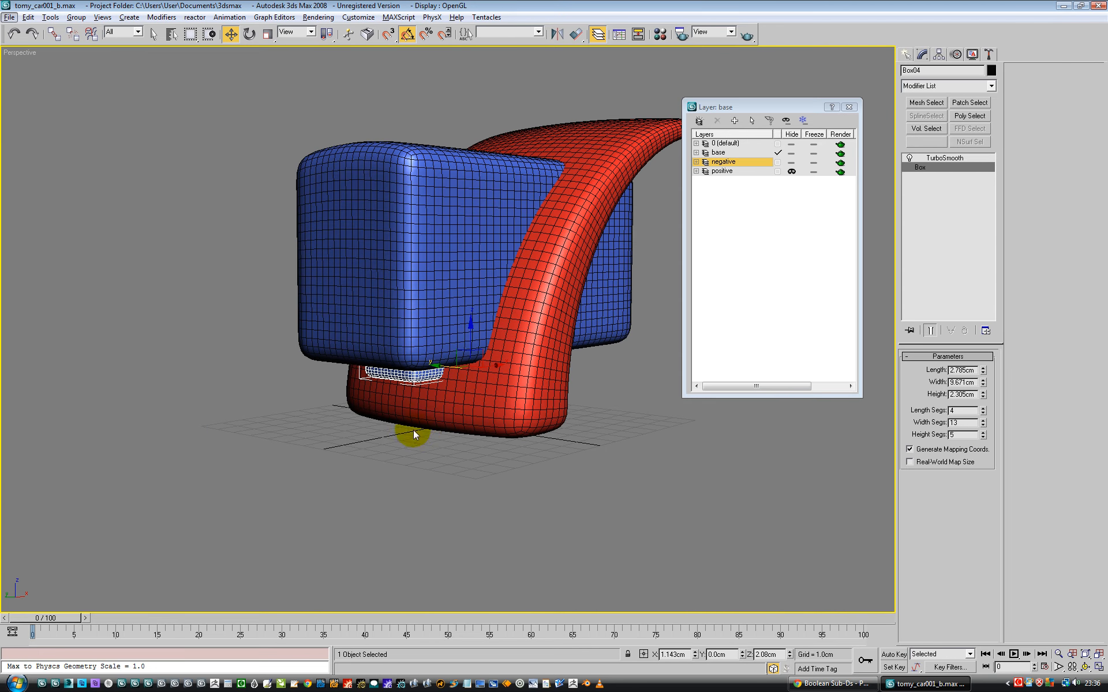
- Convert the small blue box to Editable Poly and make the positive layer active
right_click(413, 435)
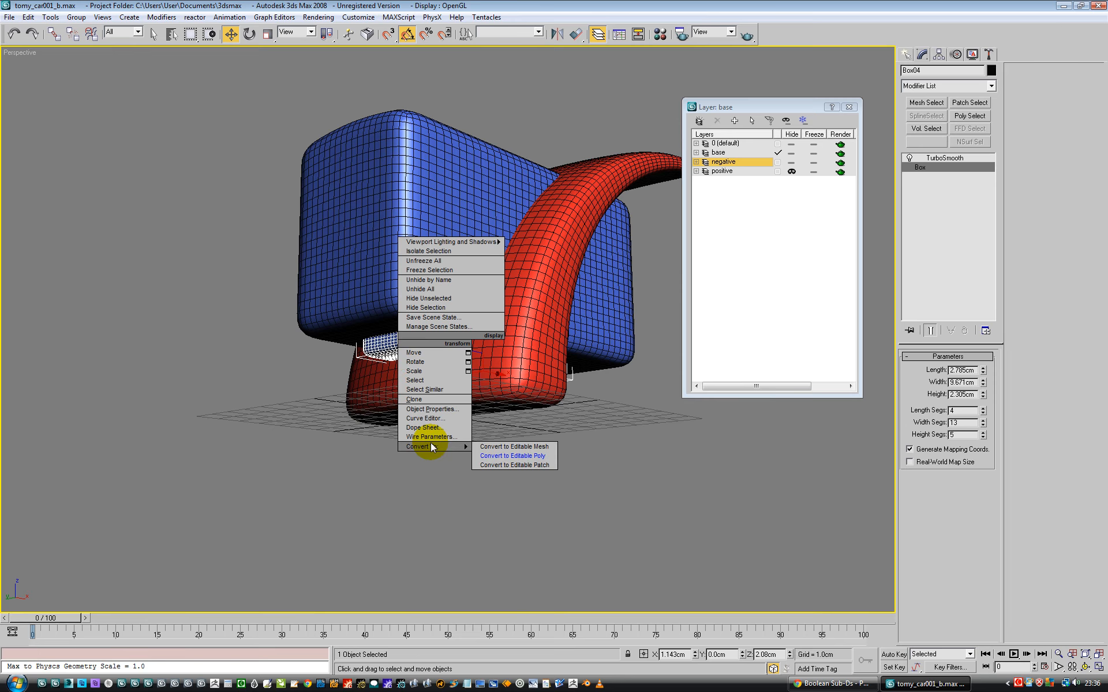
left_click(511, 456)
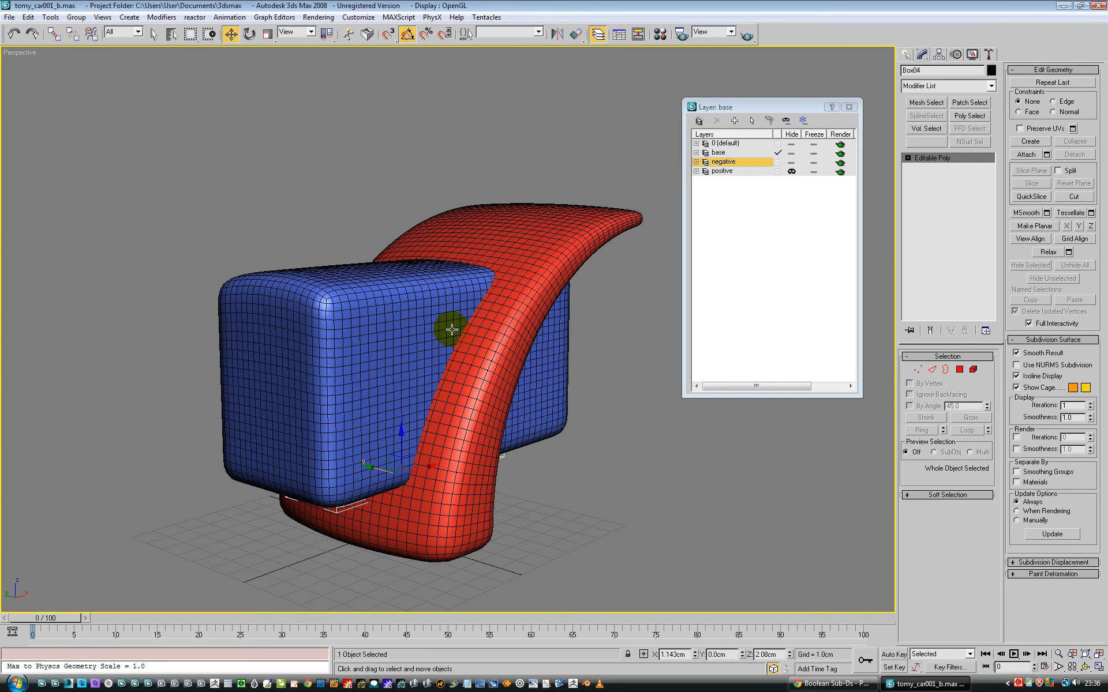
mouse_move(726, 203)
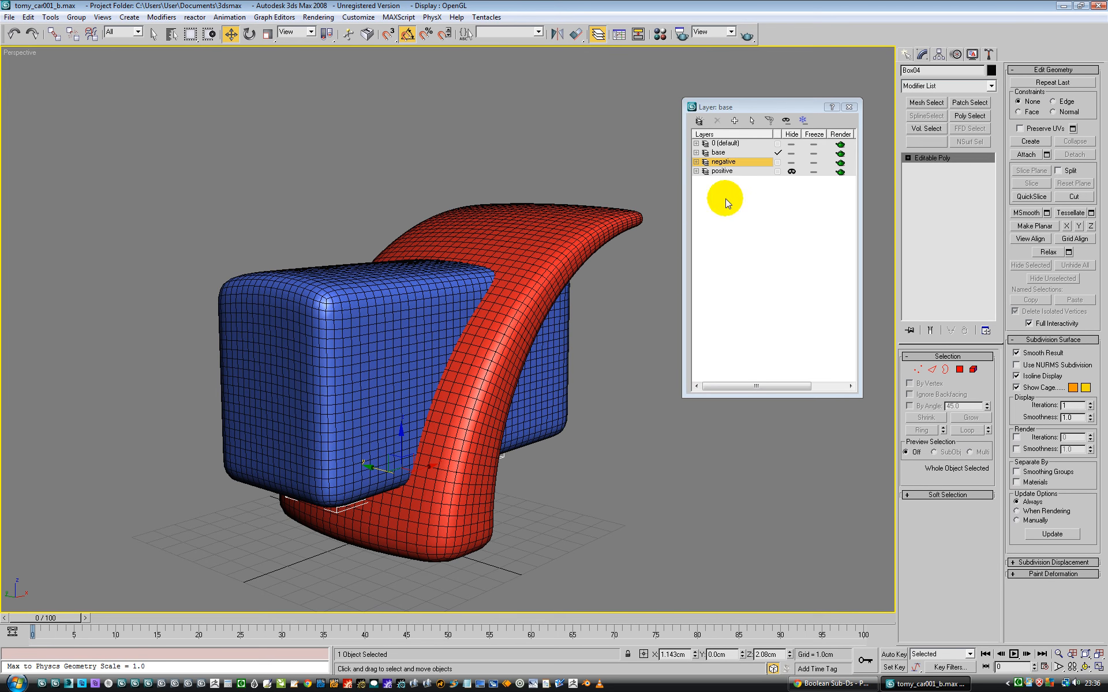
left_click(791, 170)
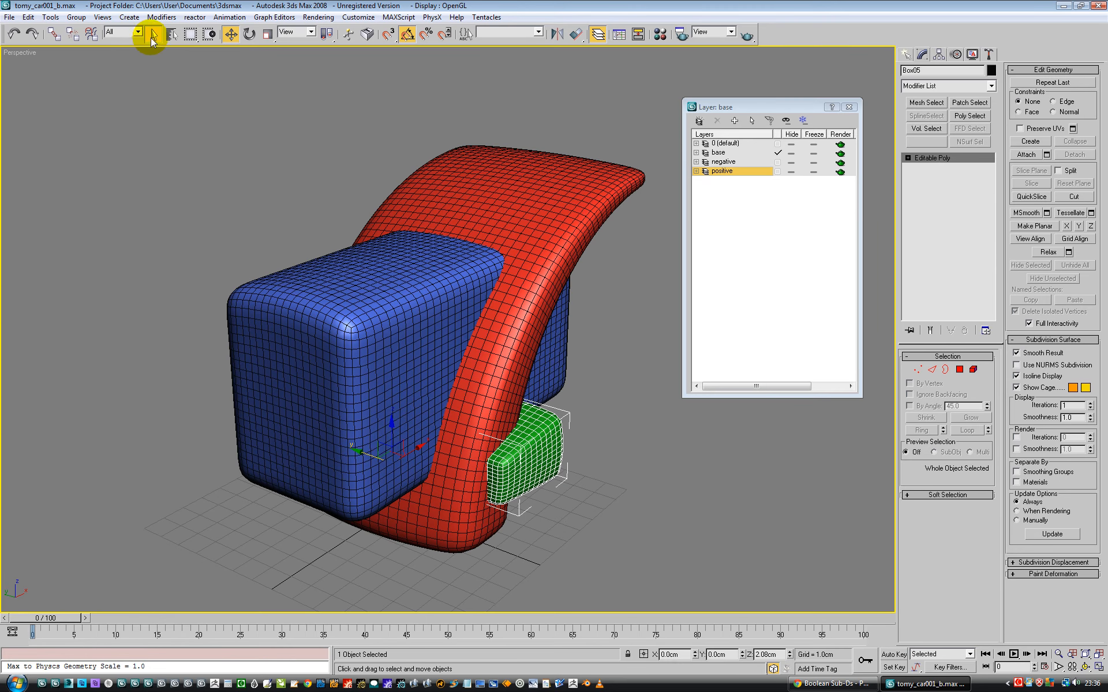
- Select the red editable-poly shell as the base object for the boolean
left_click(487, 180)
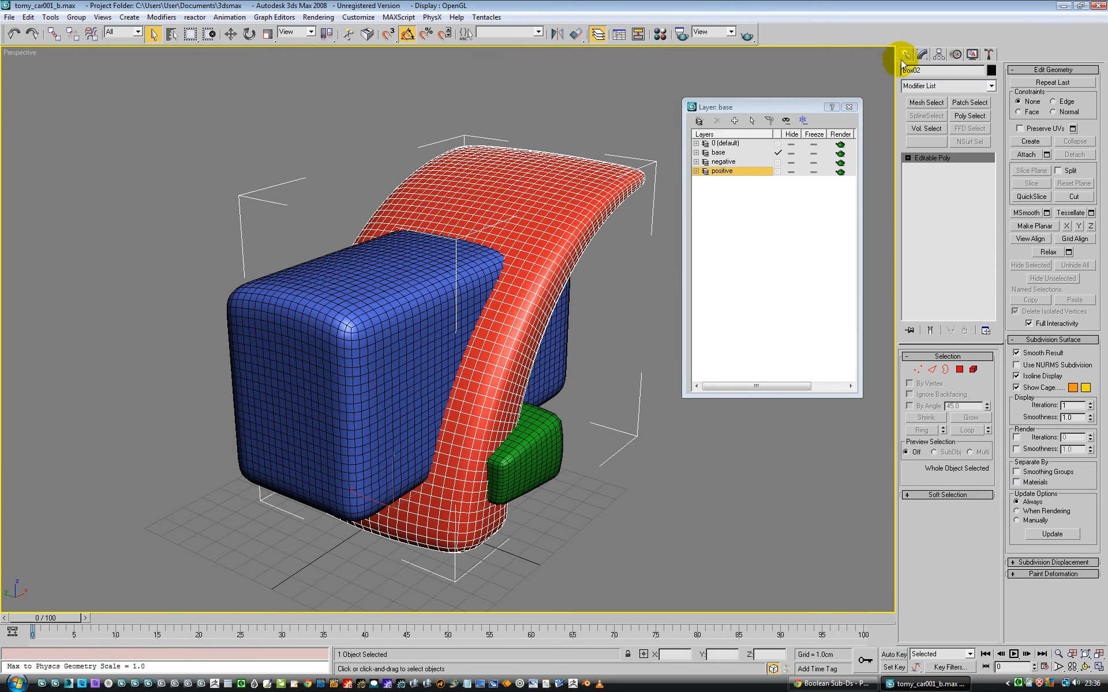
- Start a ProBoolean compound object on the red shell from the Compound Objects category
left_click(909, 55)
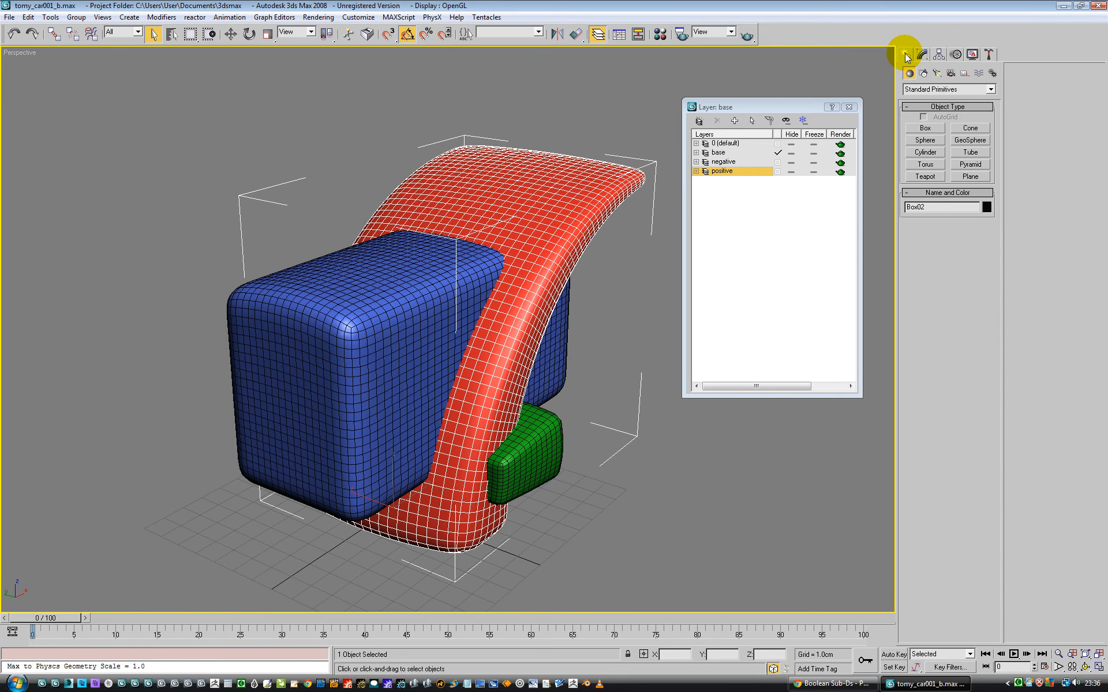
mouse_move(955, 110)
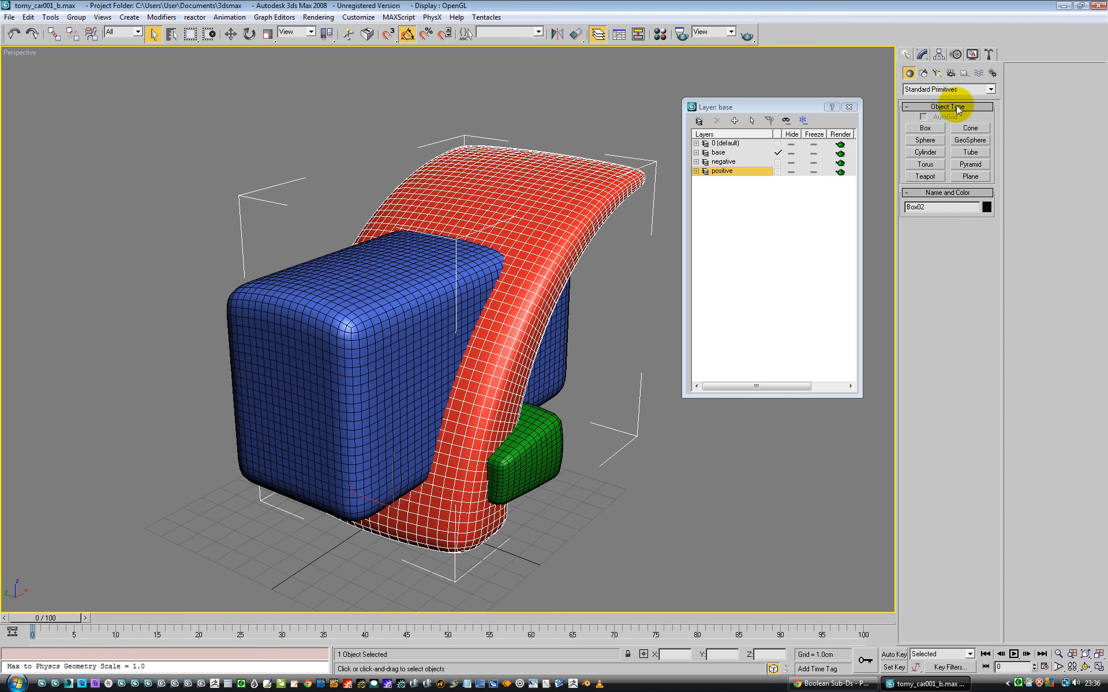
left_click(990, 88)
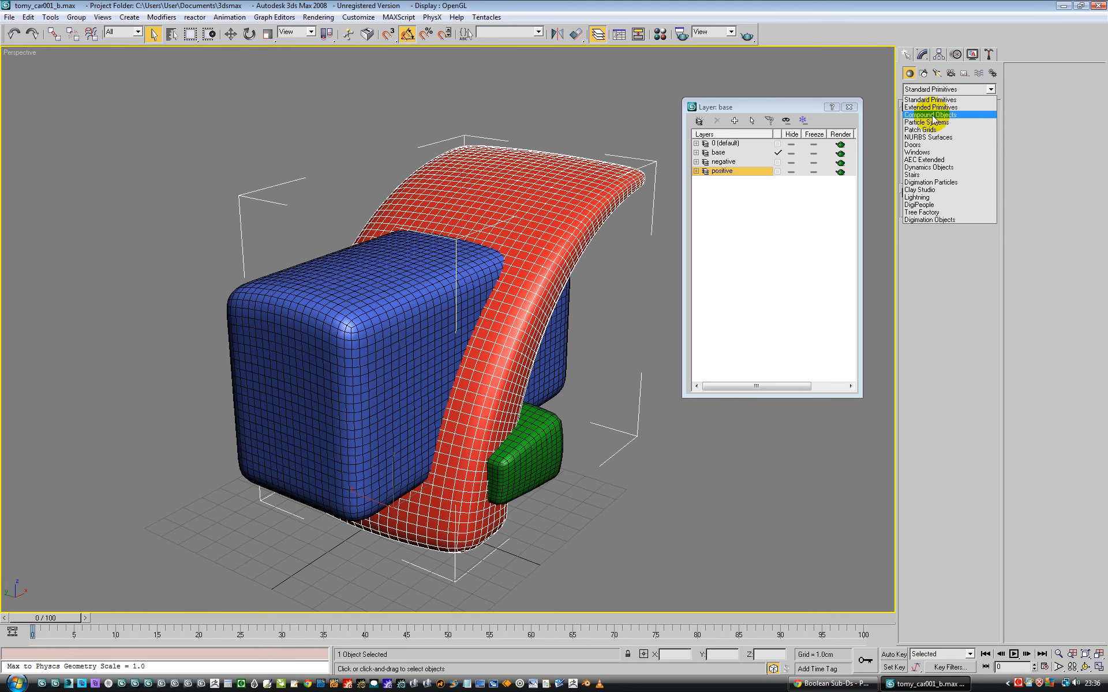
left_click(929, 114)
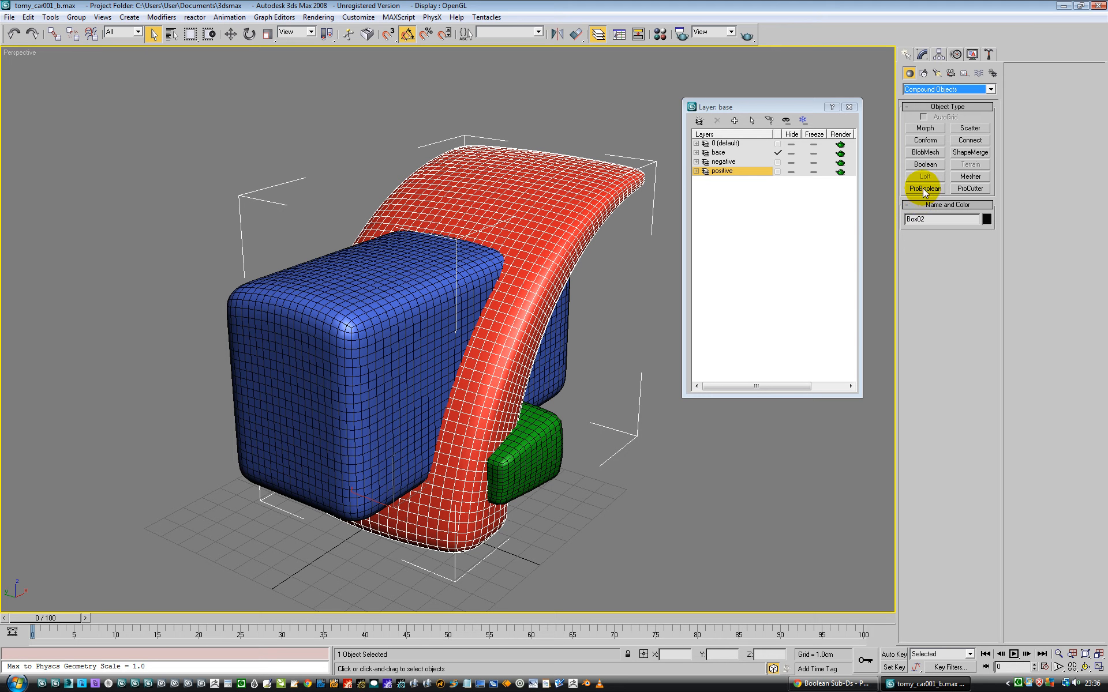
left_click(924, 188)
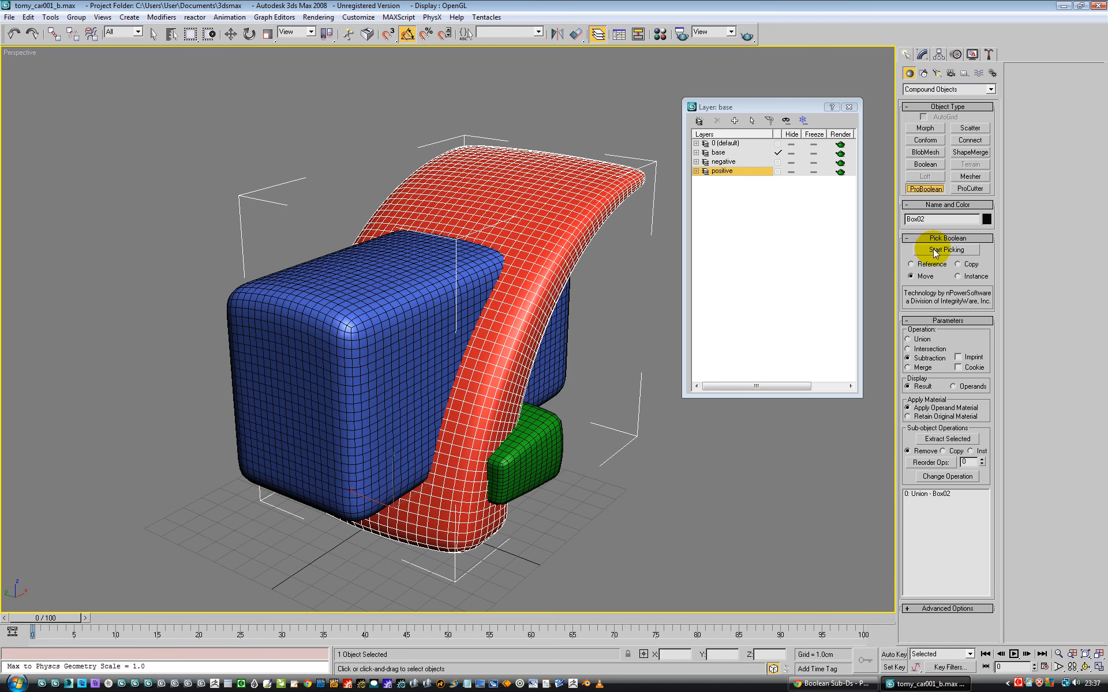
- Subtract the blue boxes from the shell, union the green side block, and review the operand stack
left_click(946, 249)
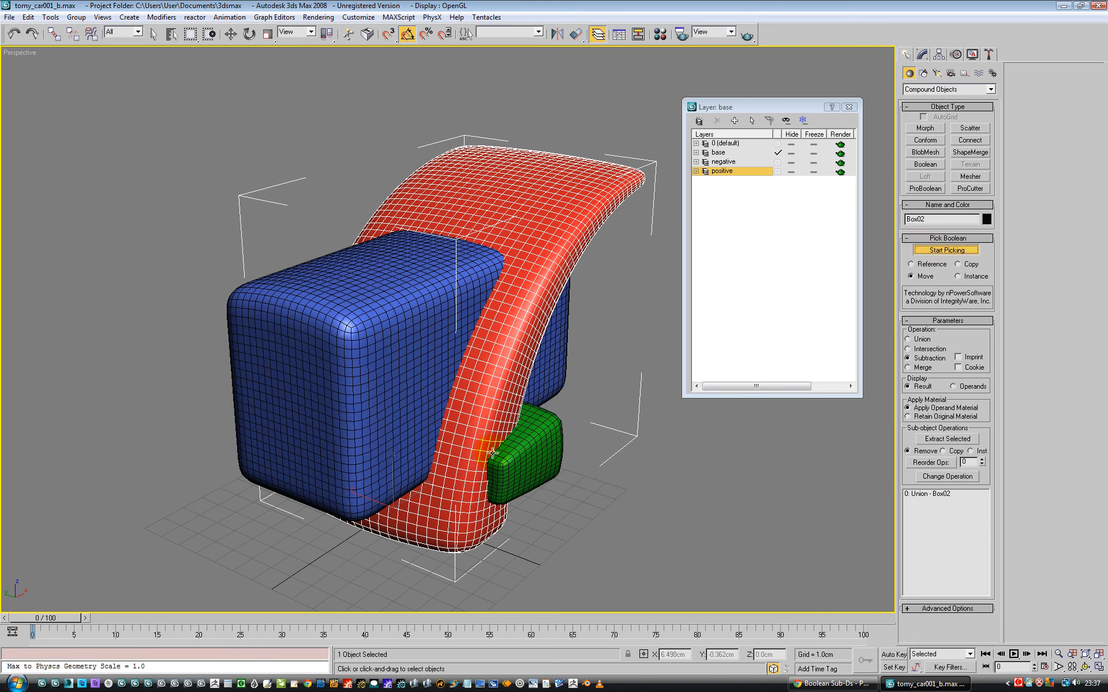
left_click(350, 317)
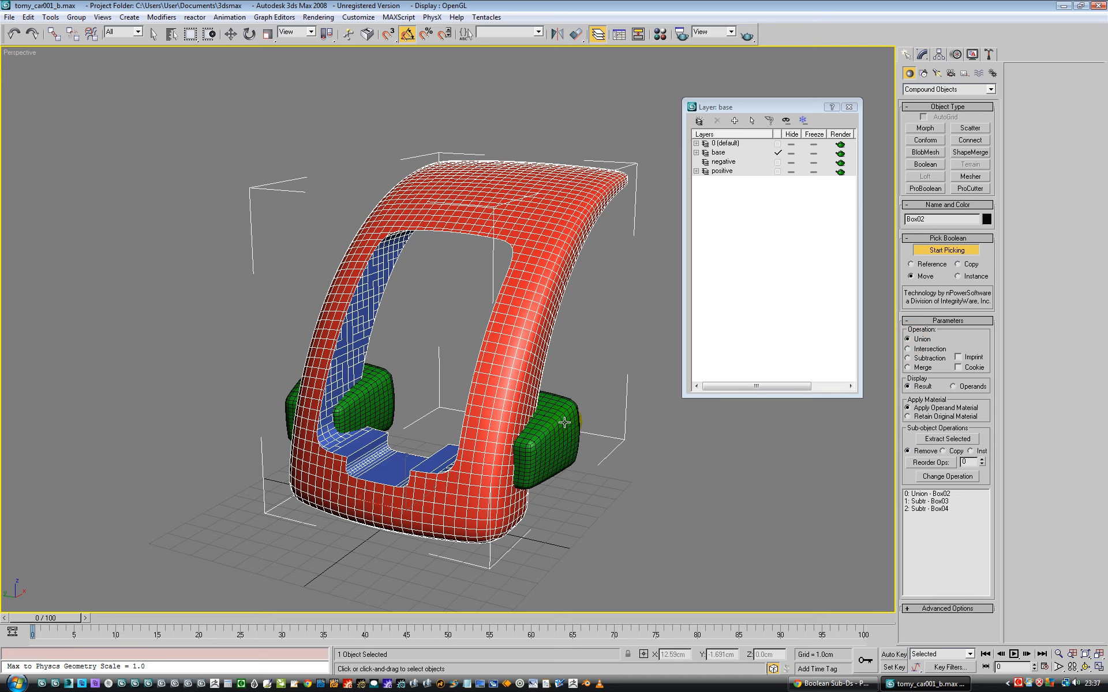
left_click(564, 424)
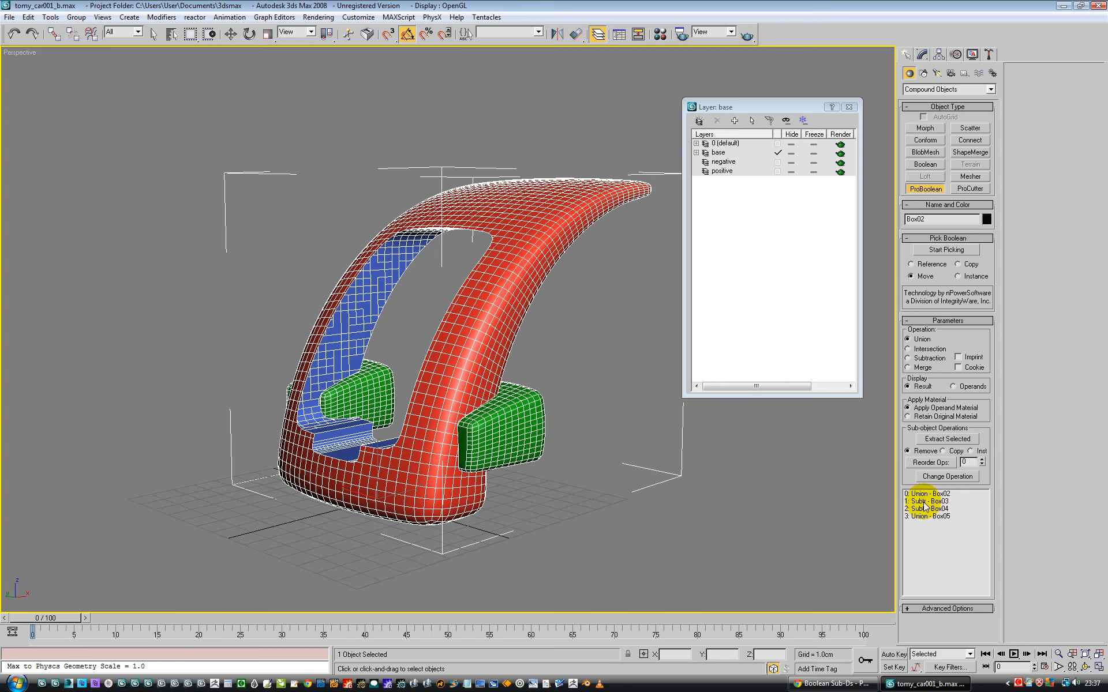
left_click(928, 501)
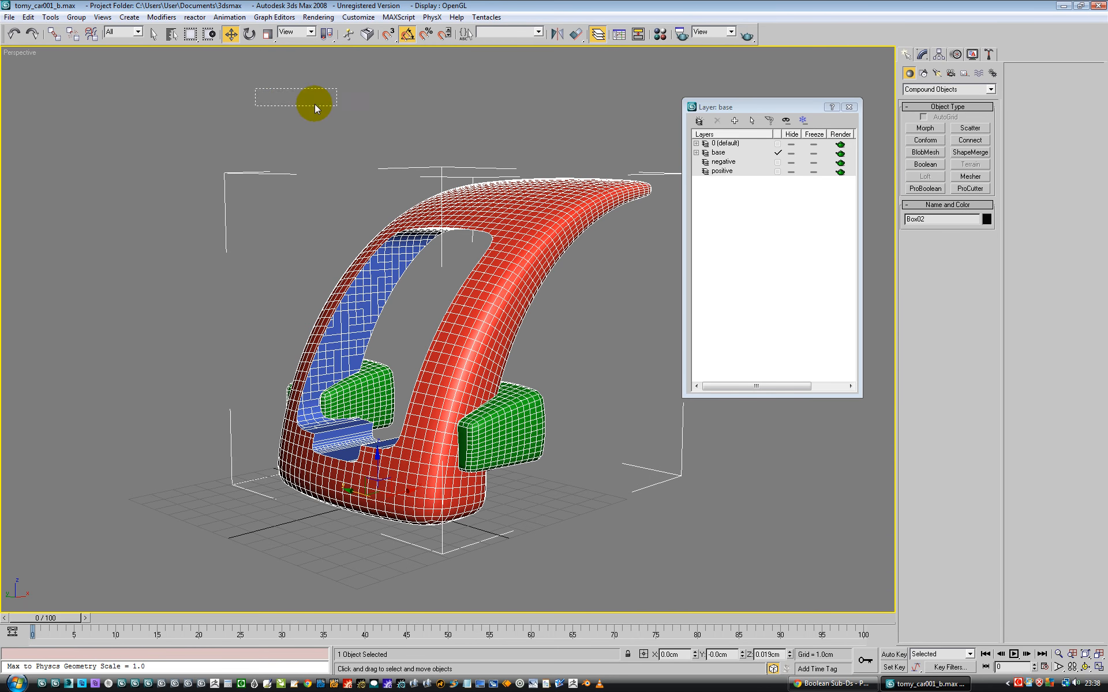
mouse_move(440, 241)
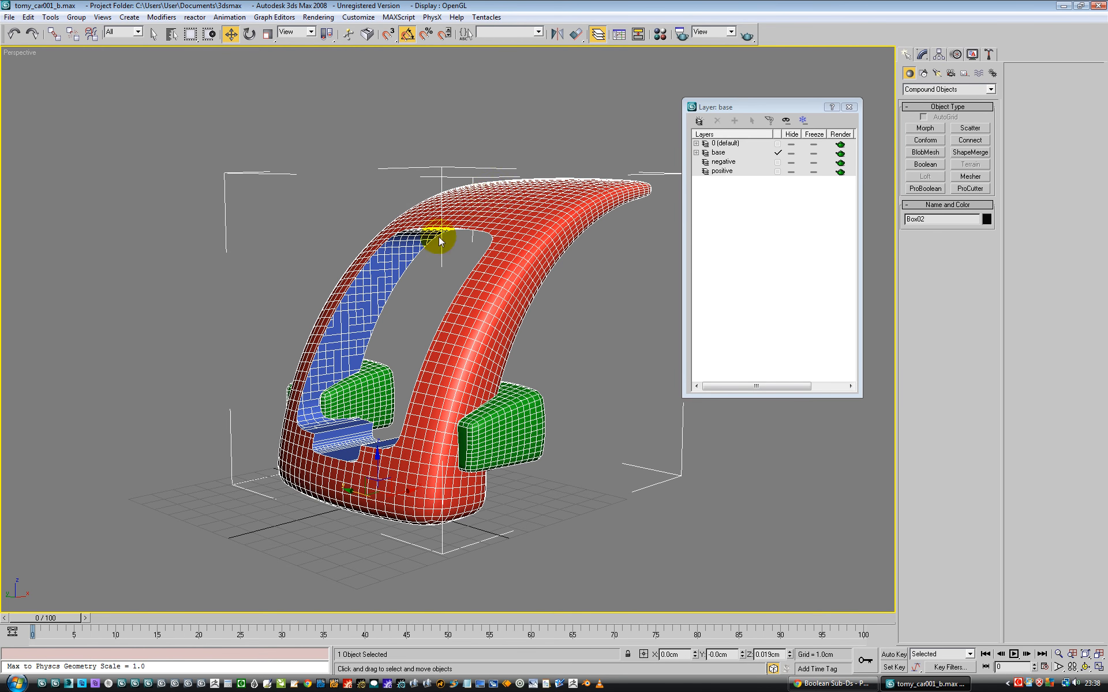
- Convert the combined ProBoolean car body to an Editable Poly via the right-click menu
right_click(438, 242)
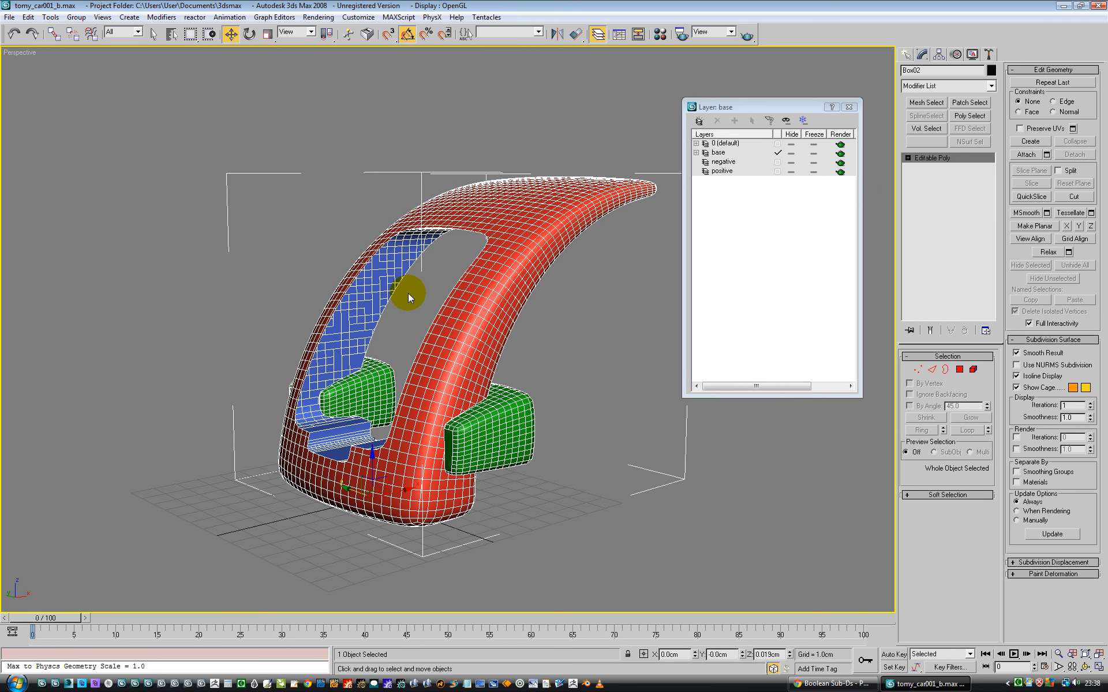
mouse_move(469, 458)
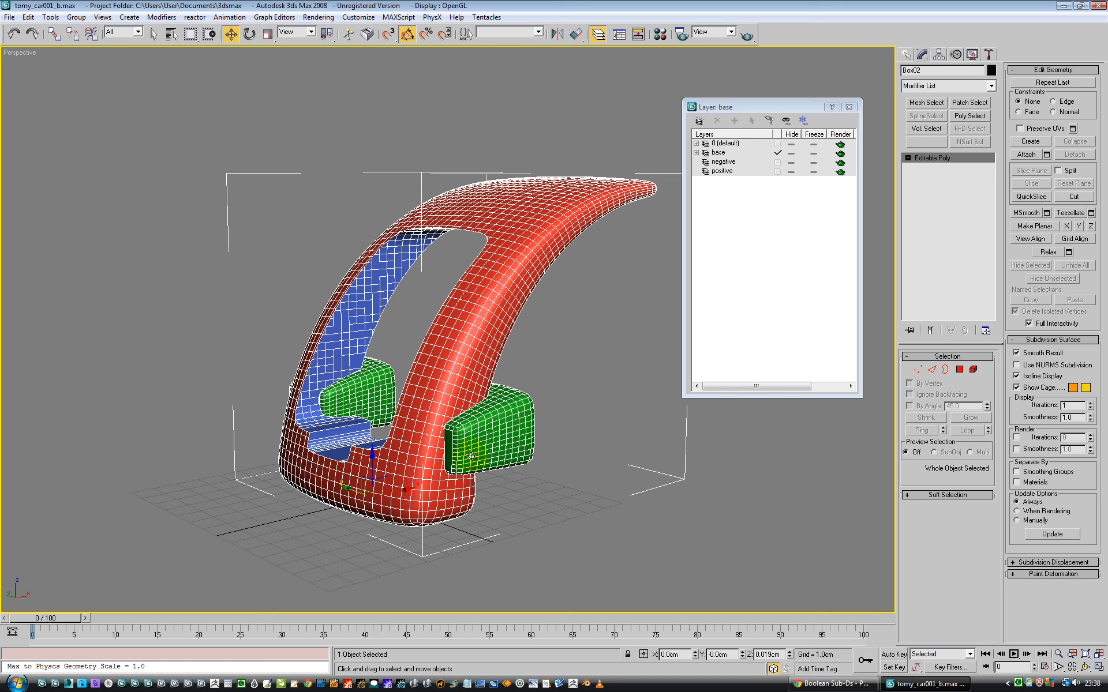
mouse_move(969, 237)
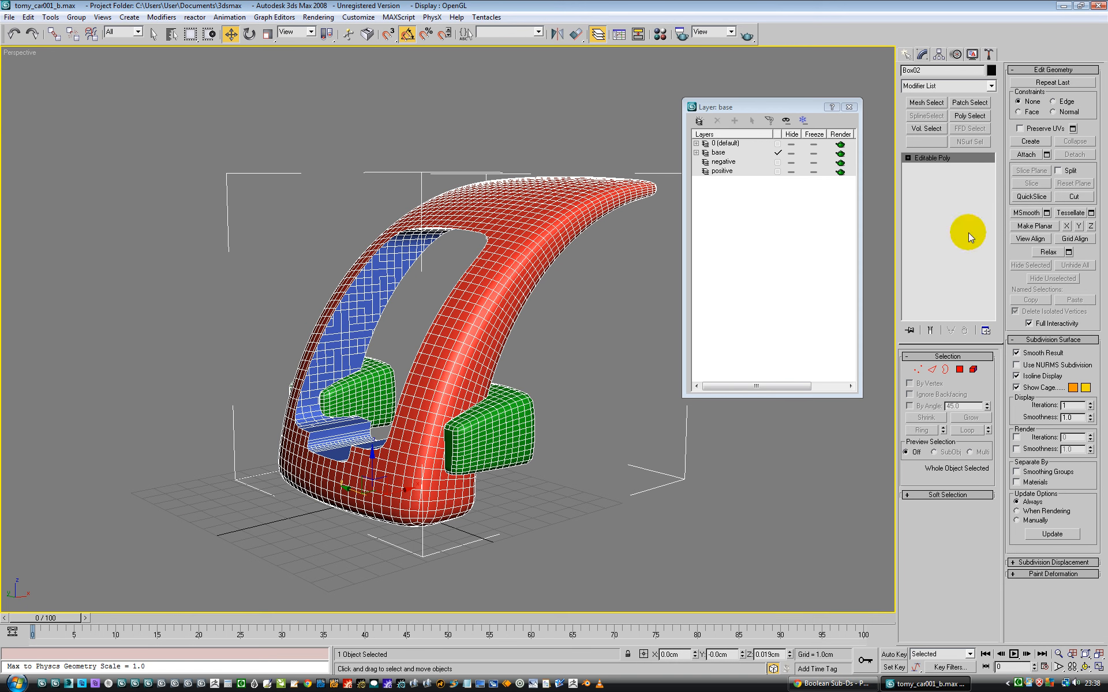
mouse_move(642, 167)
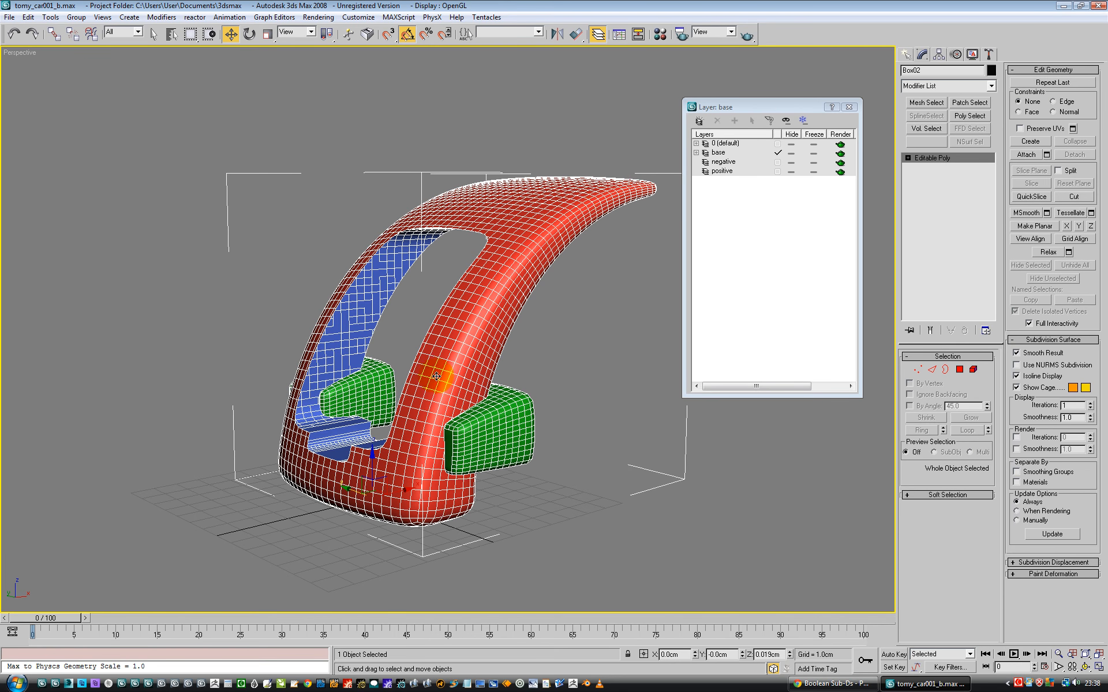
mouse_move(450, 269)
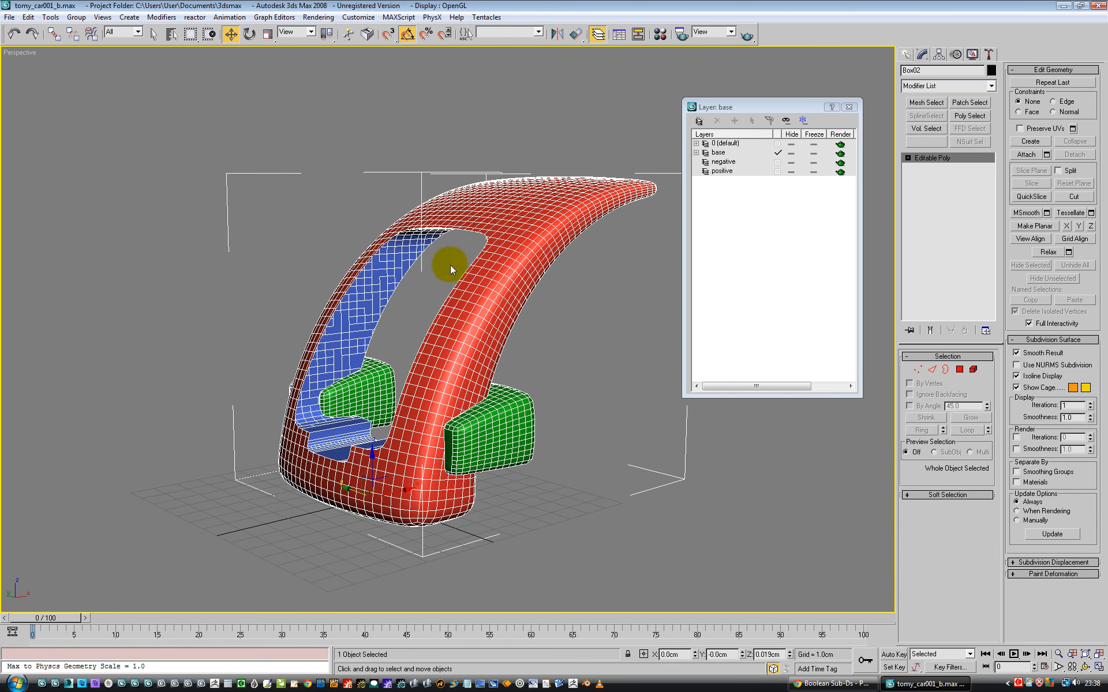
mouse_move(467, 366)
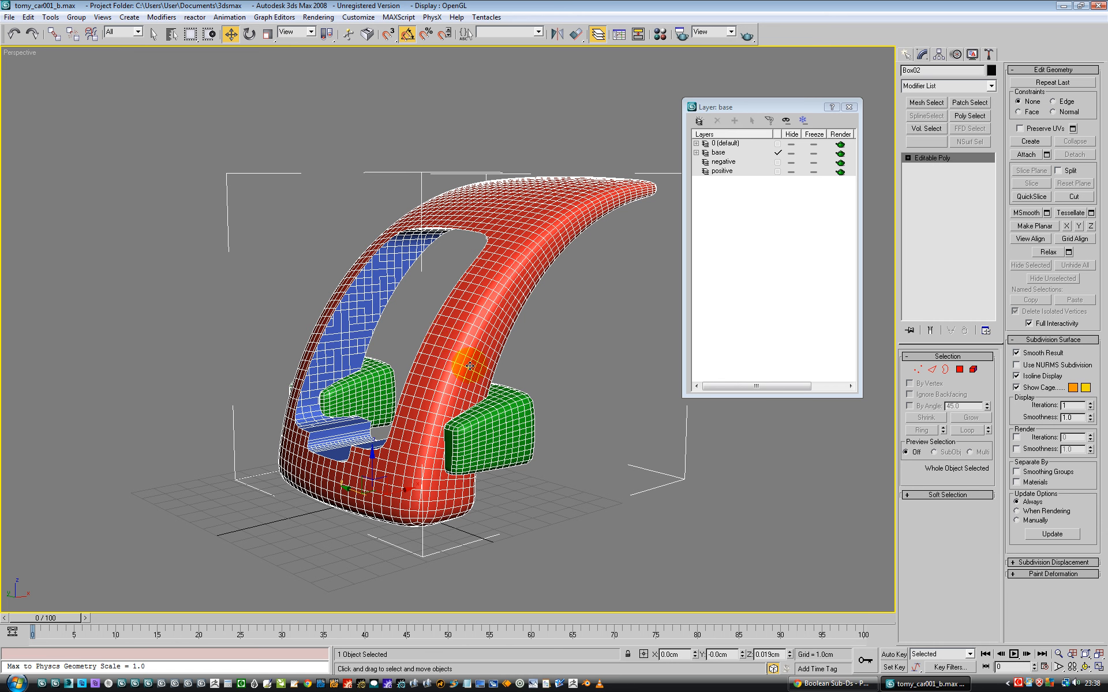
mouse_move(453, 350)
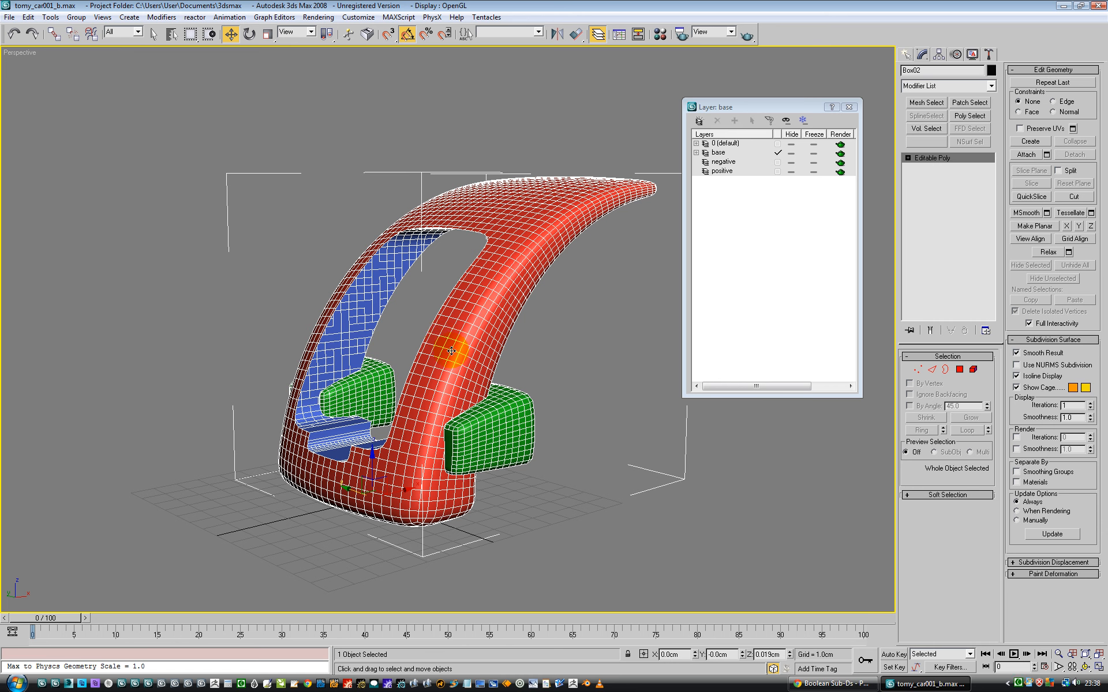
mouse_move(487, 502)
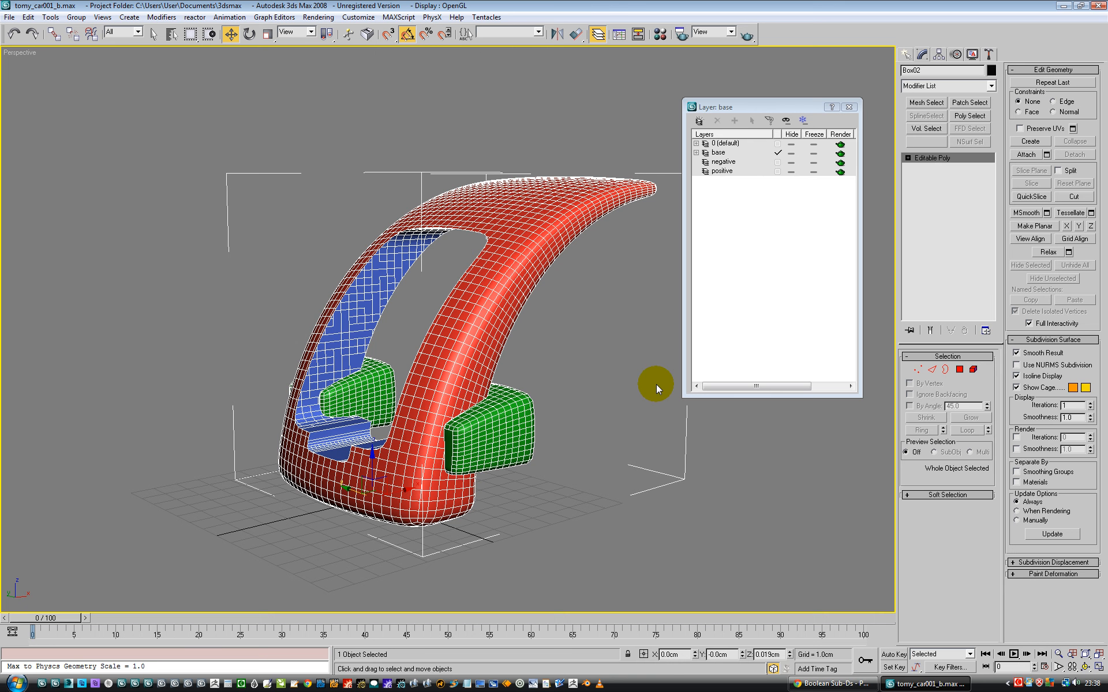
mouse_move(539, 397)
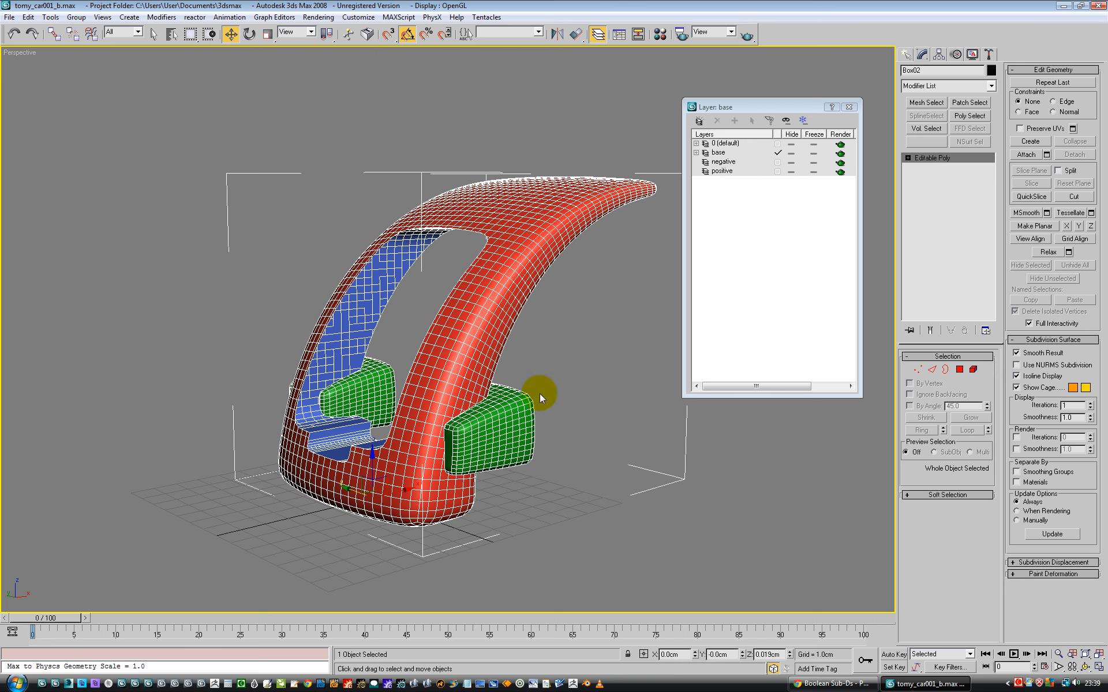
mouse_move(604, 266)
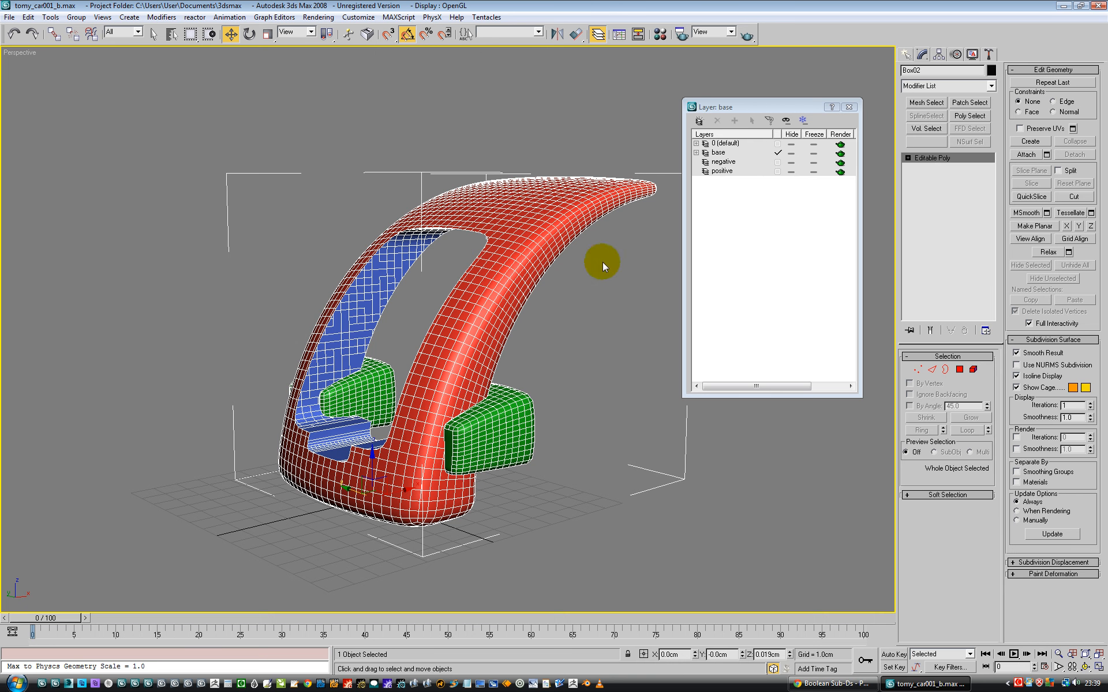
mouse_move(617, 310)
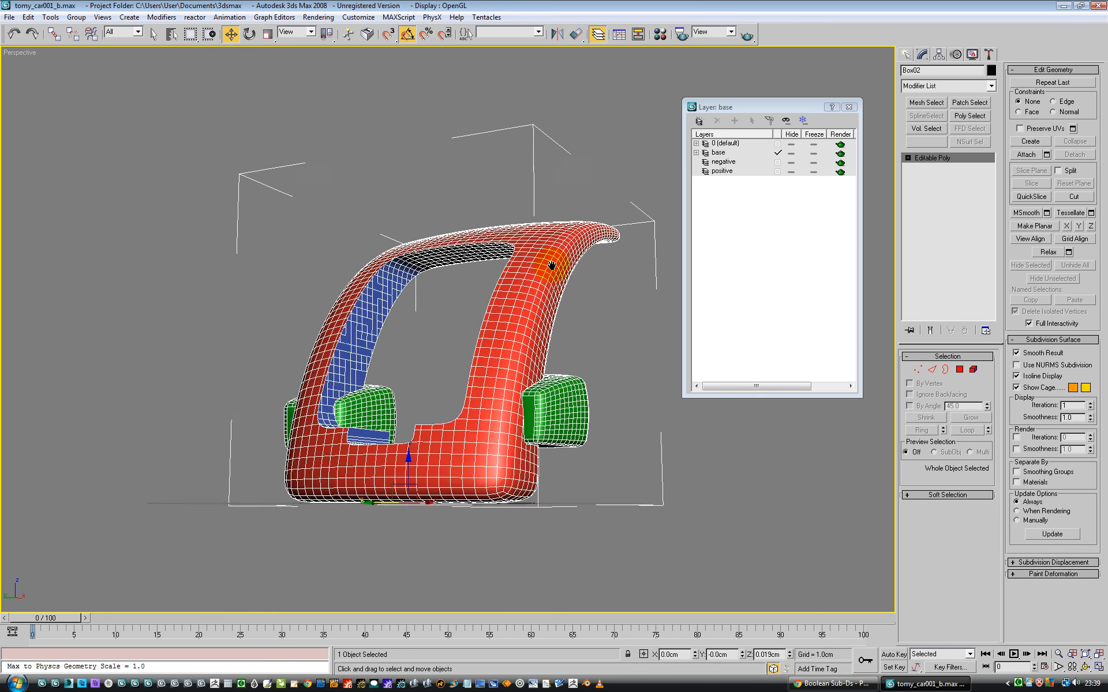
scroll("up", 3)
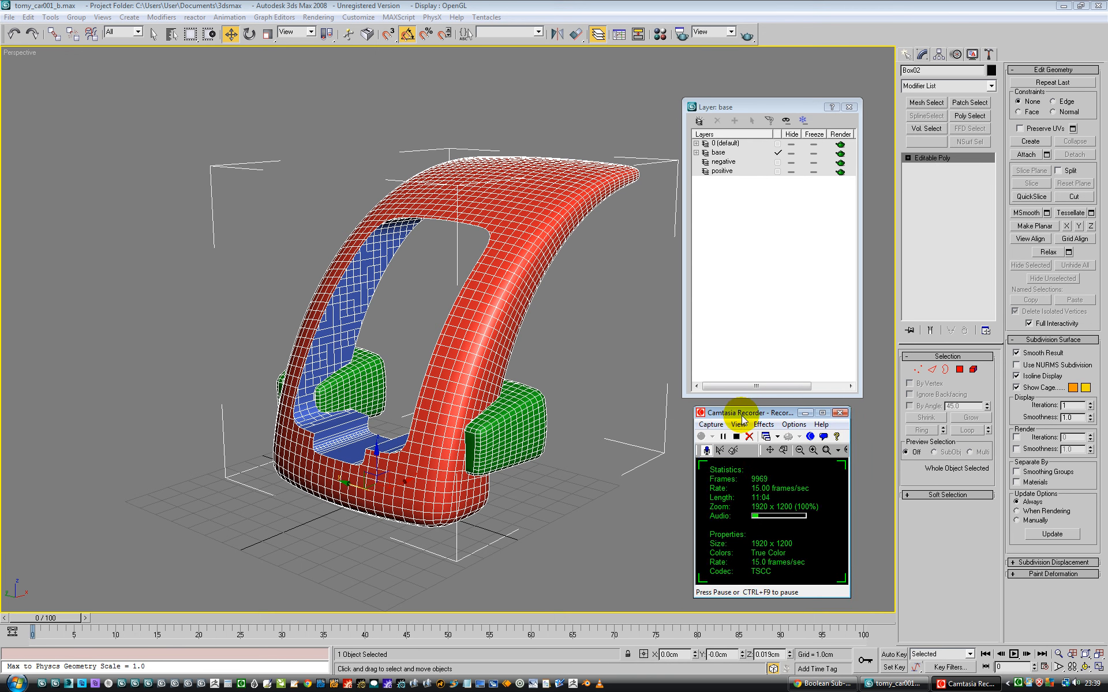
left_click(723, 436)
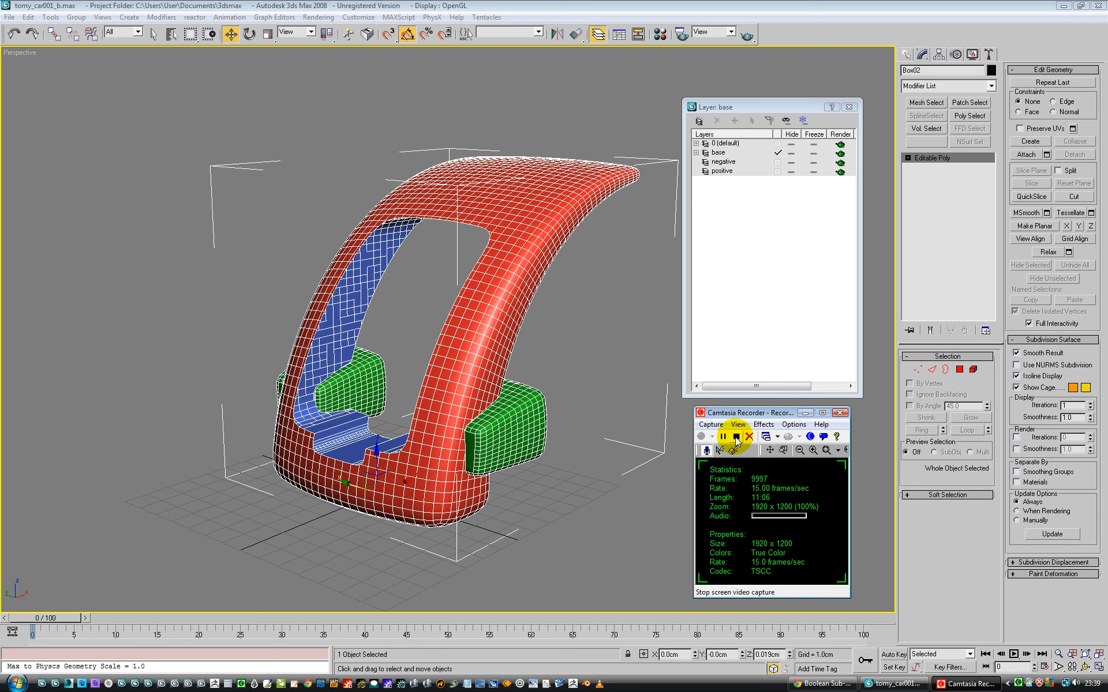